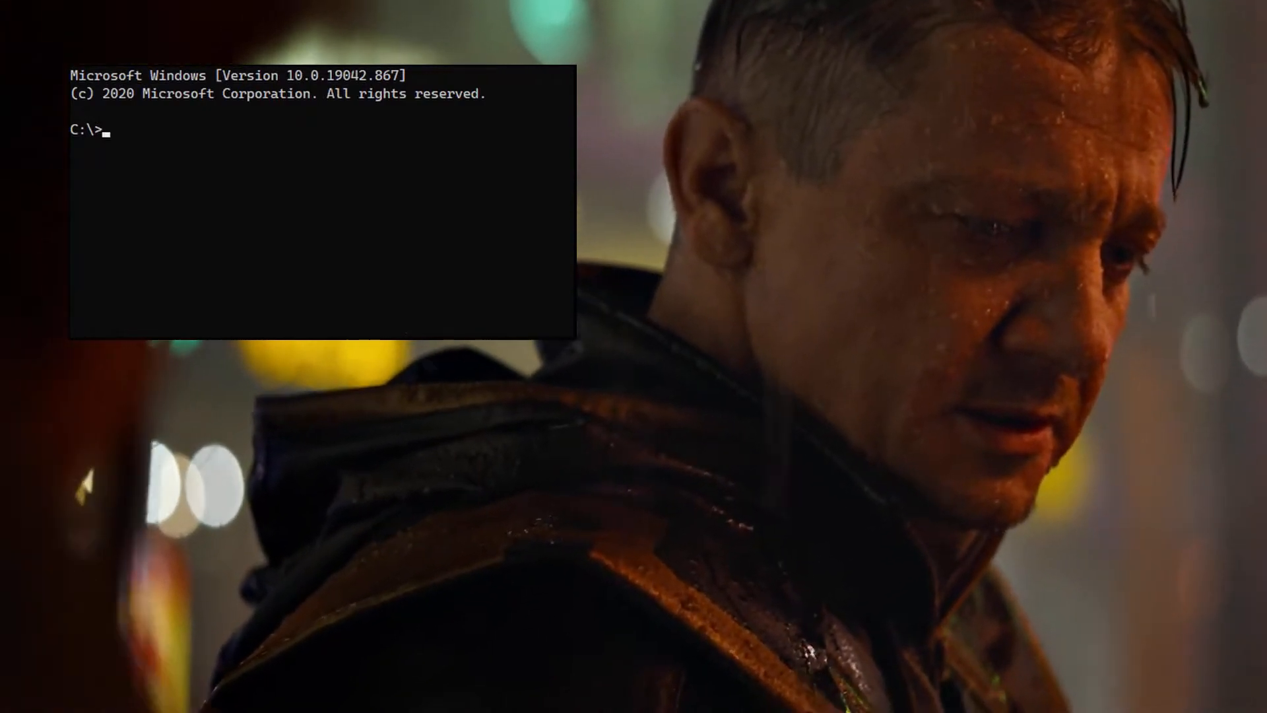
List Tab completions at the empty prompt, trying cmd and notepad.exe.
{"action": "key", "text": "Tab"}
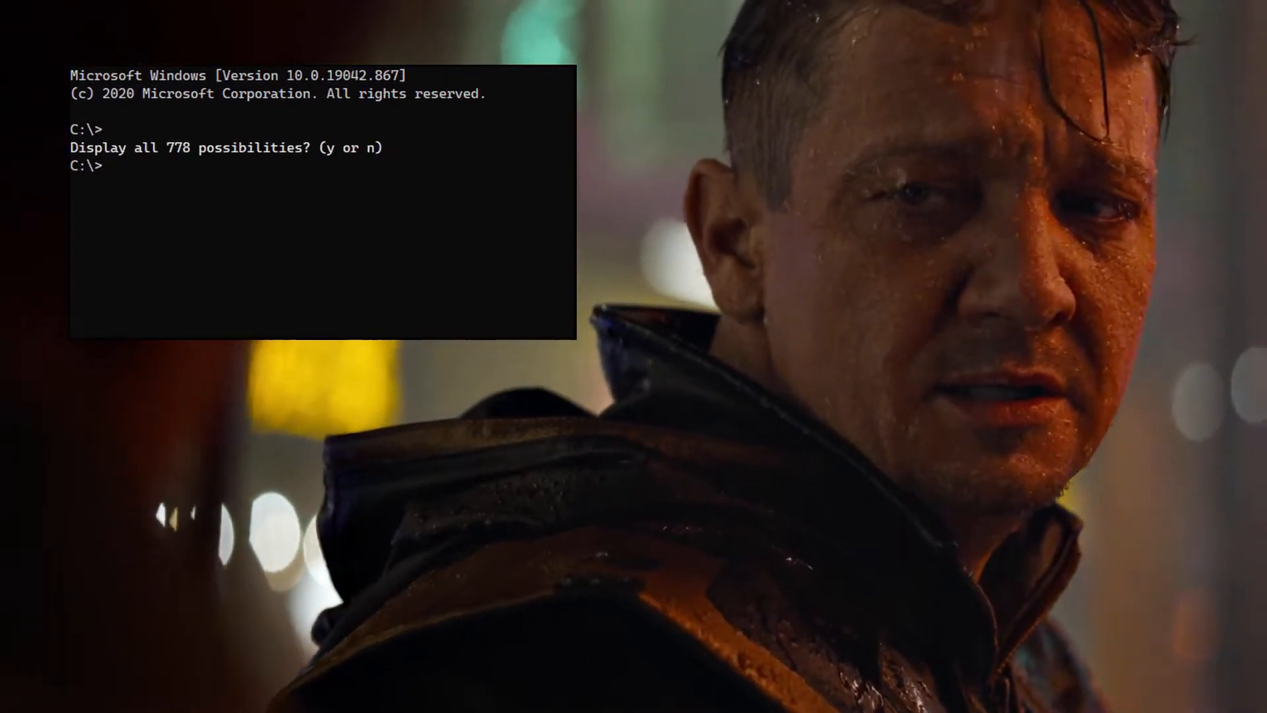
{"action": "type", "text": "cmd"}
{"action": "type", "text": "Windows\\System32\\"}
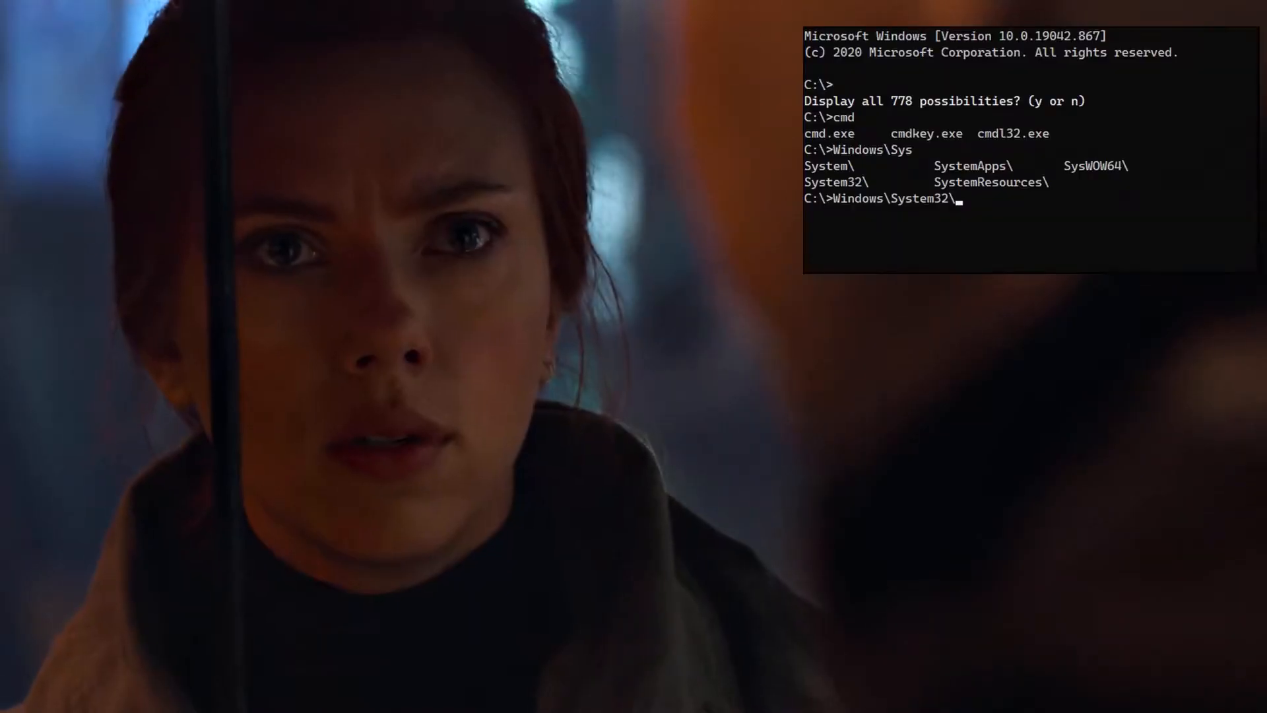
{"action": "type", "text": "notepad.exe"}
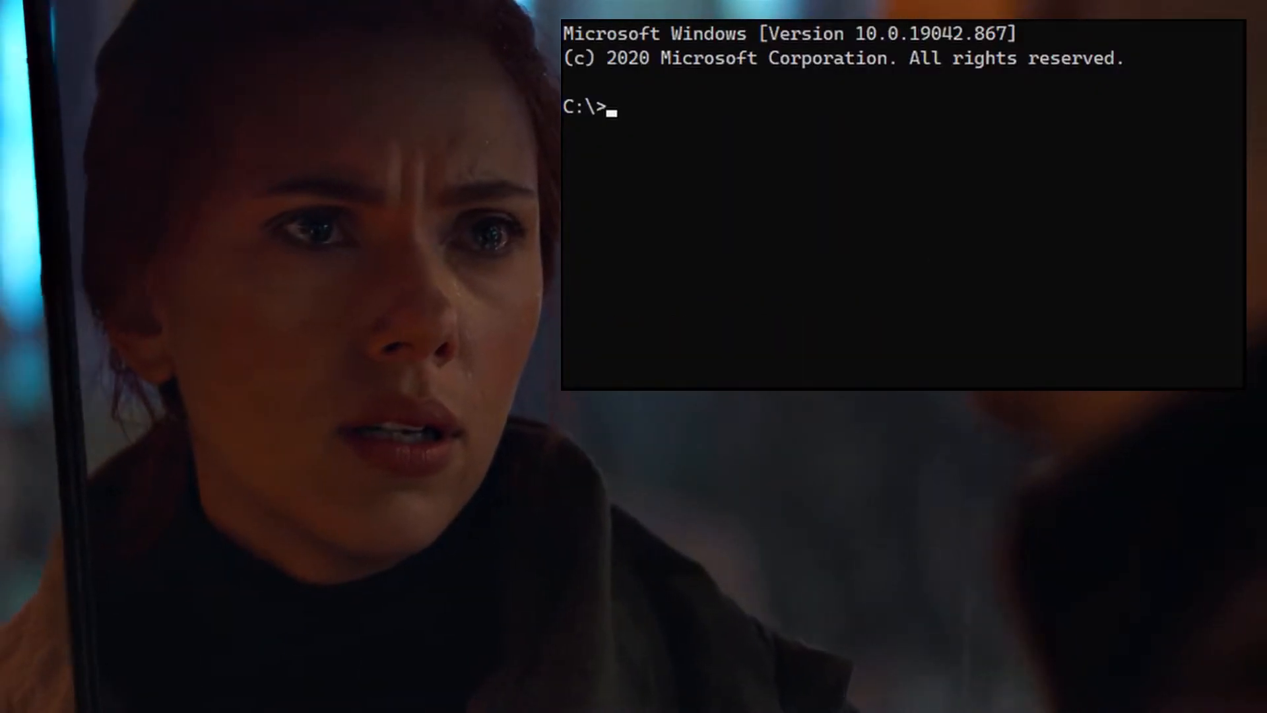
{"action": "key", "text": "Tab"}
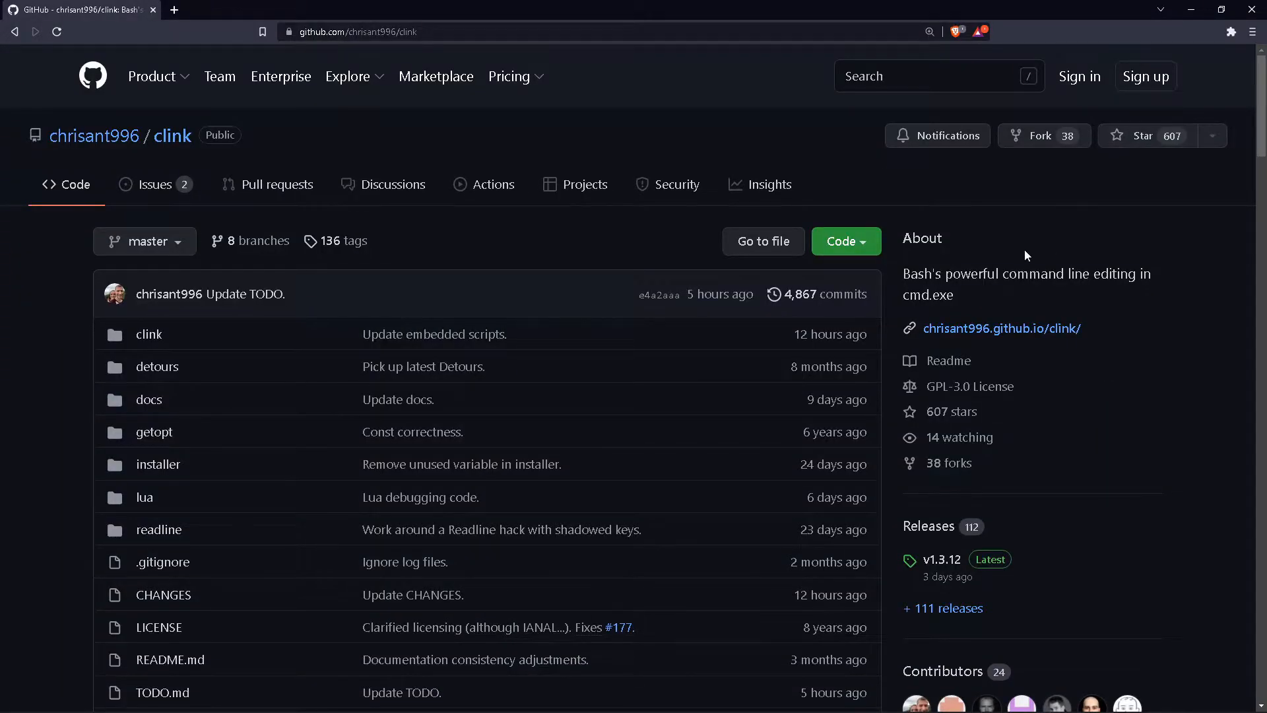
{"action": "mouse_move", "coordinate": [903, 273]}
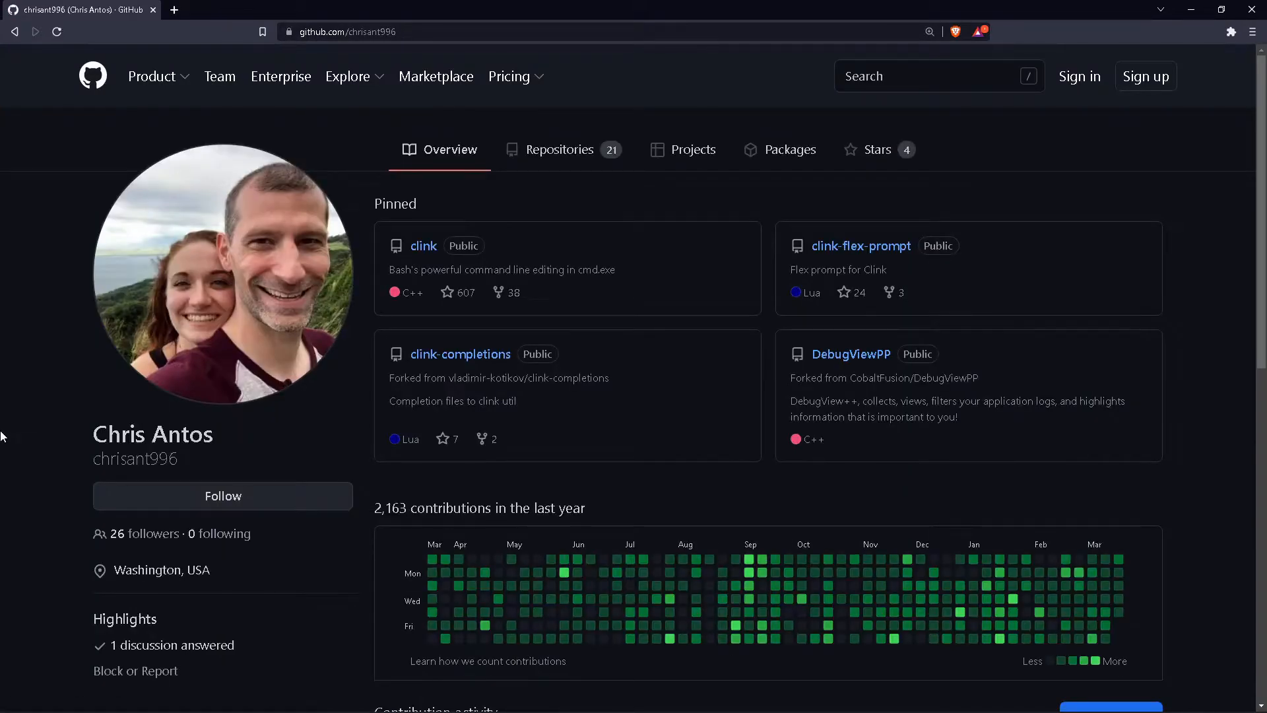
{"action": "mouse_move", "coordinate": [36, 58]}
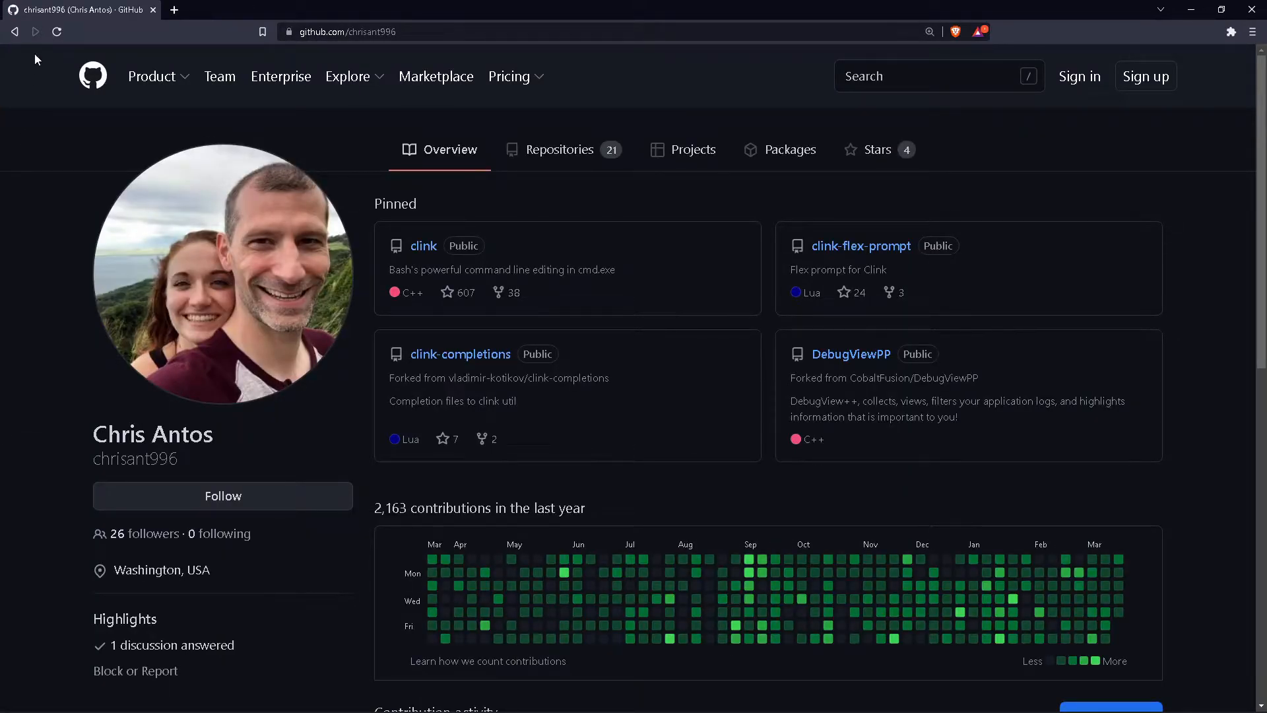
{"action": "mouse_move", "coordinate": [422, 246]}
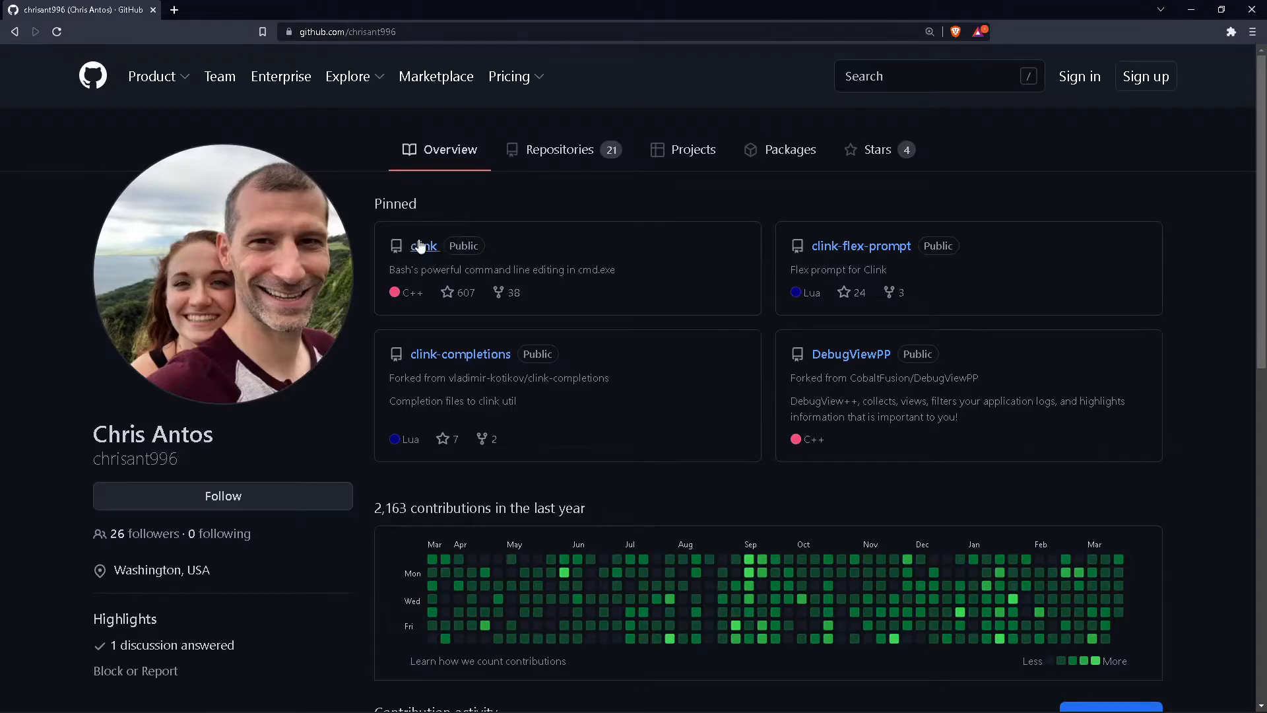
Open the pinned clink GitHub repository and scroll down to its releases.
{"action": "left_click", "coordinate": [424, 246]}
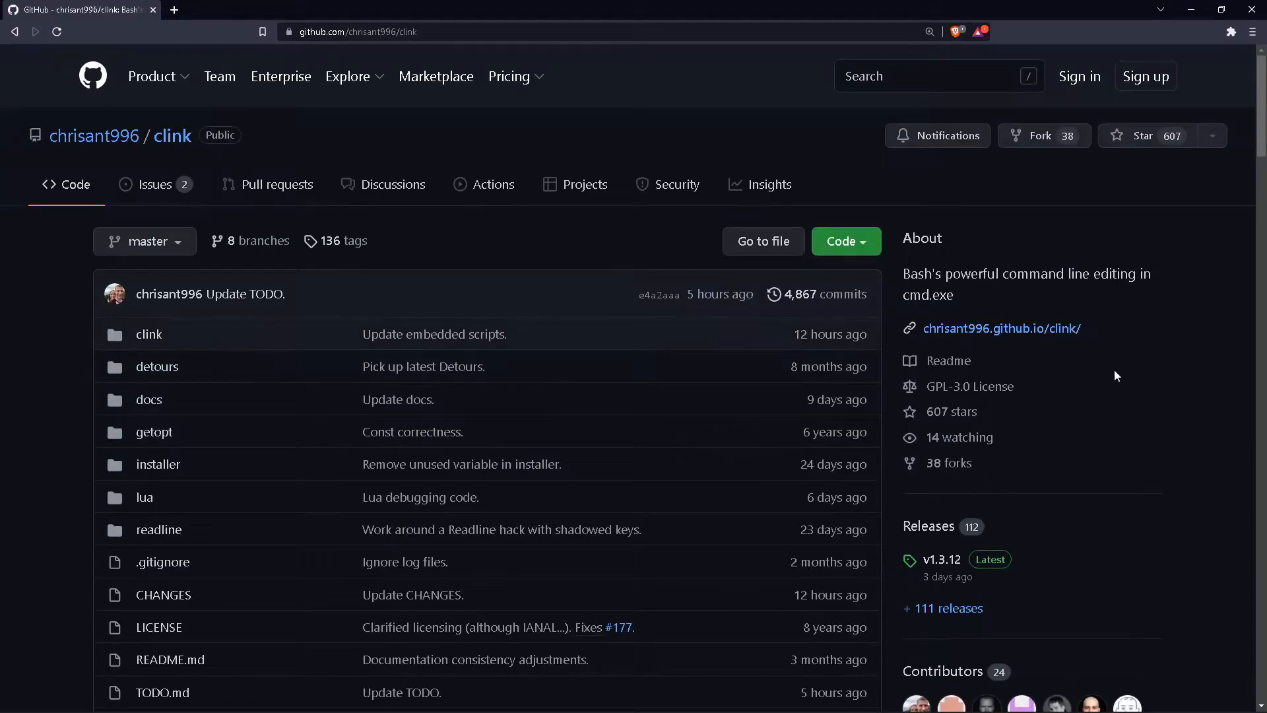
{"action": "mouse_move", "coordinate": [903, 275]}
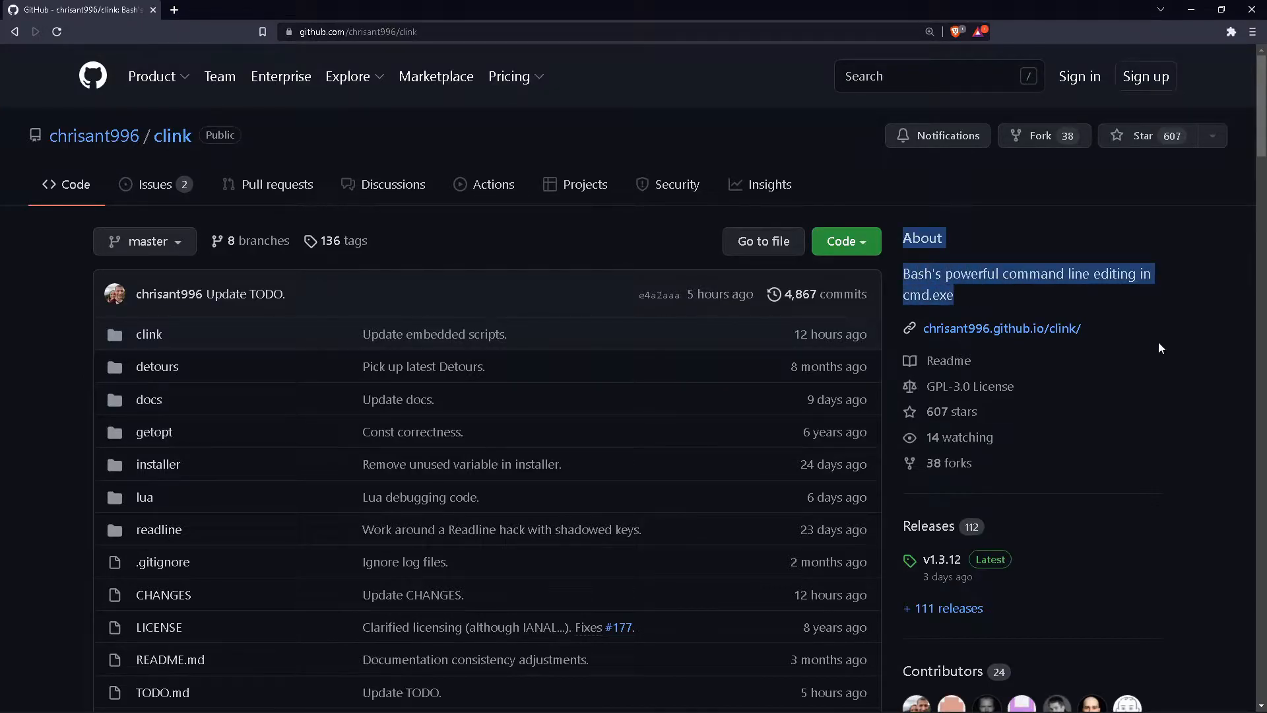
{"action": "scroll", "scroll_direction": "down", "scroll_amount": 3}
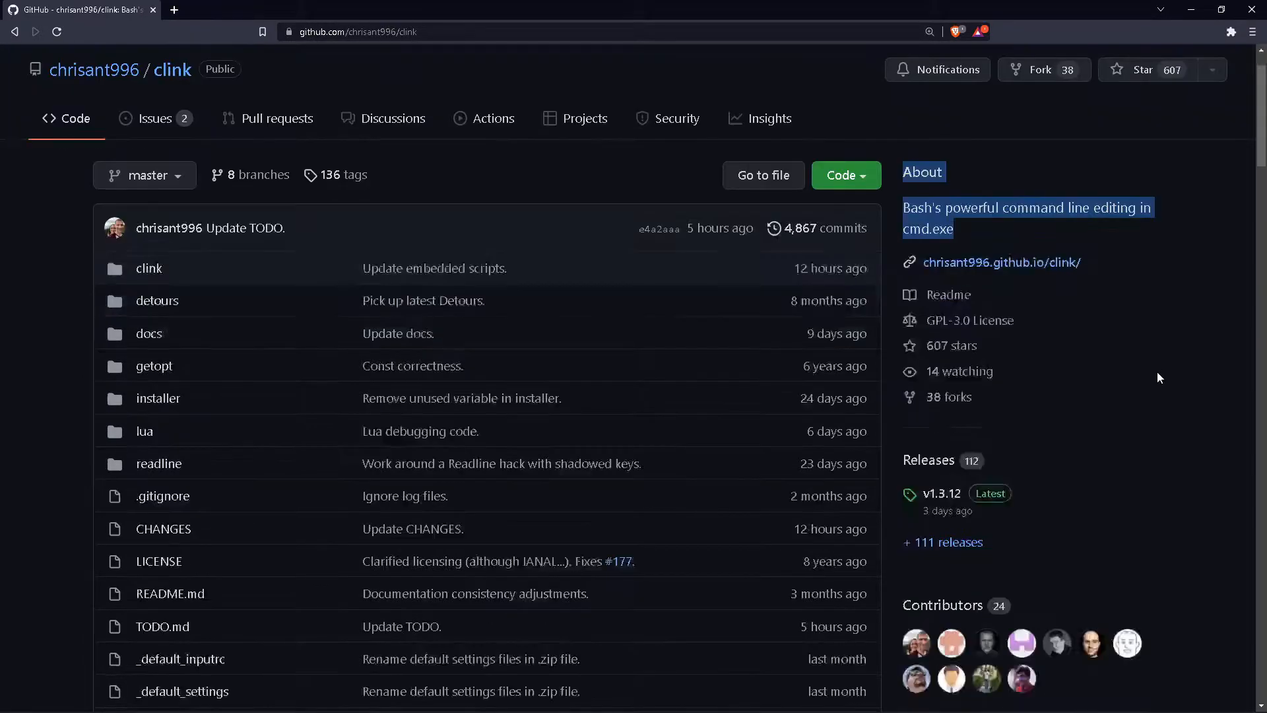
{"action": "scroll", "scroll_direction": "down", "scroll_amount": 3}
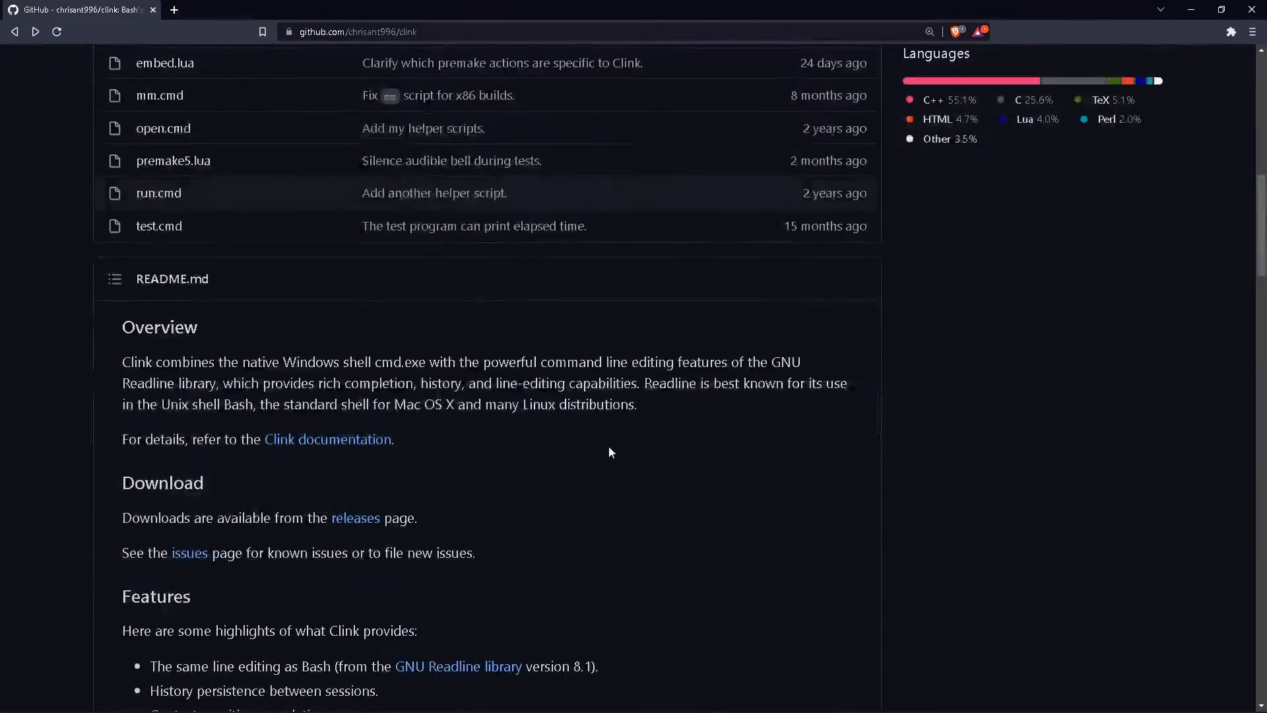
{"action": "scroll", "scroll_direction": "down", "scroll_amount": 3}
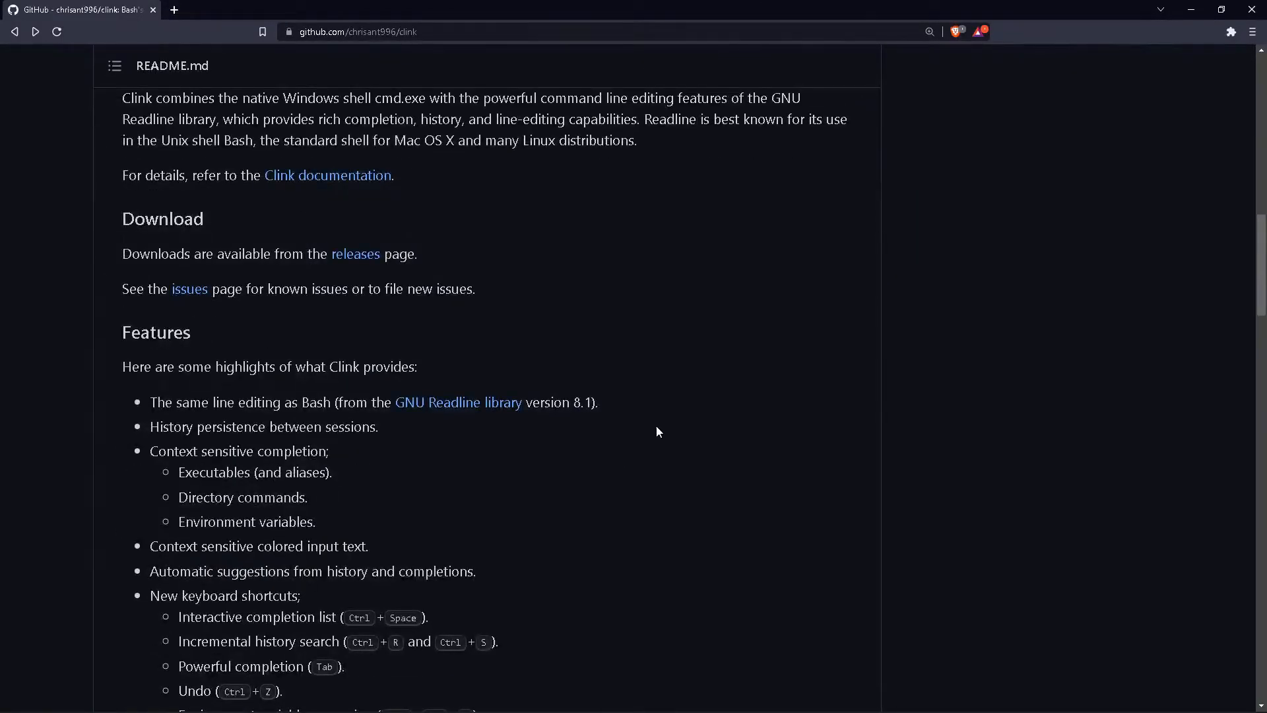
{"action": "scroll", "scroll_direction": "down", "scroll_amount": 3}
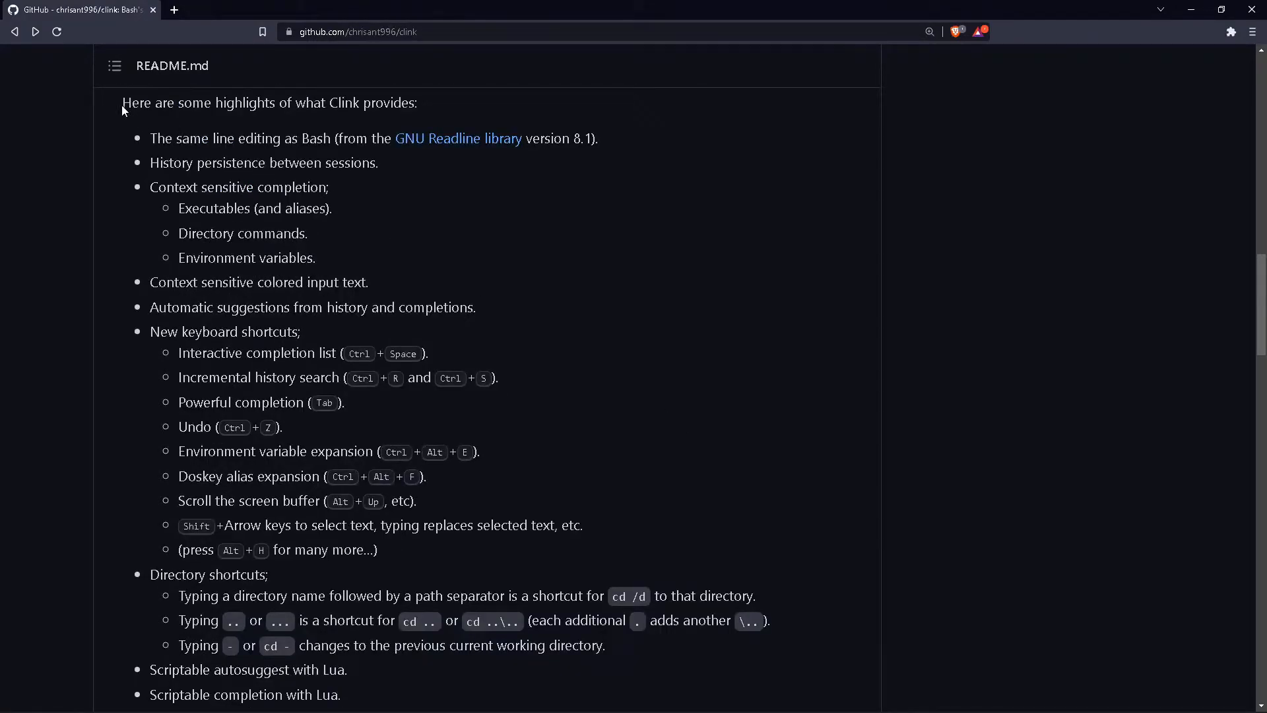
{"action": "mouse_move", "coordinate": [194, 225]}
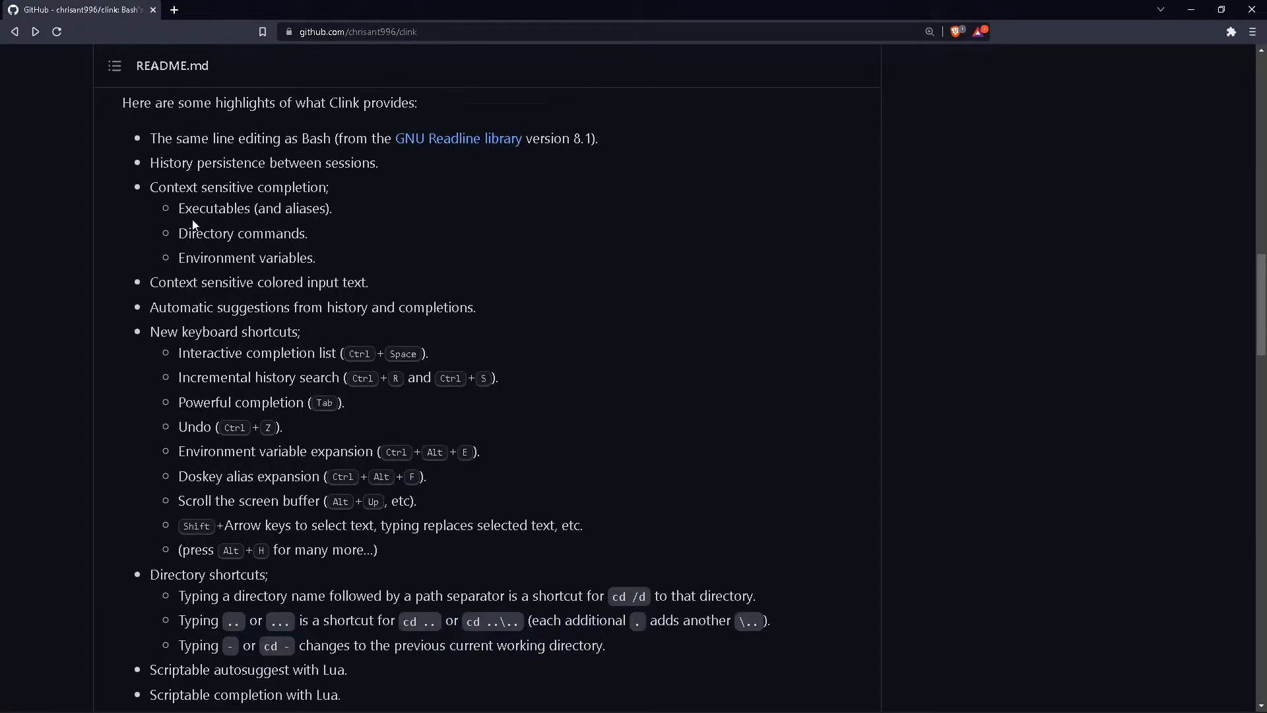
{"action": "mouse_move", "coordinate": [361, 352]}
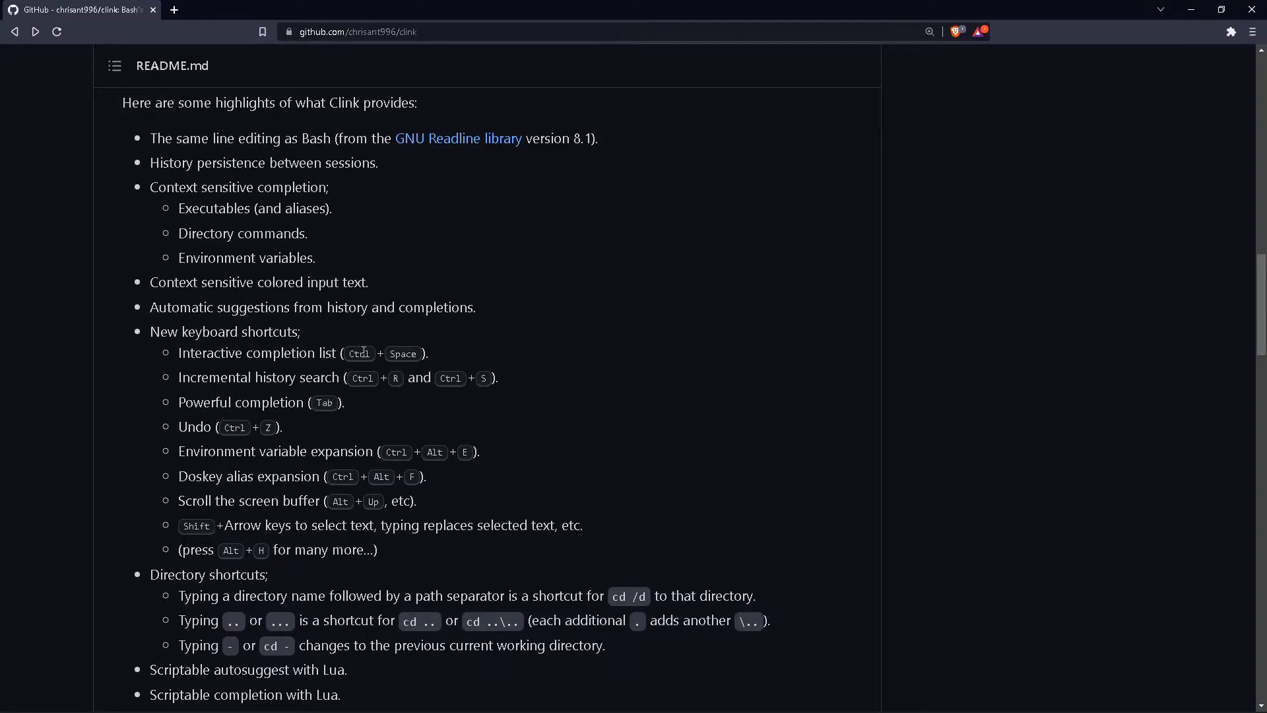
{"action": "mouse_move", "coordinate": [328, 520]}
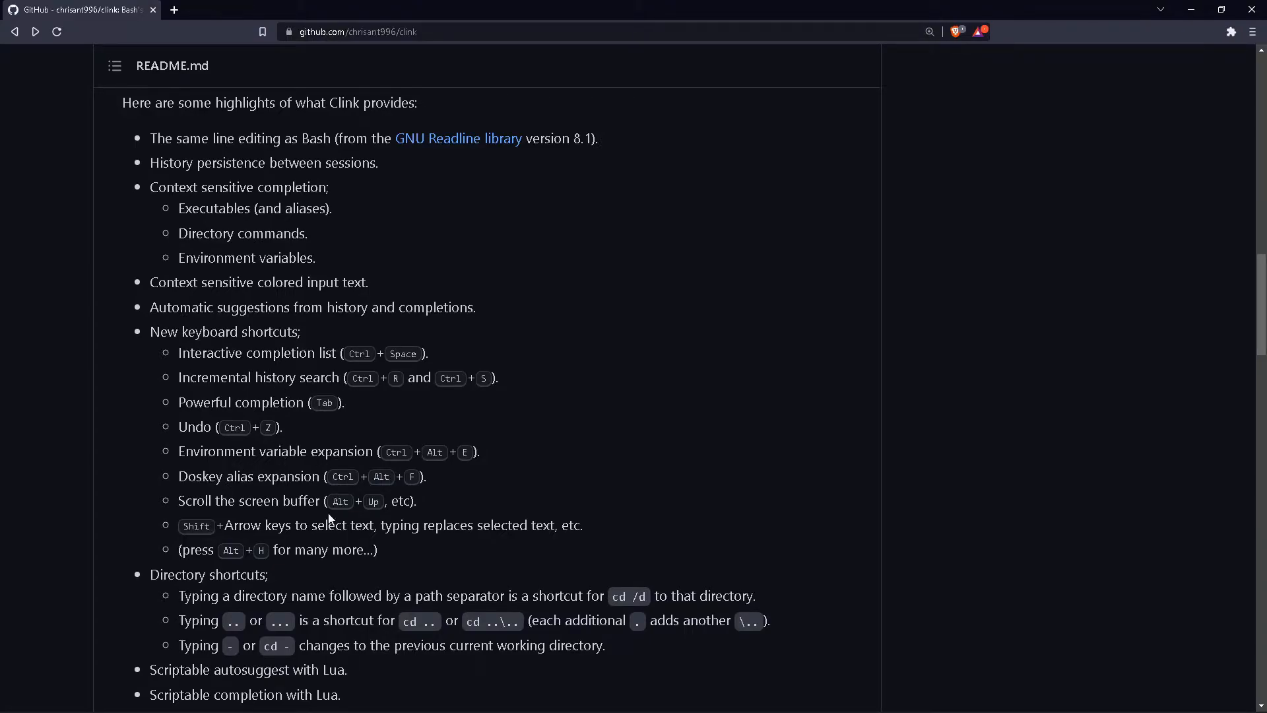
{"action": "mouse_move", "coordinate": [384, 394]}
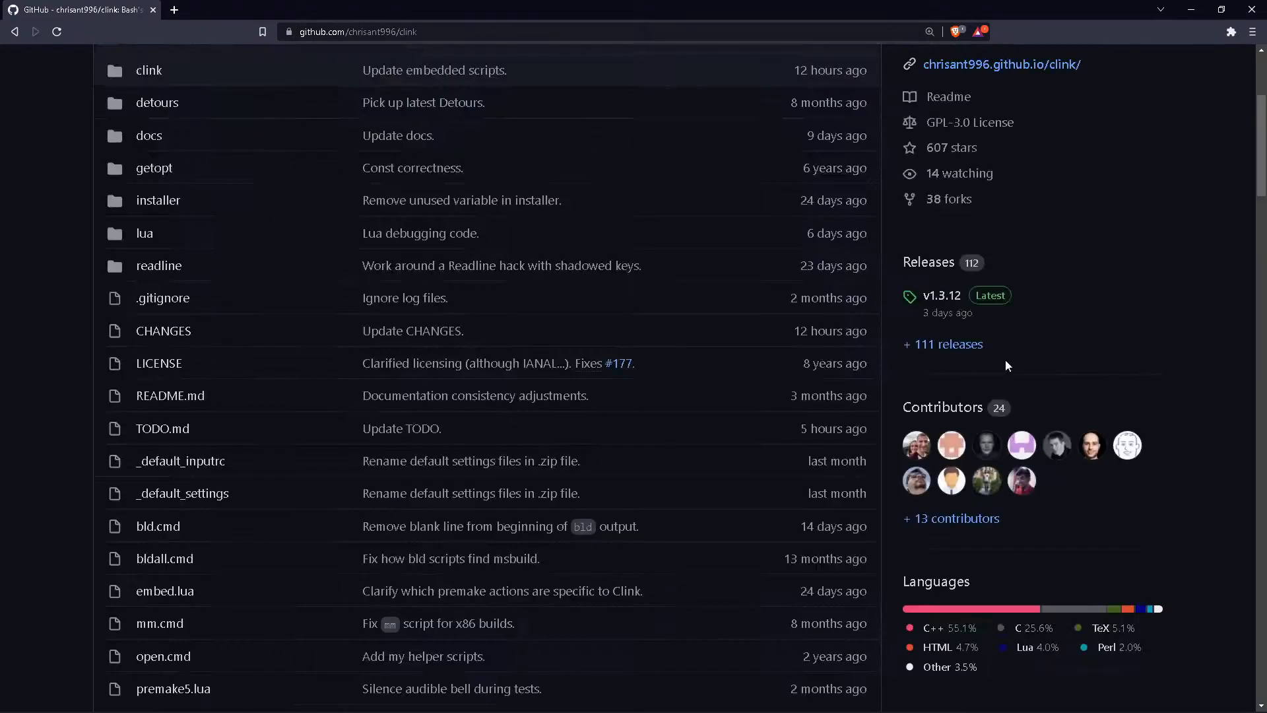
{"action": "mouse_move", "coordinate": [942, 300]}
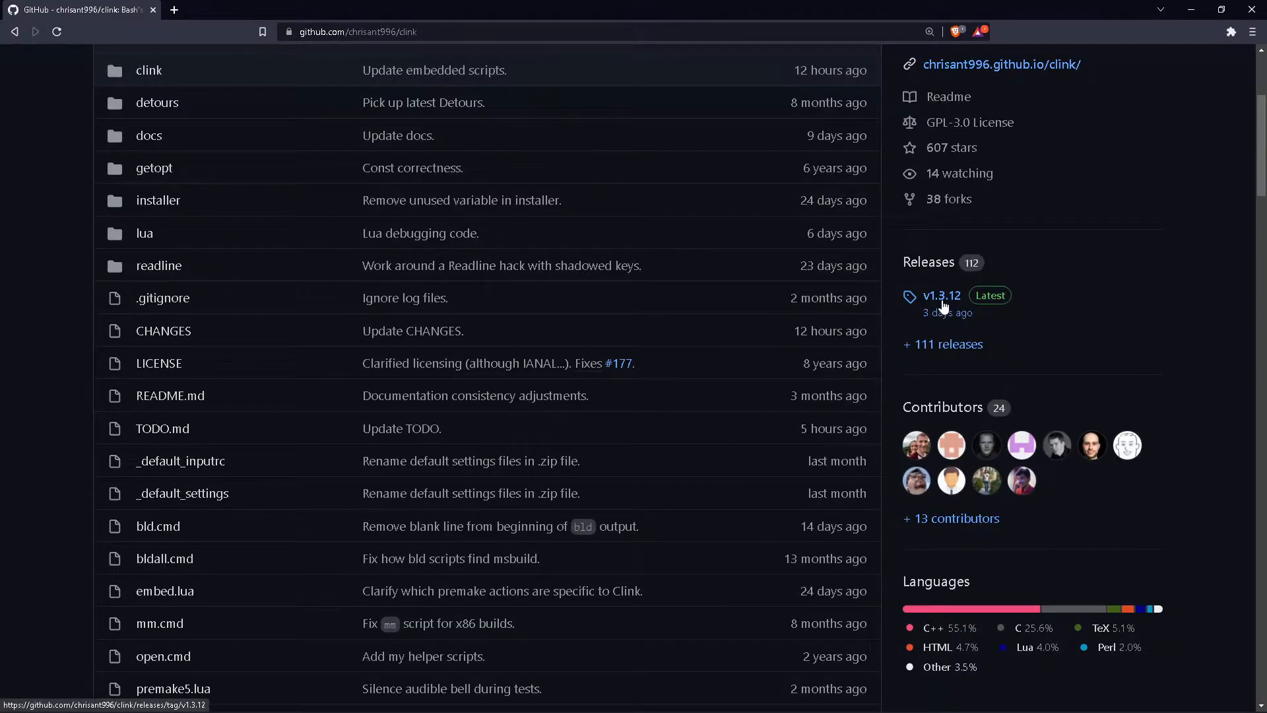
Download clink.1.3.12.f70397_setup.exe from the v1.3.12 release and launch it.
{"action": "left_click", "coordinate": [941, 294]}
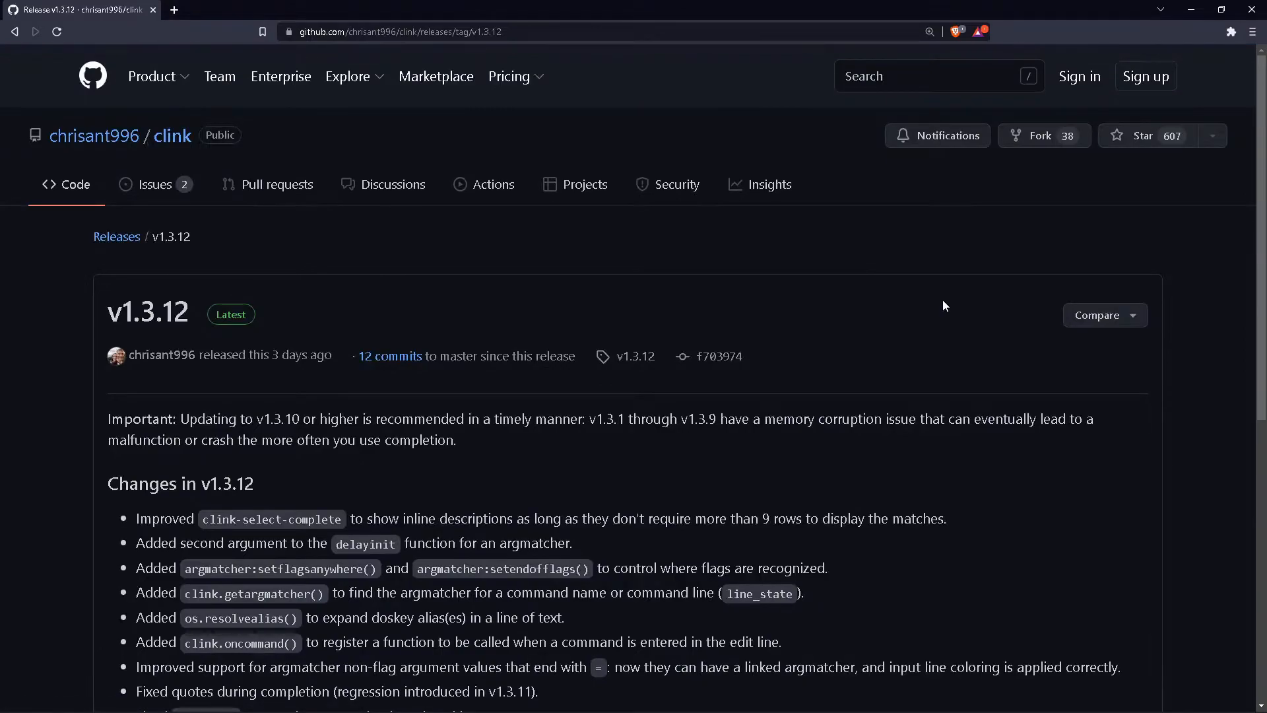
{"action": "scroll", "scroll_direction": "down", "scroll_amount": 3}
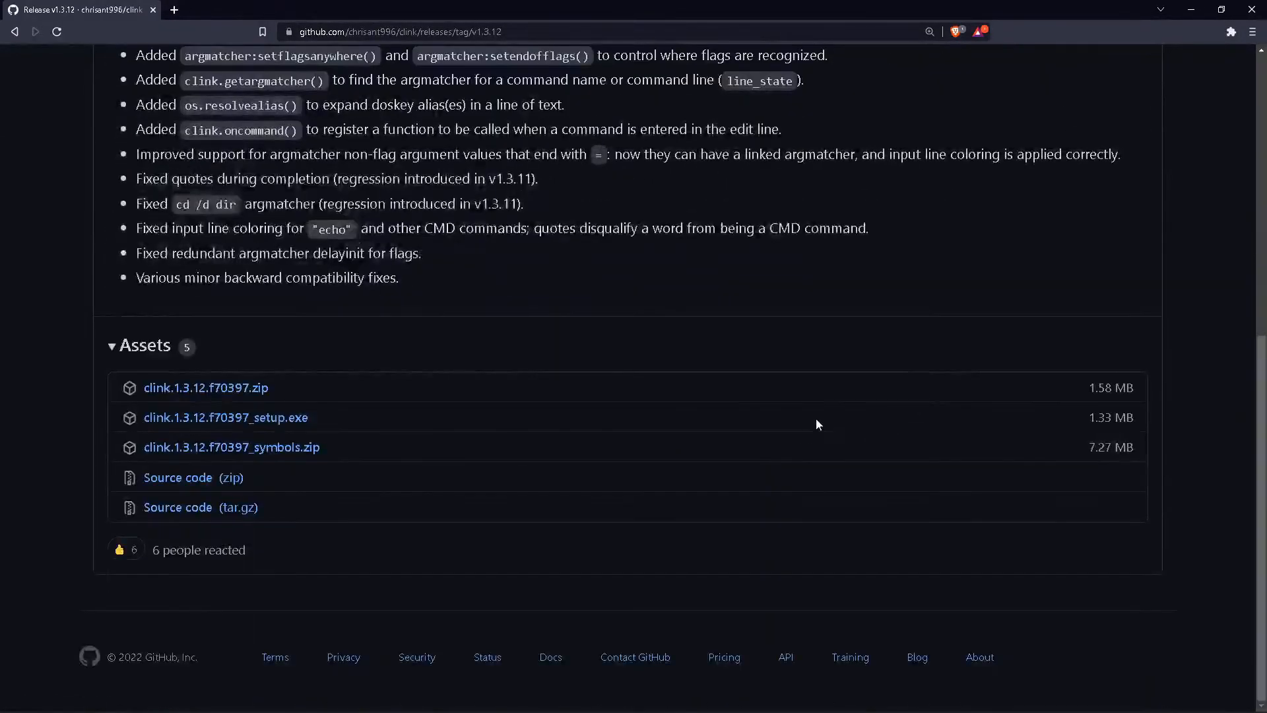
{"action": "mouse_move", "coordinate": [226, 419]}
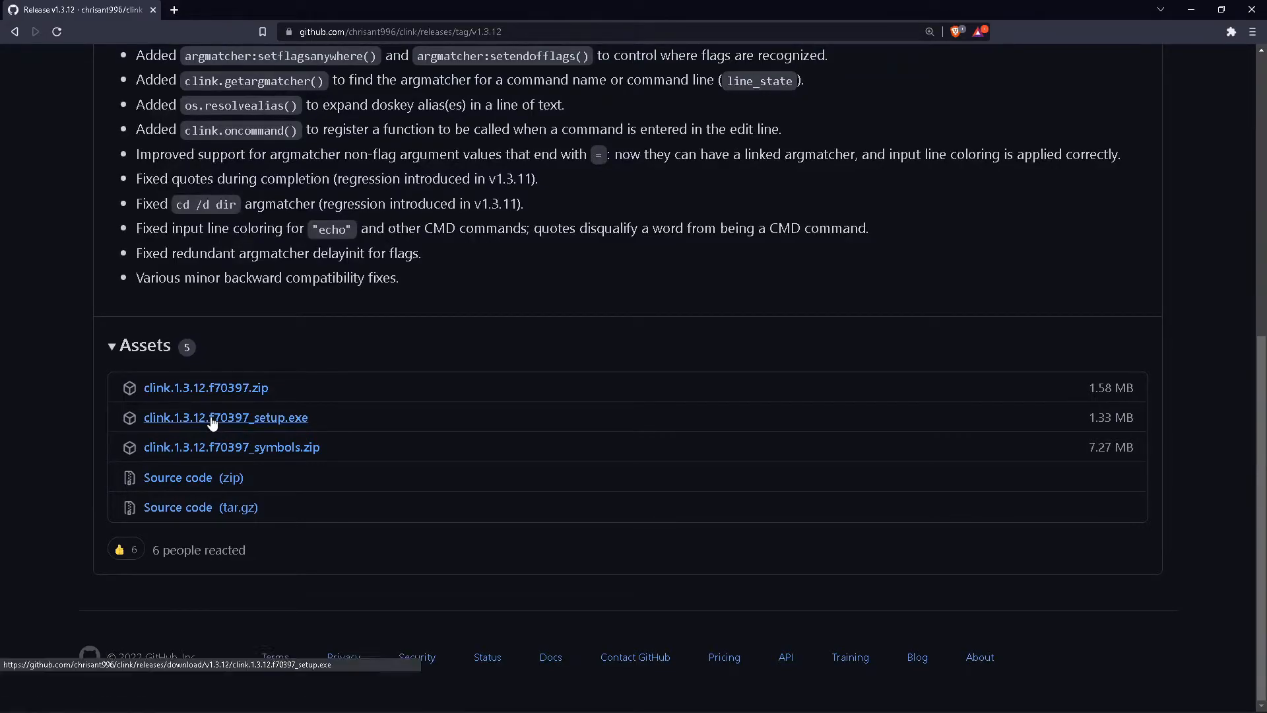
{"action": "left_click", "coordinate": [226, 417]}
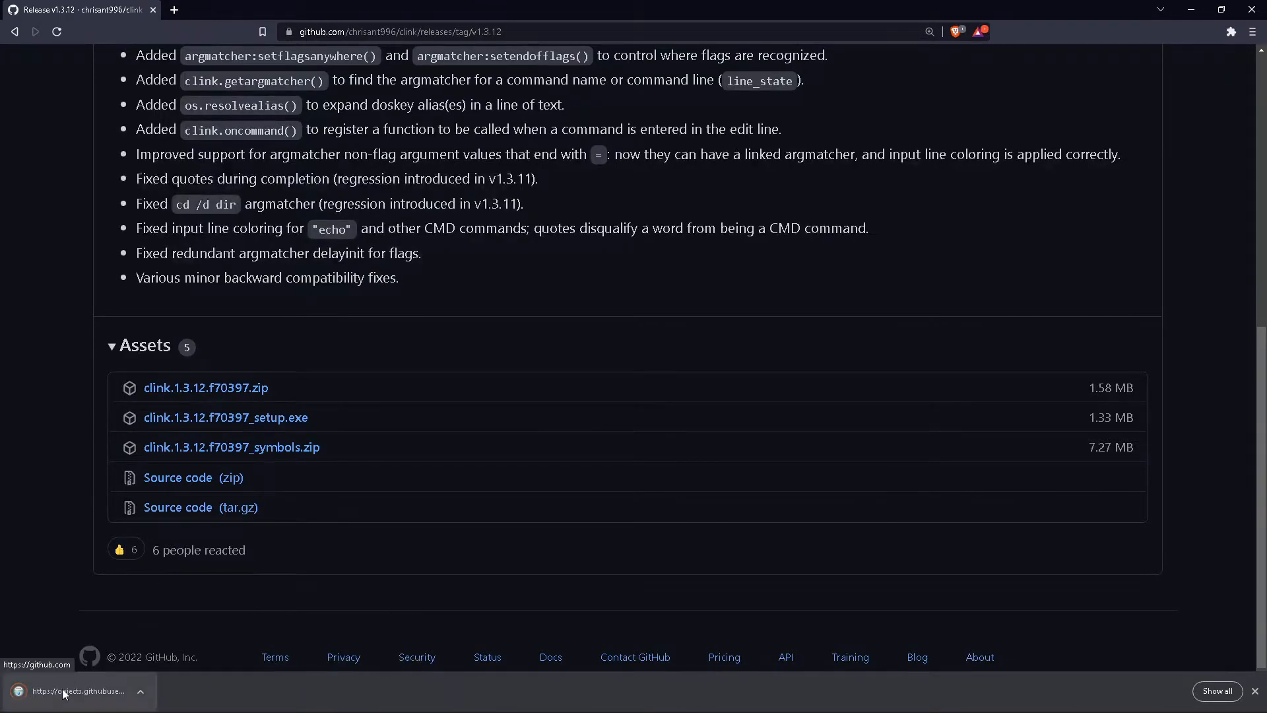
{"action": "left_click", "coordinate": [226, 417]}
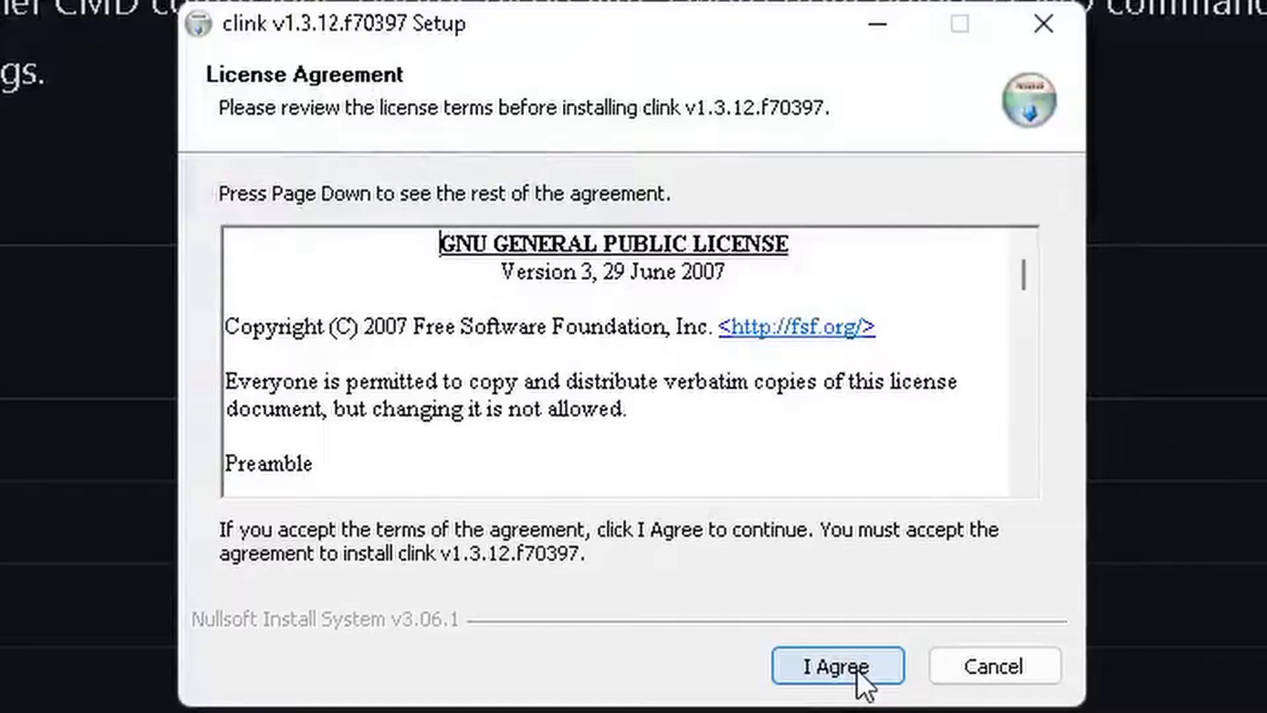
Accept the license, install Clink with default components, view the detailed log and close Setup.
{"action": "left_click", "coordinate": [837, 665]}
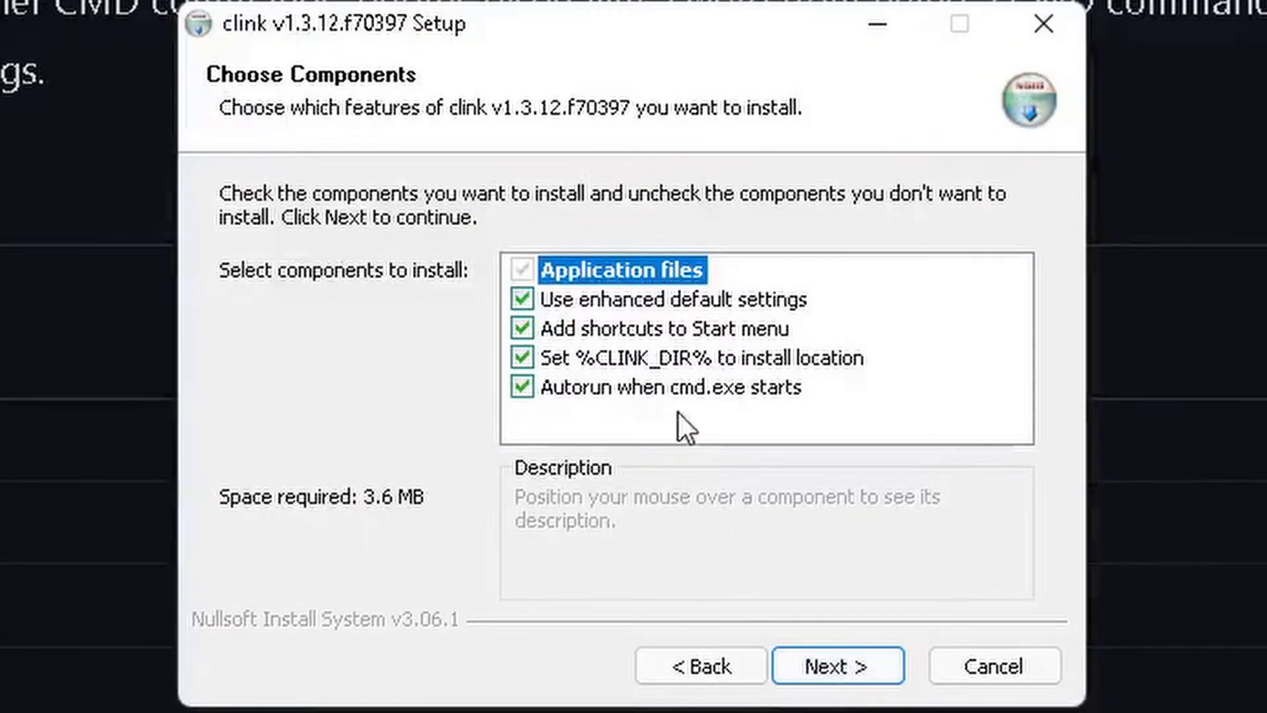
{"action": "mouse_move", "coordinate": [666, 348]}
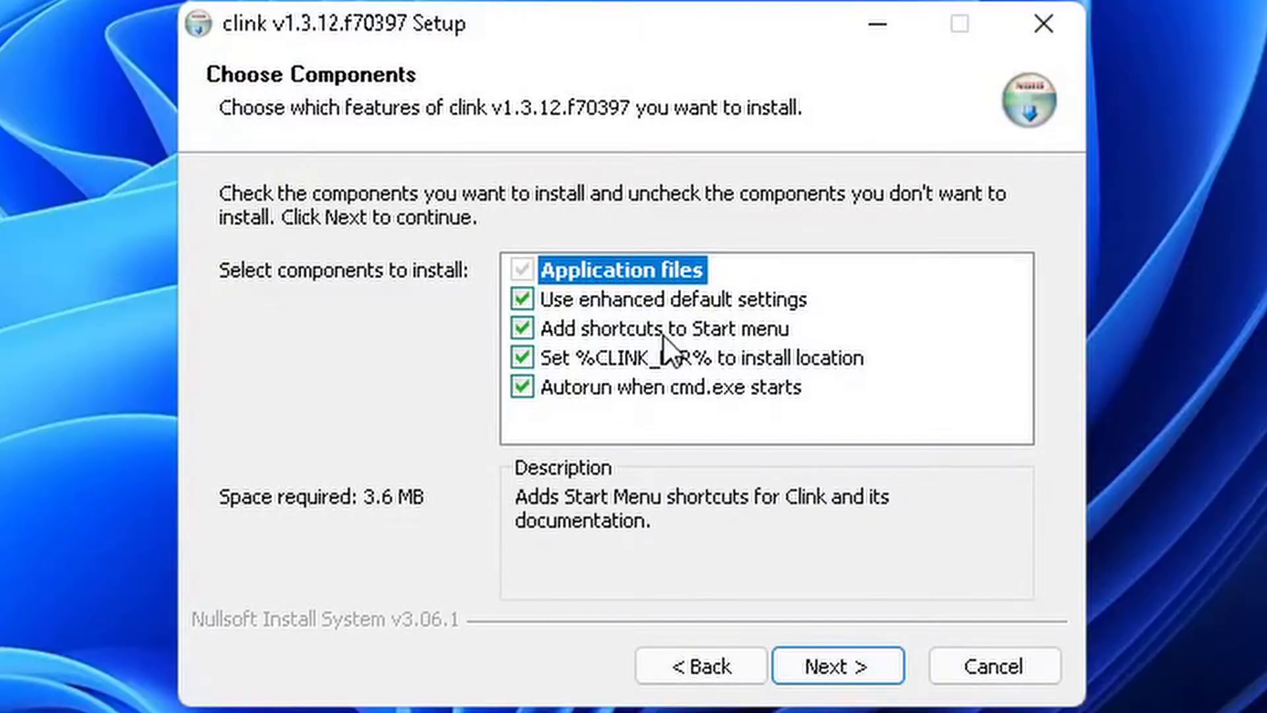
{"action": "mouse_move", "coordinate": [575, 392]}
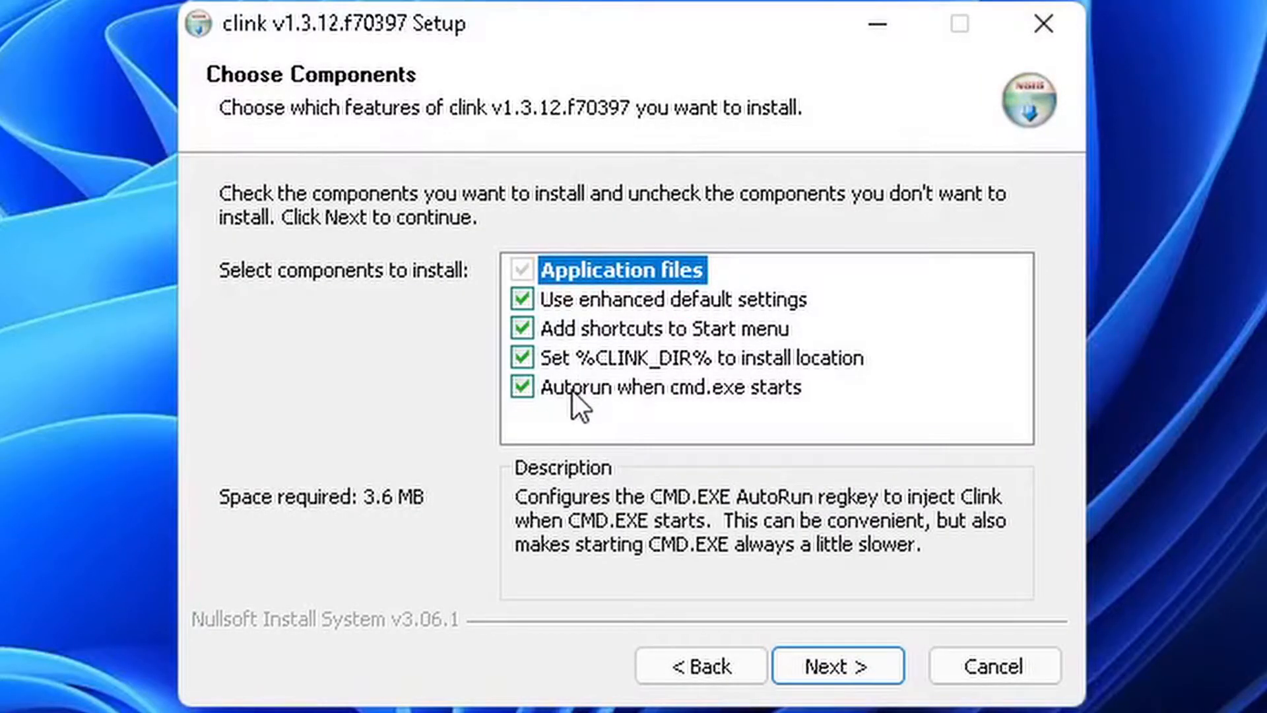
{"action": "mouse_move", "coordinate": [838, 665]}
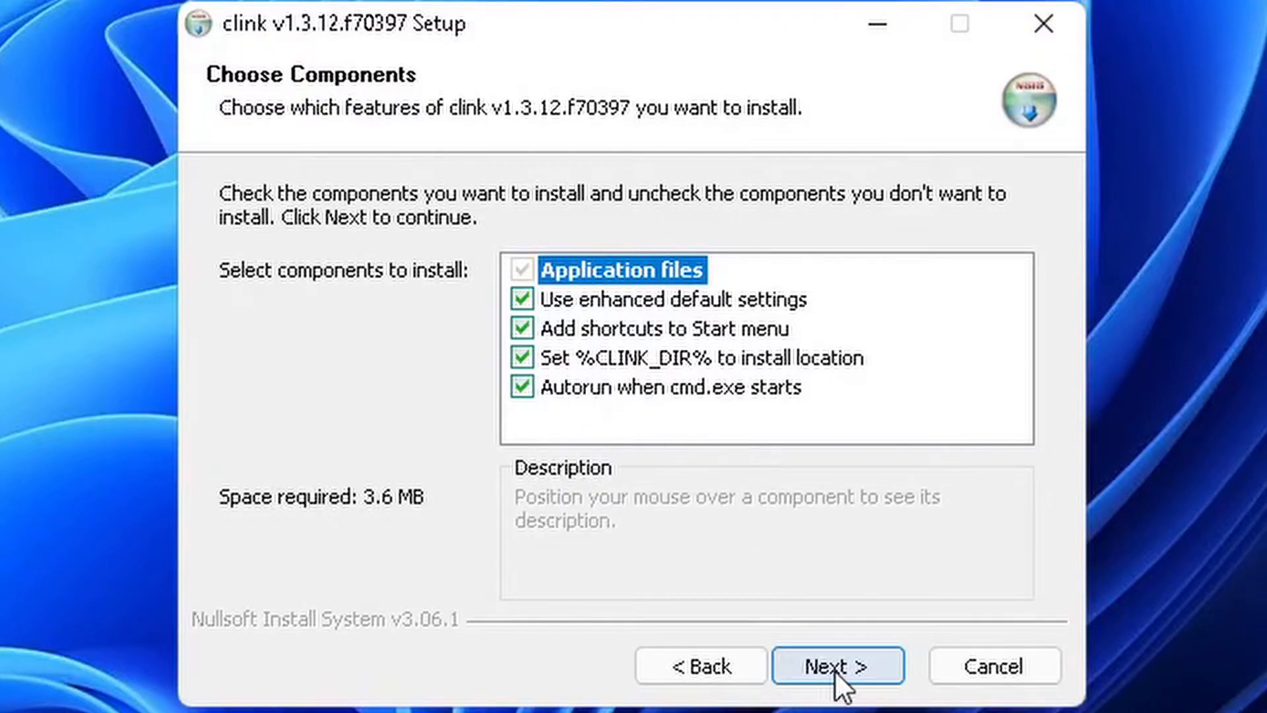
{"action": "left_click", "coordinate": [838, 665]}
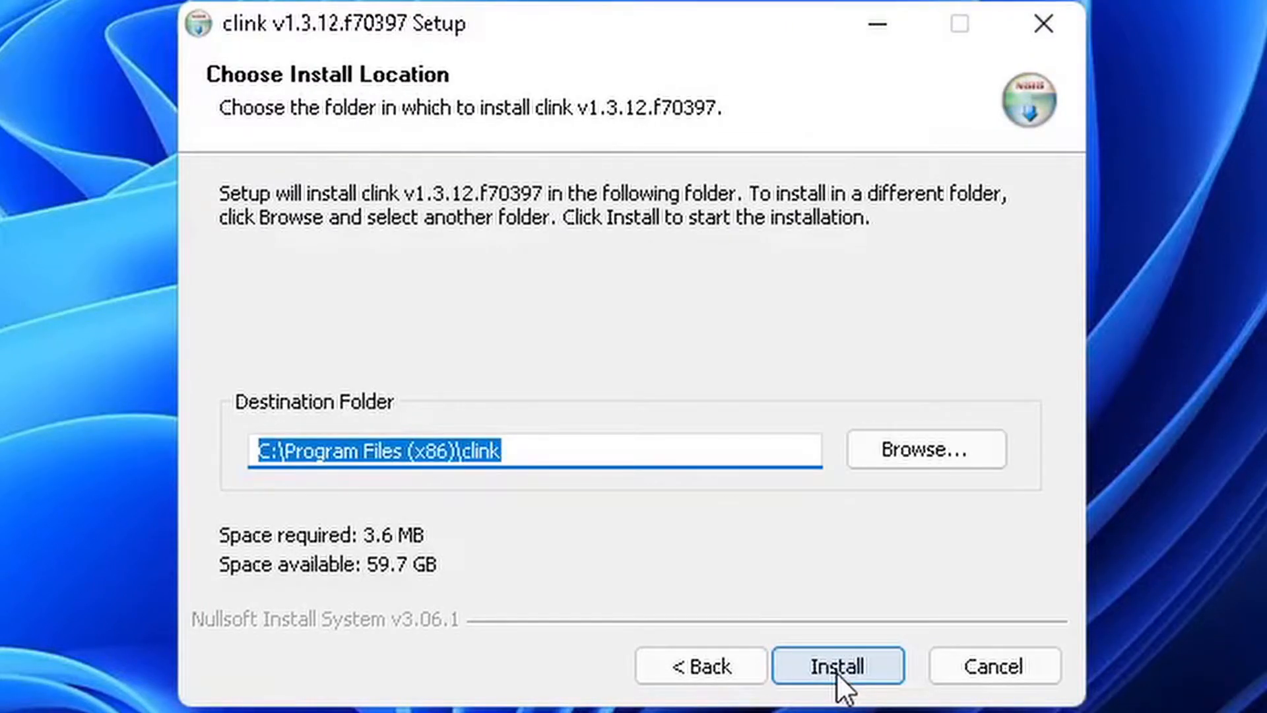
{"action": "left_click", "coordinate": [836, 665]}
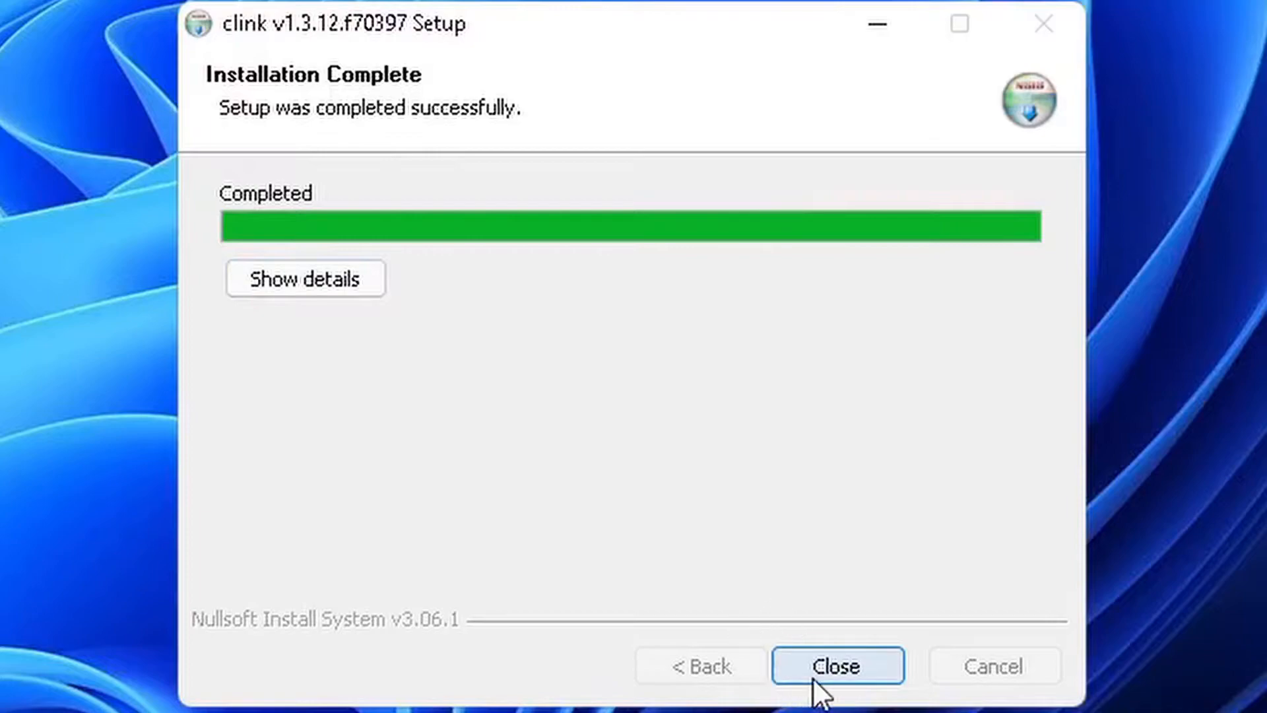
{"action": "left_click", "coordinate": [305, 279]}
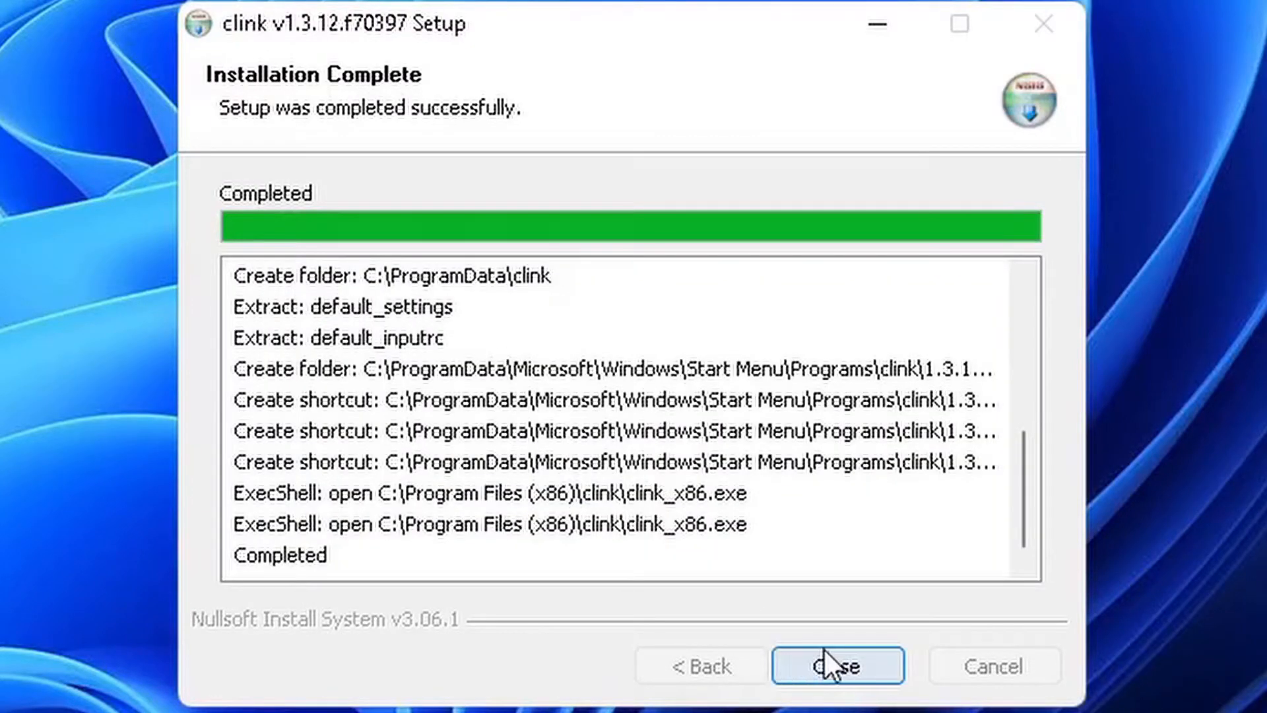
{"action": "left_click", "coordinate": [837, 665]}
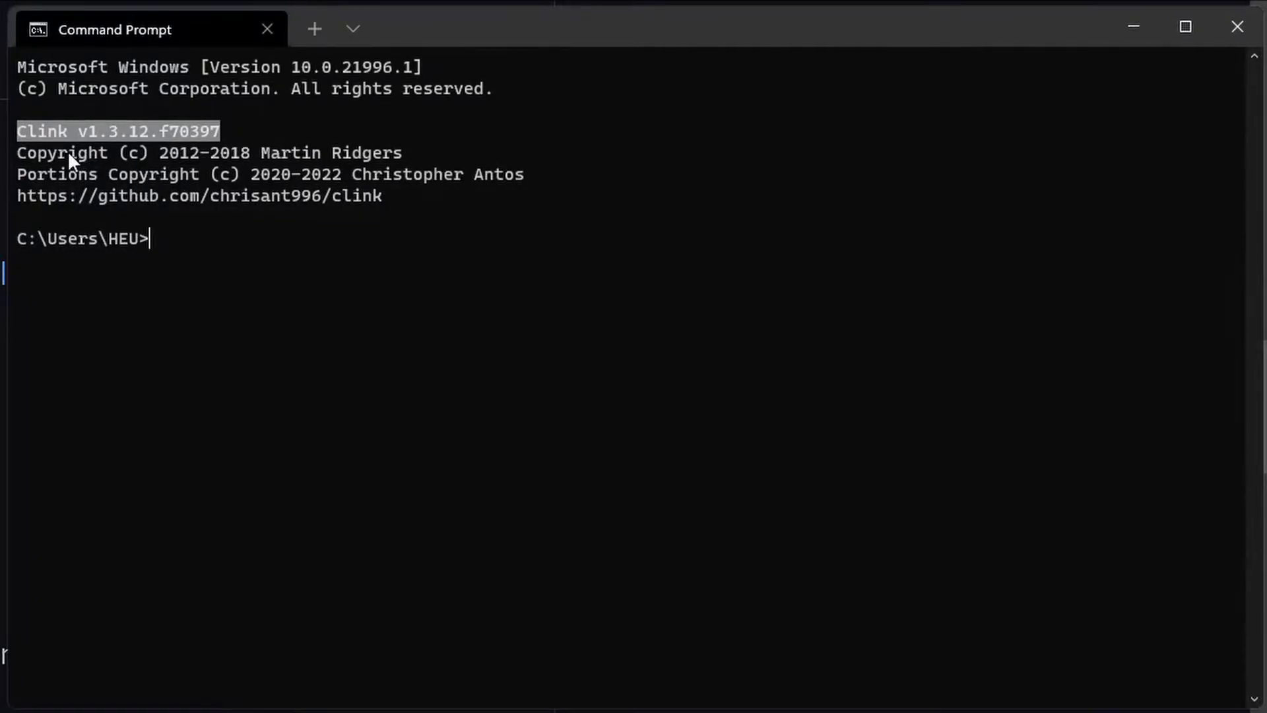
{"action": "mouse_move", "coordinate": [368, 174]}
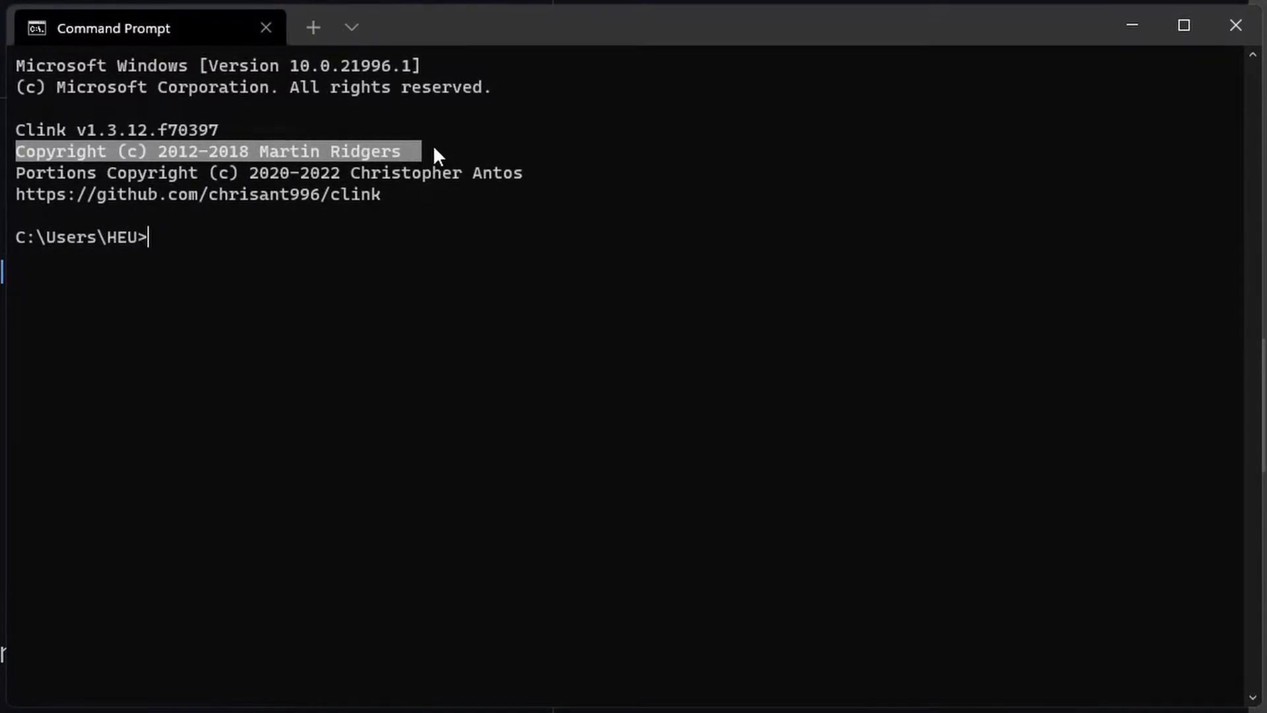
{"action": "mouse_move", "coordinate": [404, 211]}
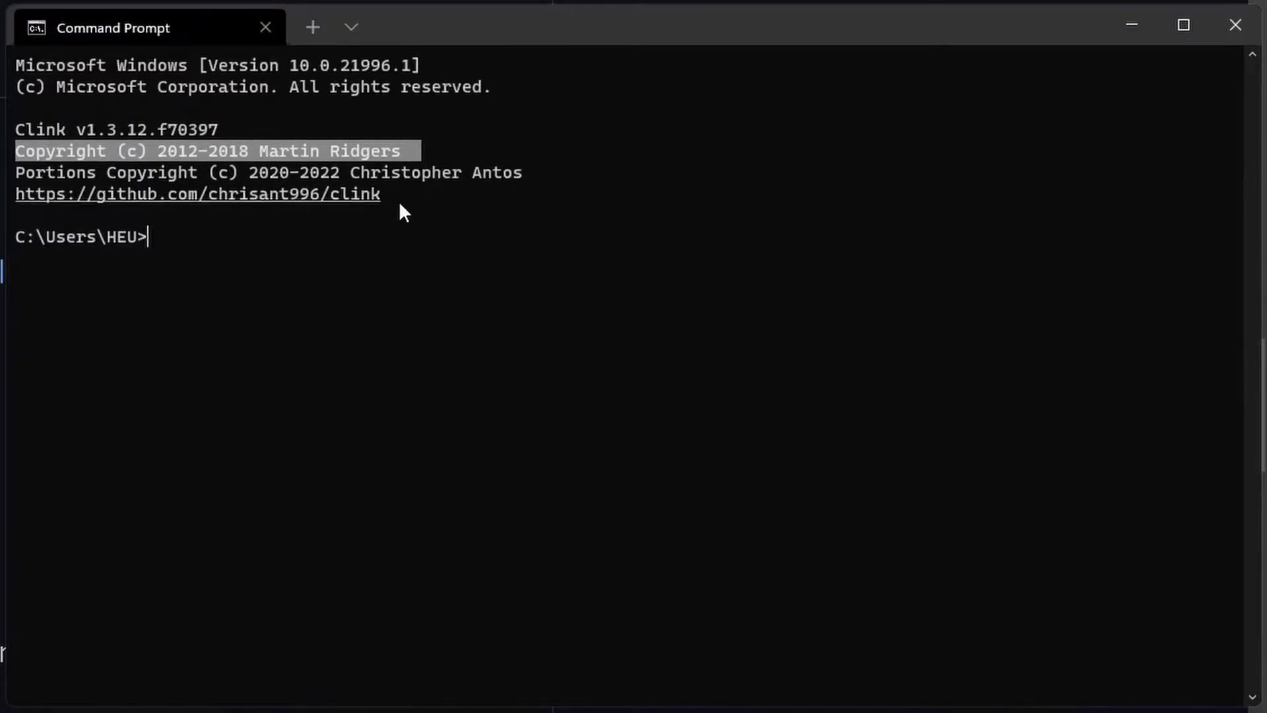
{"action": "mouse_move", "coordinate": [305, 229]}
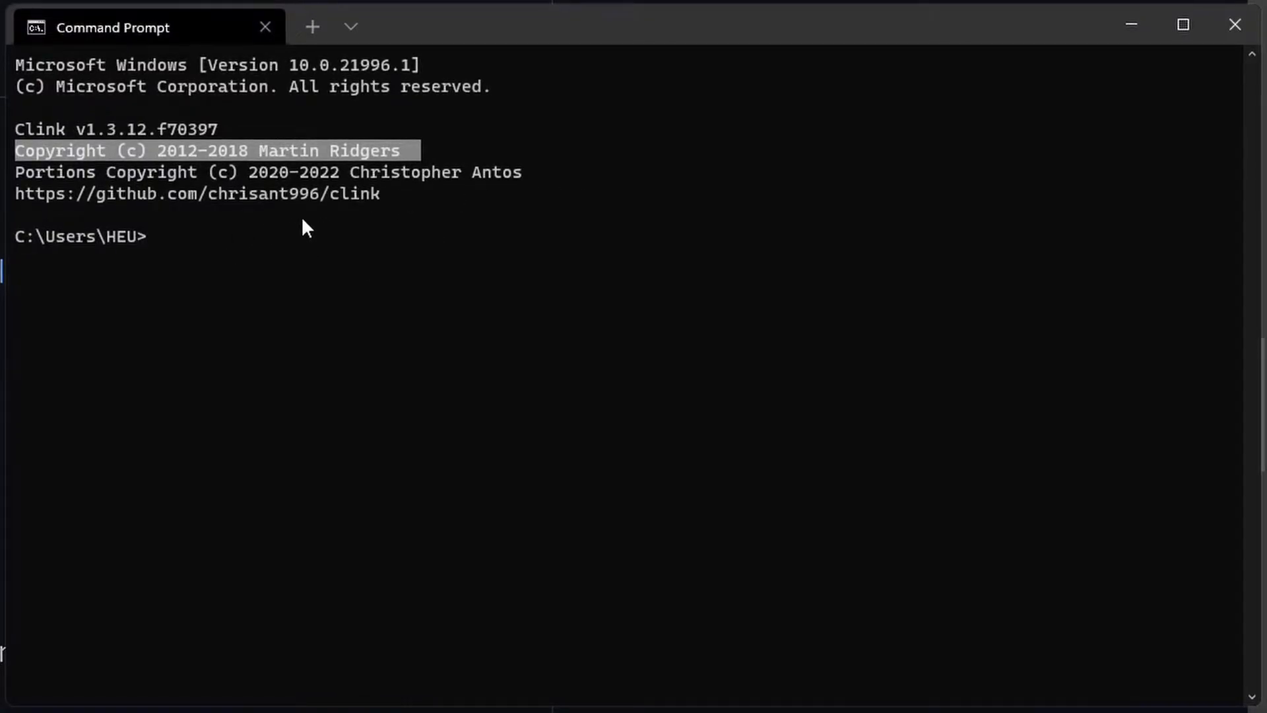
{"action": "mouse_move", "coordinate": [464, 234]}
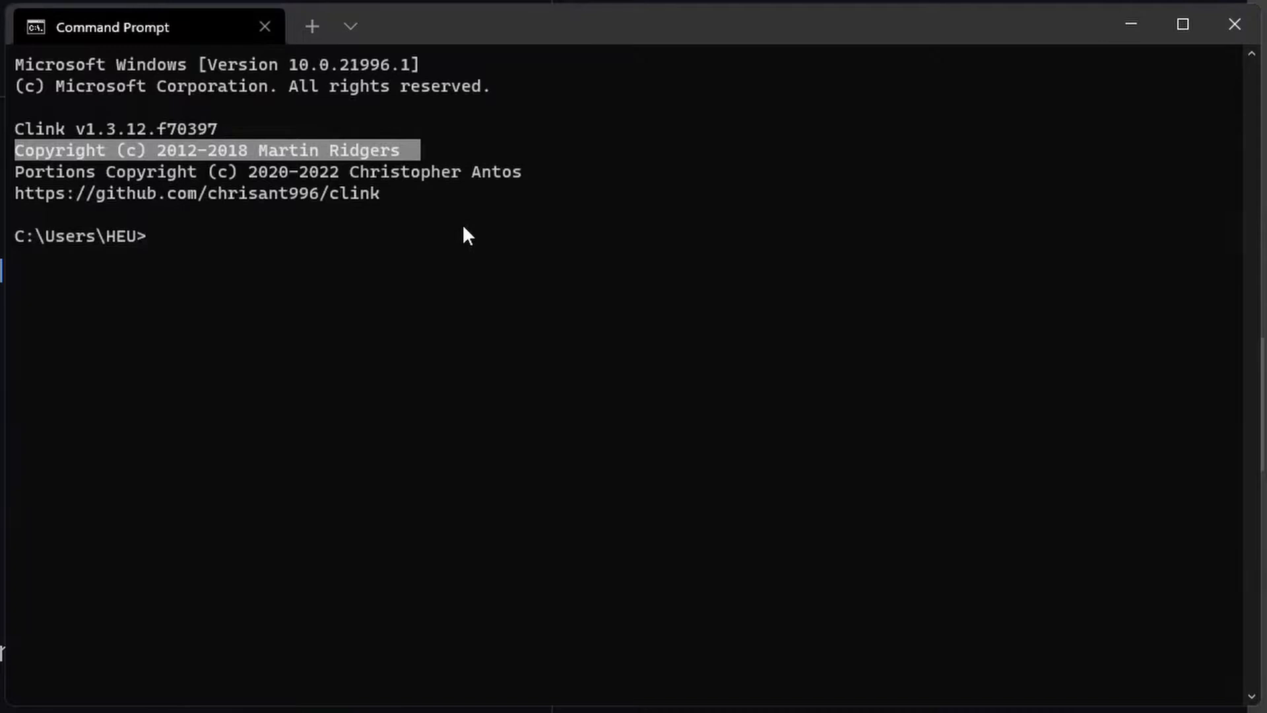
{"action": "mouse_move", "coordinate": [294, 202]}
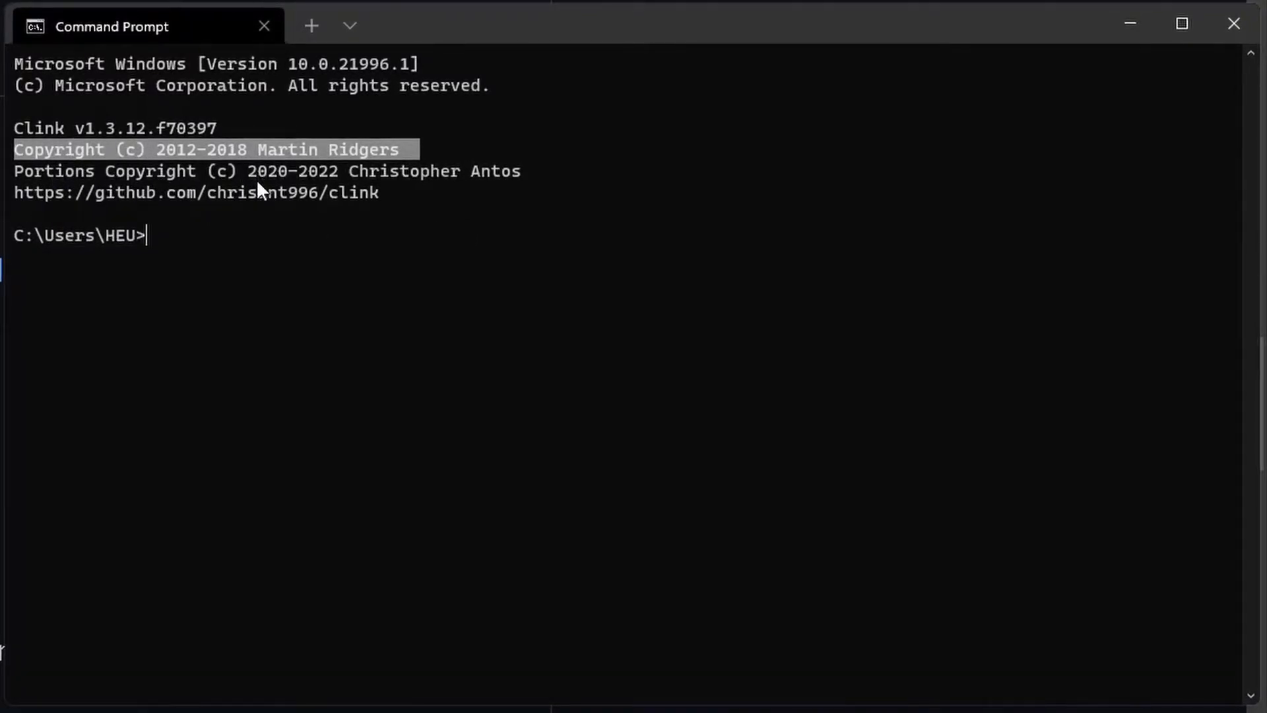
{"action": "mouse_move", "coordinate": [483, 216]}
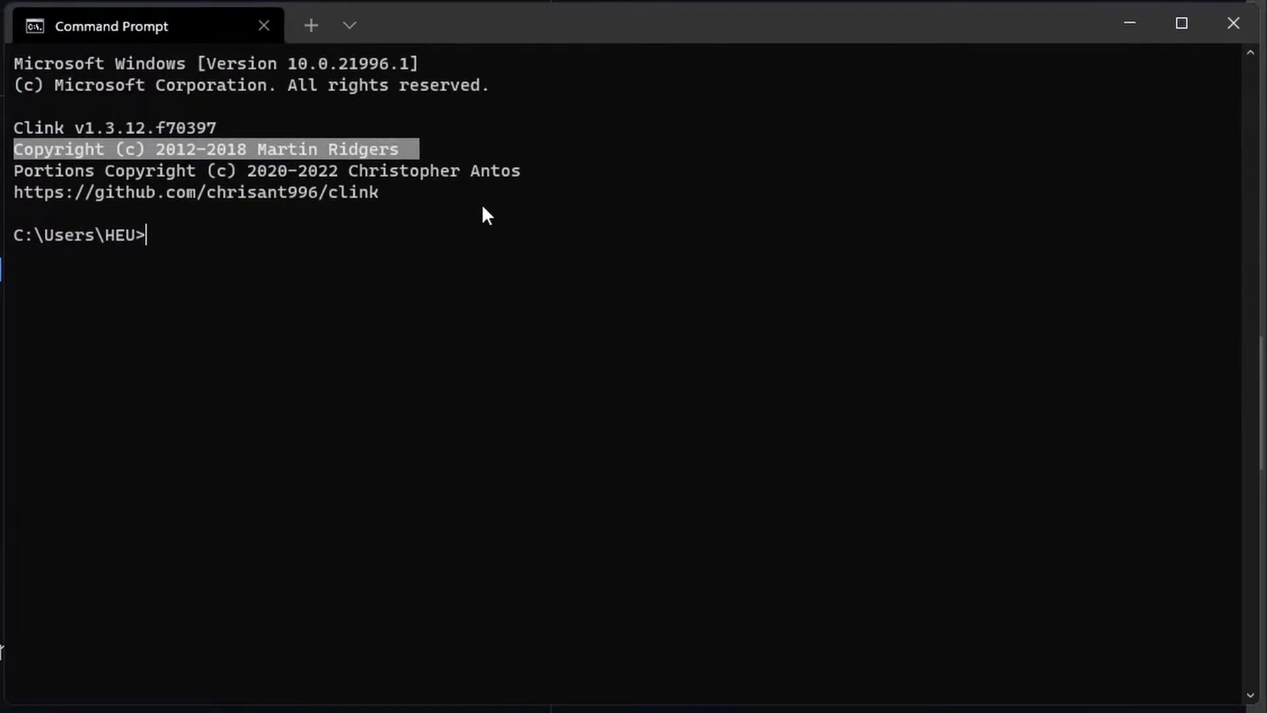
{"action": "mouse_move", "coordinate": [404, 228]}
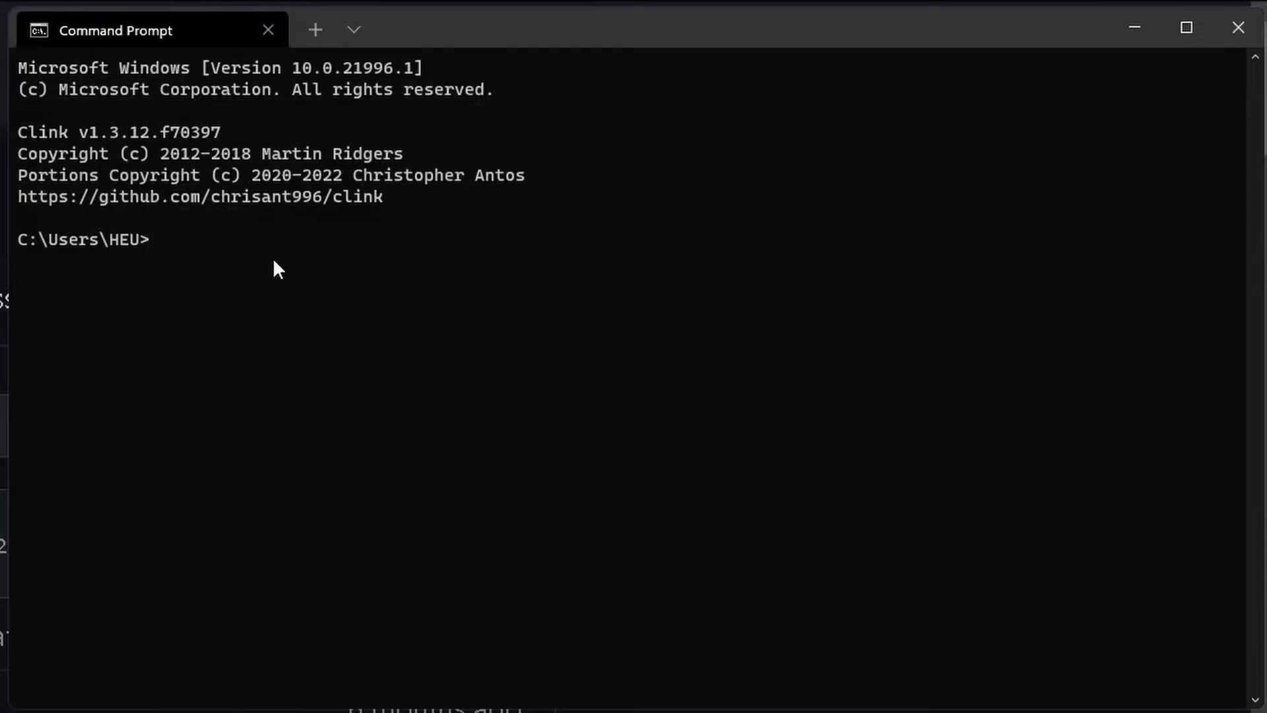
Try winfetch, git.exe, a DISM /Enable-Feature line and `where git`, watching colouring and suggestions.
{"action": "type", "text": "winfetch"}
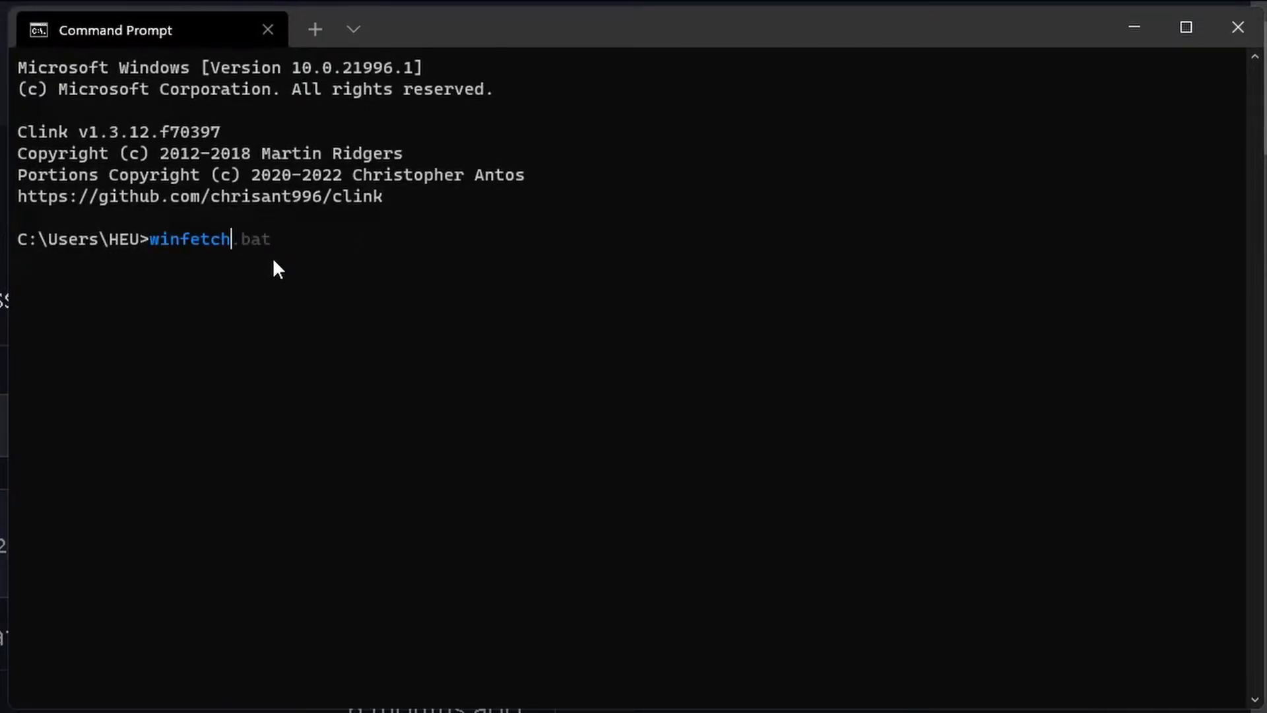
{"action": "type", "text": "git.exe"}
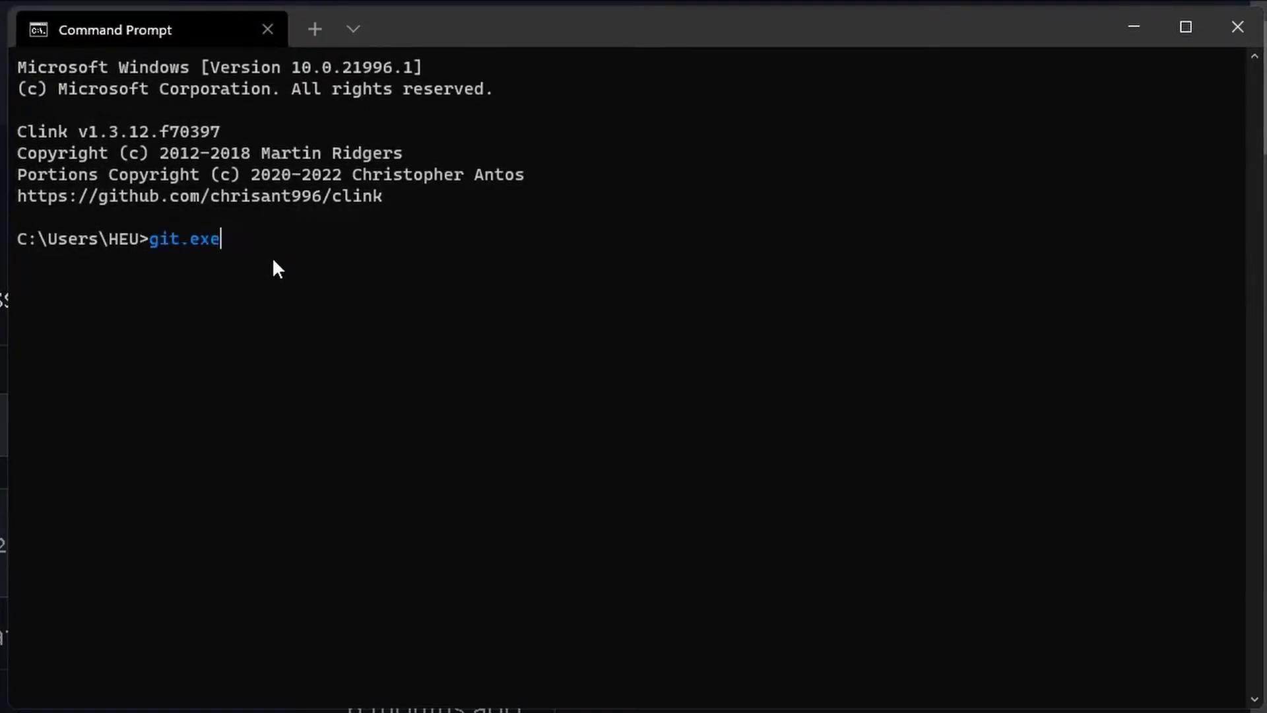
{"action": "key", "text": "Left"}
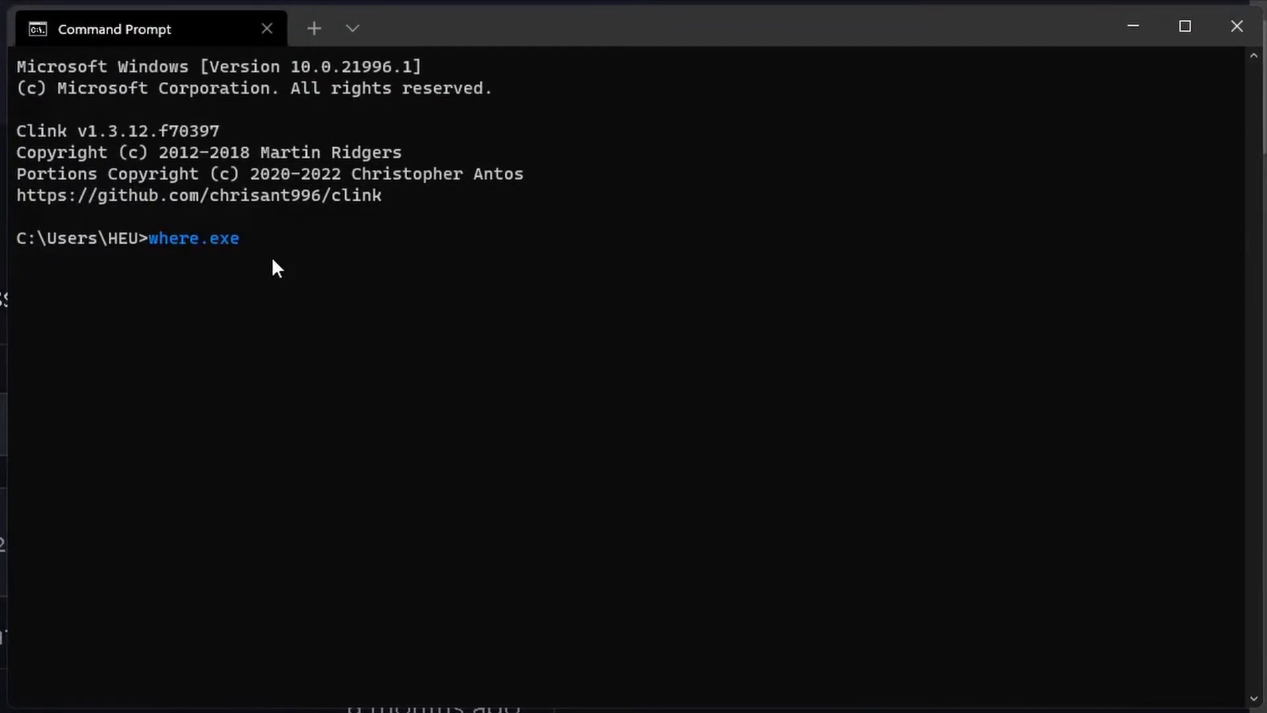
{"action": "type", "text": "DISM /Online /Enable-Feature /FeatureName:NetFx3 /All /Source:K:\\sources\\sxs /LimitAccess"}
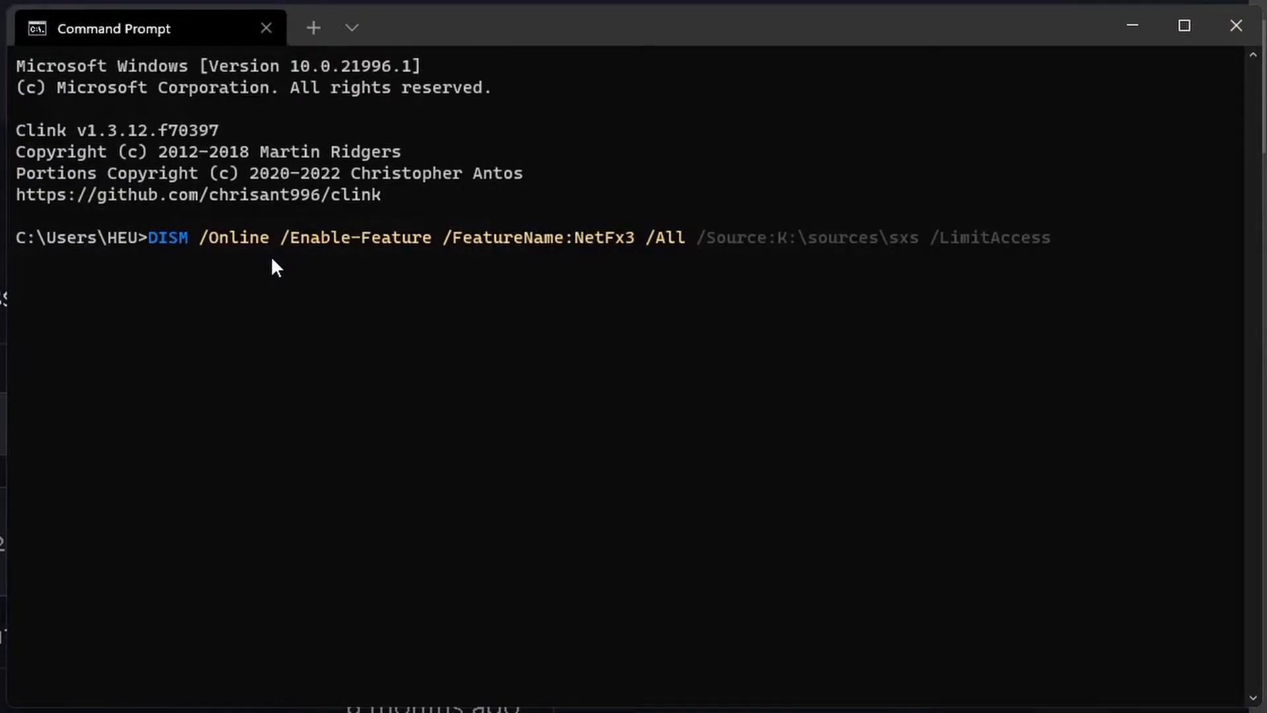
{"action": "type", "text": "where git"}
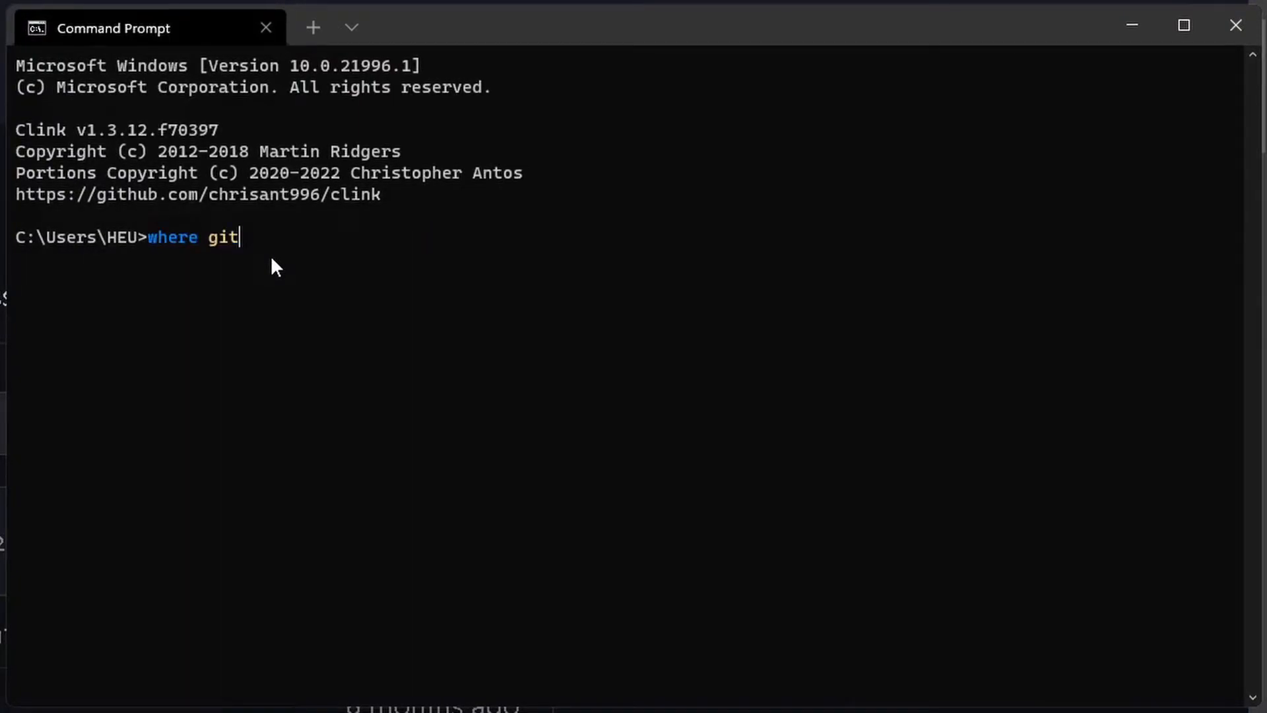
Try Dism, neofetch and `choco install sumatrapdf /y`, watching grey history suggestions.
{"action": "type", "text": "Dism /online /enable-feature /featurename:NetFX3 /All /Source:K:\\sources\\sxs /LimitAccess"}
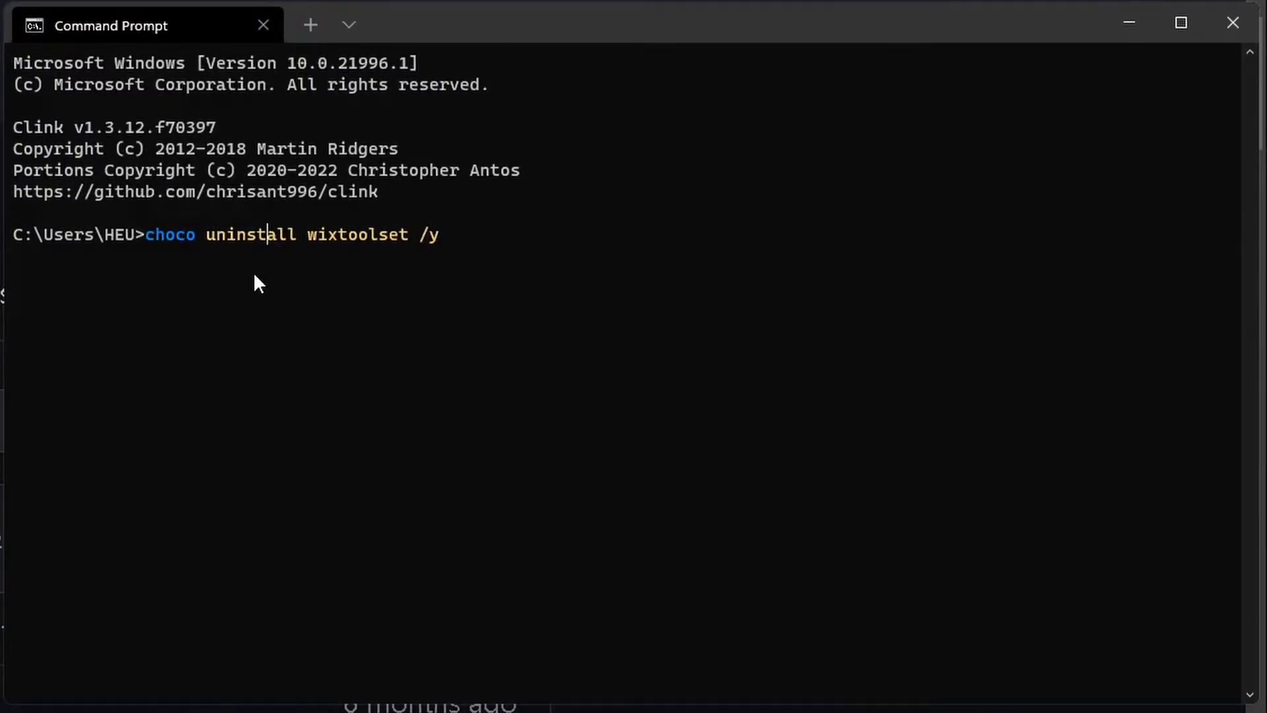
{"action": "type", "text": "neofetch"}
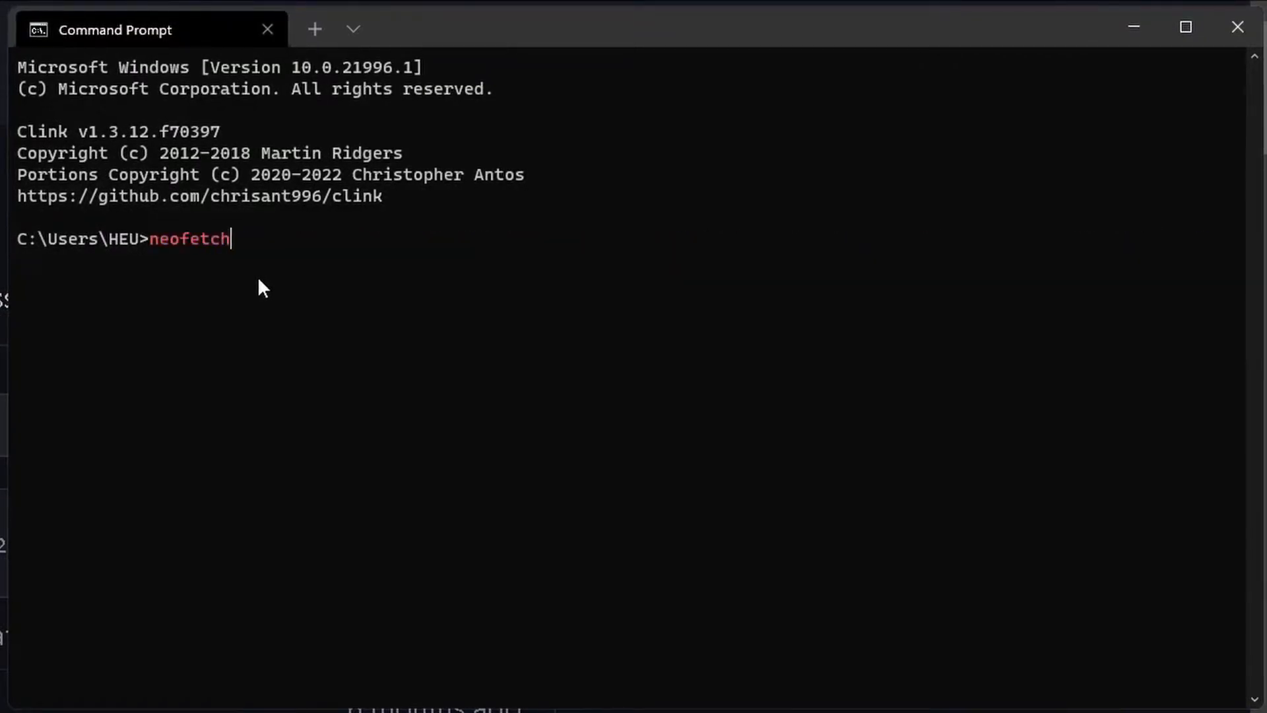
{"action": "type", "text": "..."}
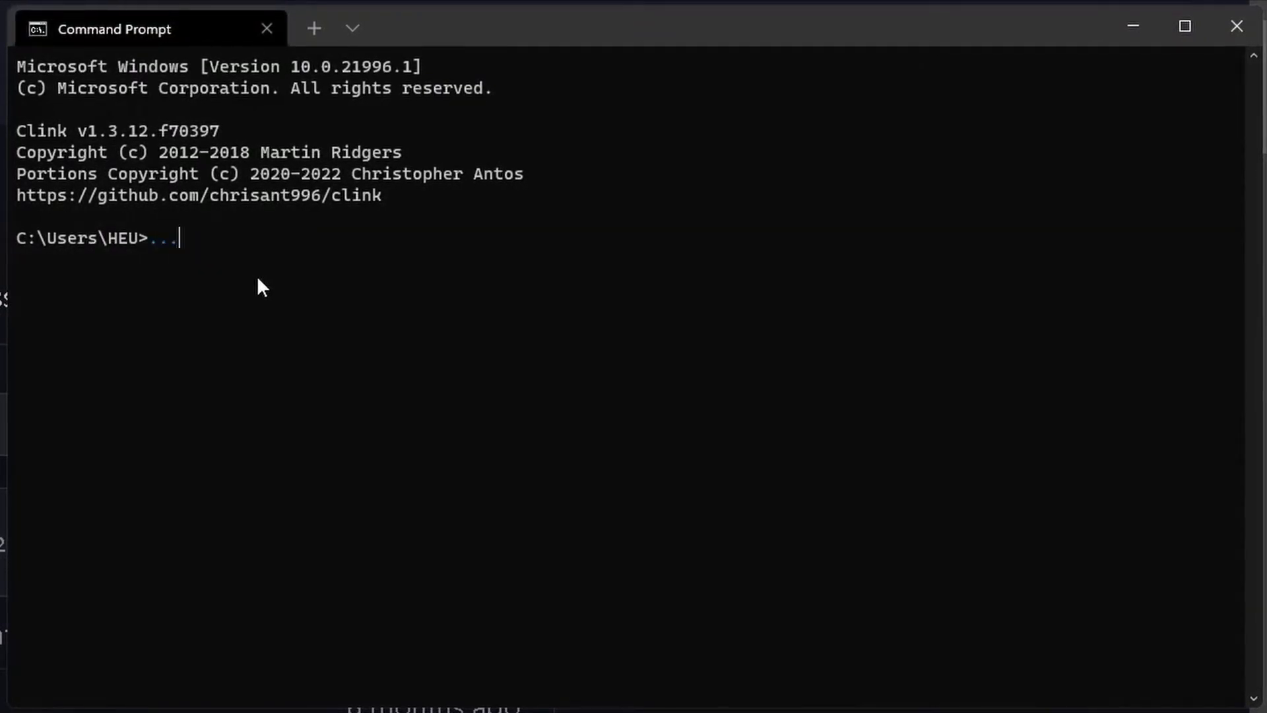
{"action": "type", "text": "choco install sumatrapdf /y"}
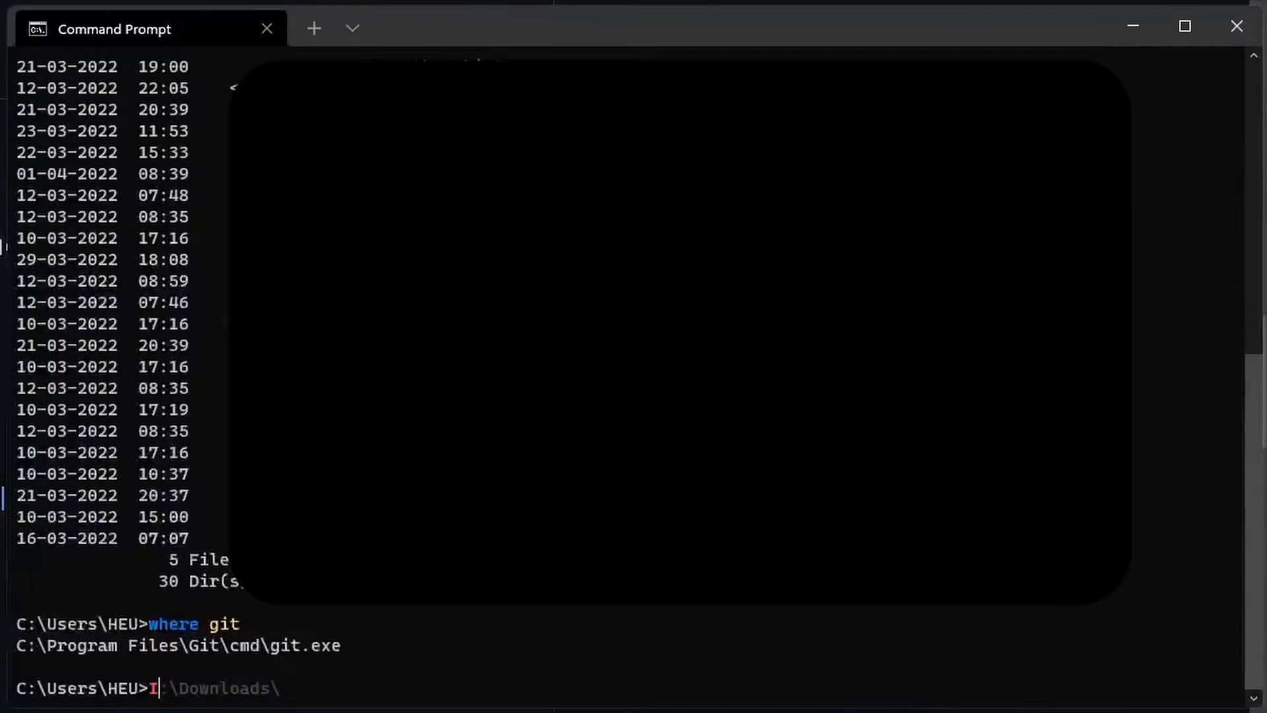
Preview grey suggestions for i:\Downloads, vokoscreenNG Recordings, macOS-Monterey and Videos paths, ending in i:\Videos.
{"action": "type", "text": "cacls.exe"}
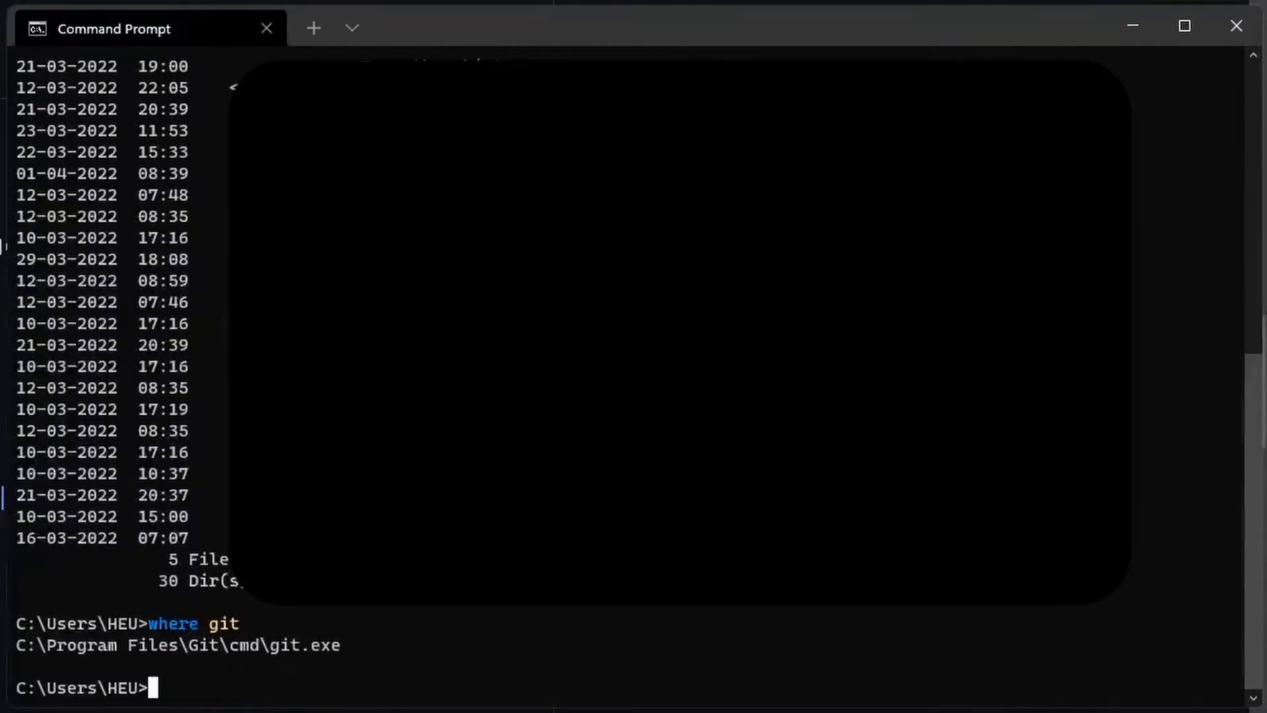
{"action": "type", "text": "I:\\Downloads\\"}
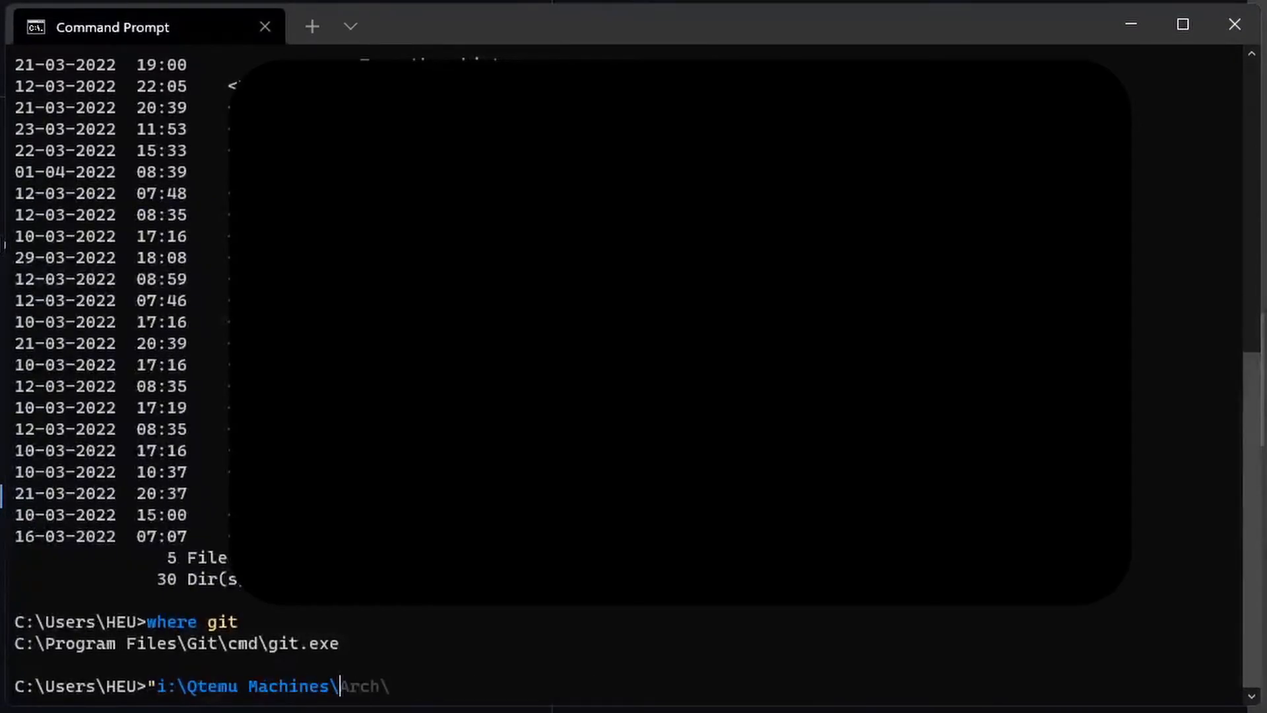
{"action": "type", "text": "i:\\vokoscreenNG Recordings\\"}
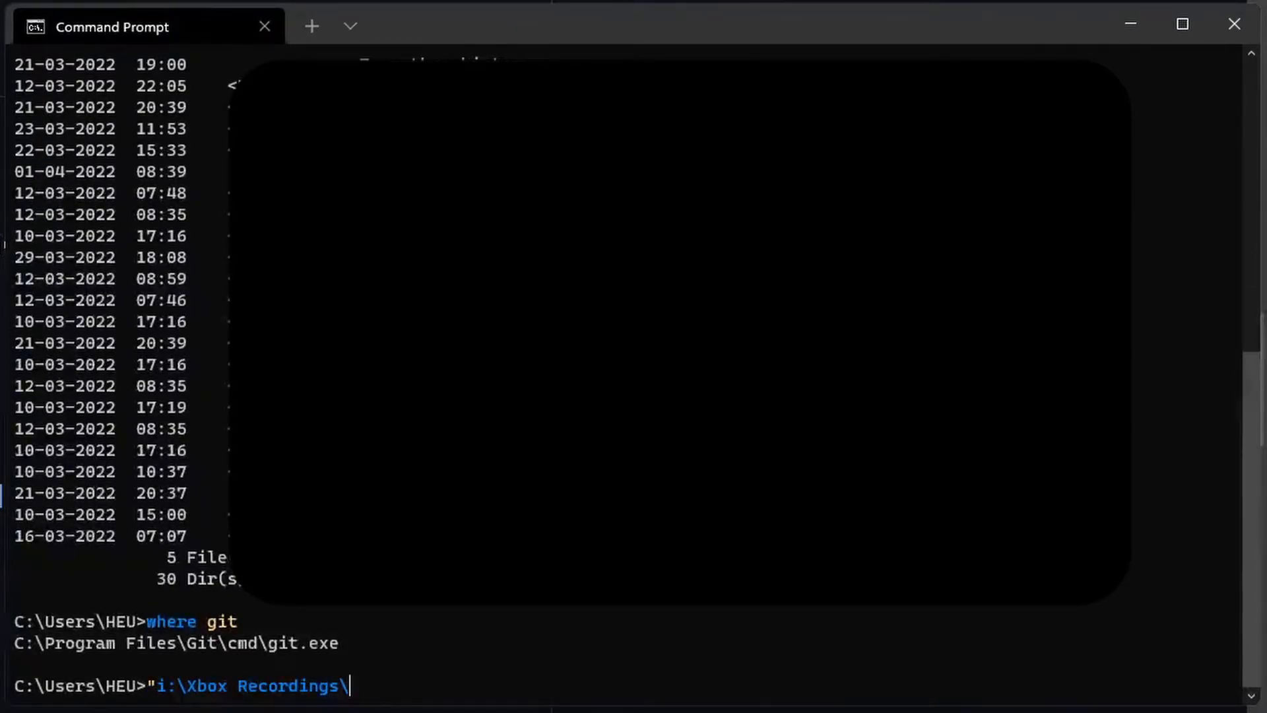
{"action": "type", "text": "i:\\macOS-Monterey\\"}
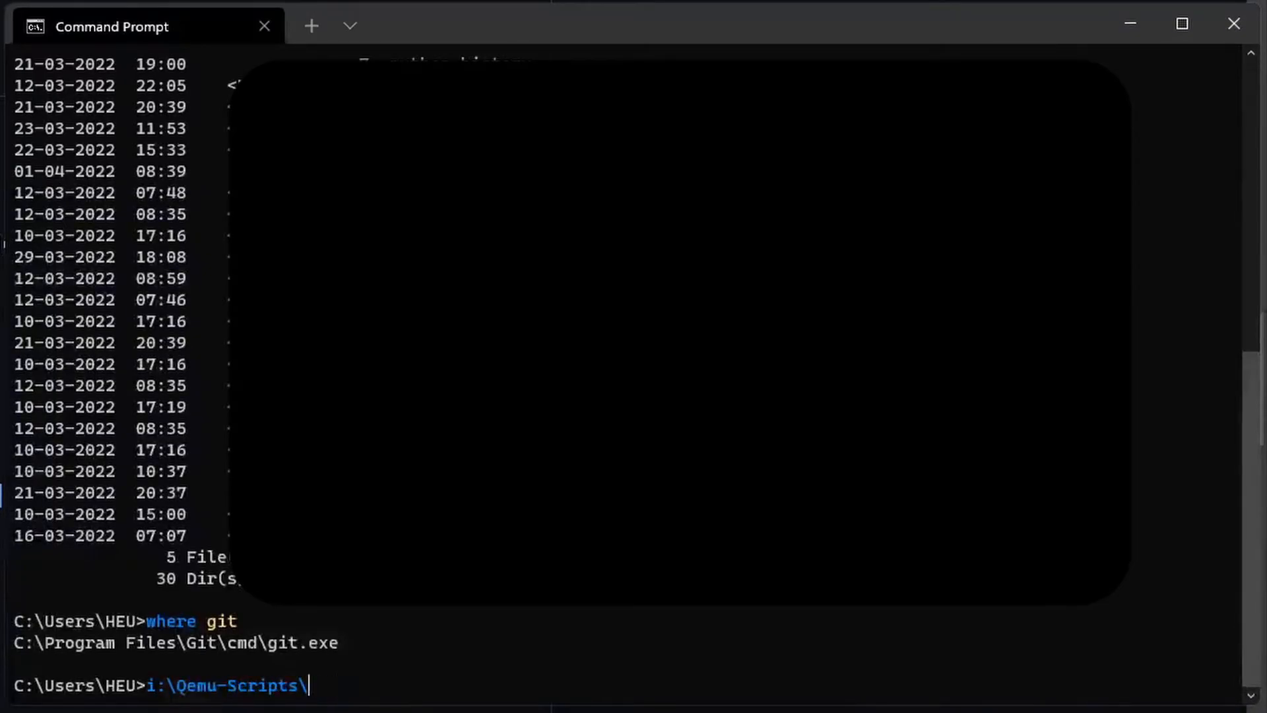
{"action": "type", "text": "\"i:\\ScreenUtility Recordings\\"}
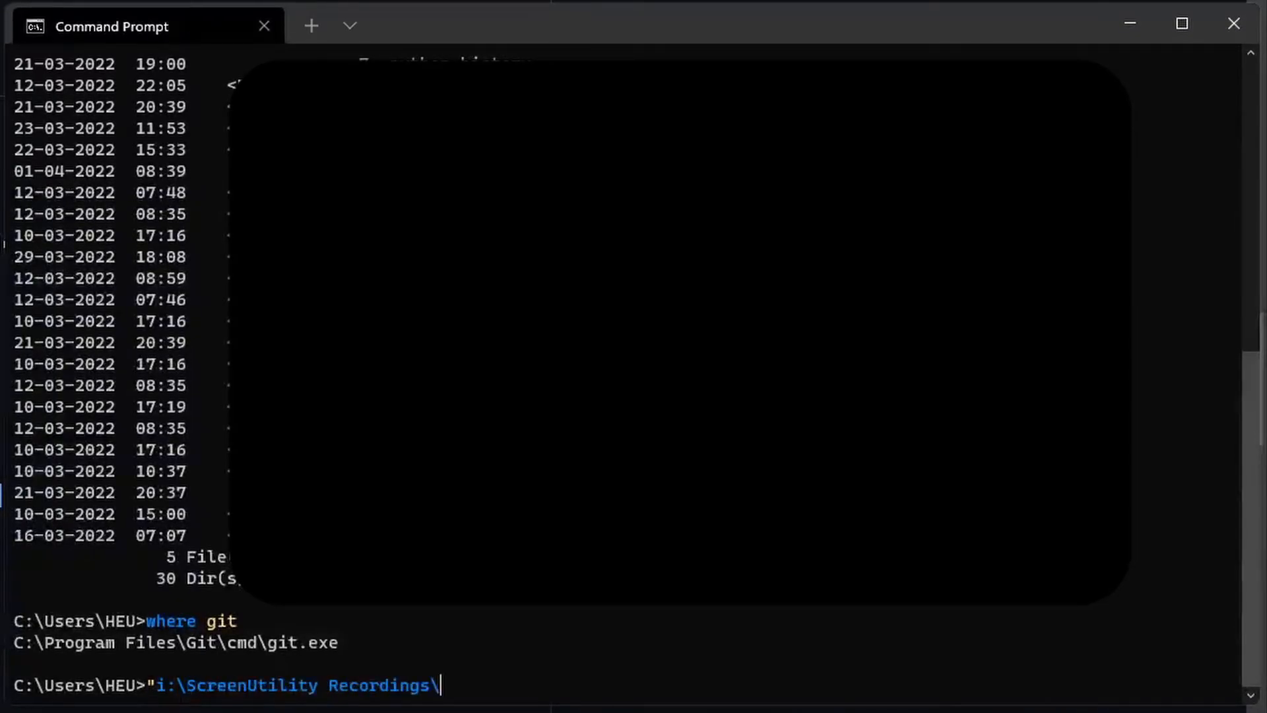
{"action": "type", "text": "i:\\Videos\\.gallery\\"}
{"action": "type", "text": "dir"}
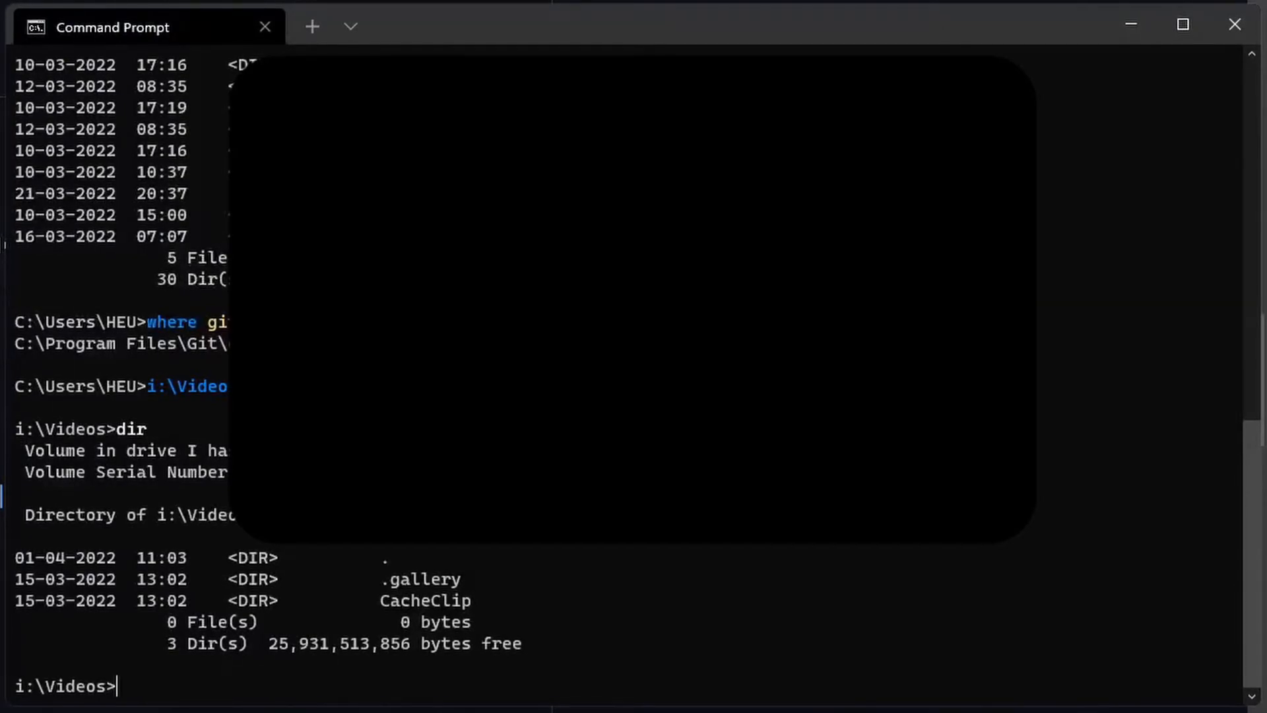
Change into CacheClip\…\audio via a Tab-completed path and list its empty contents.
{"action": "type", "text": "cd CacheClip\\"}
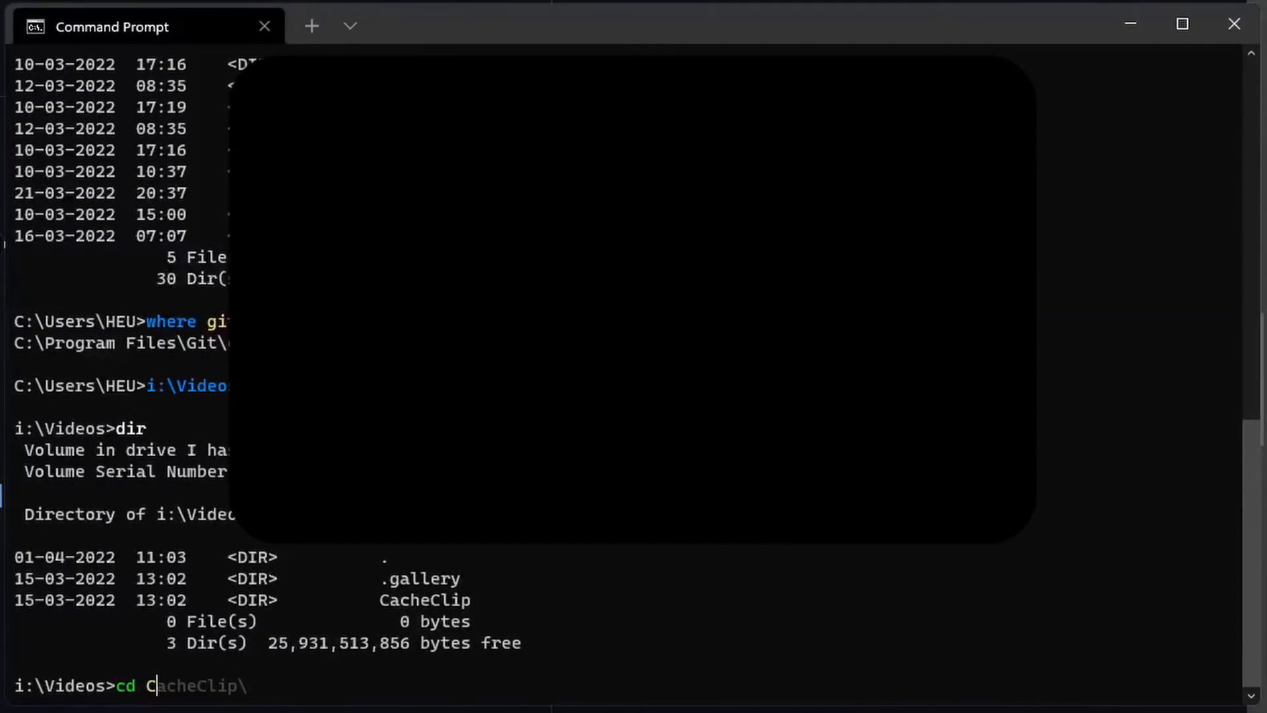
{"action": "type", "text": "ac"}
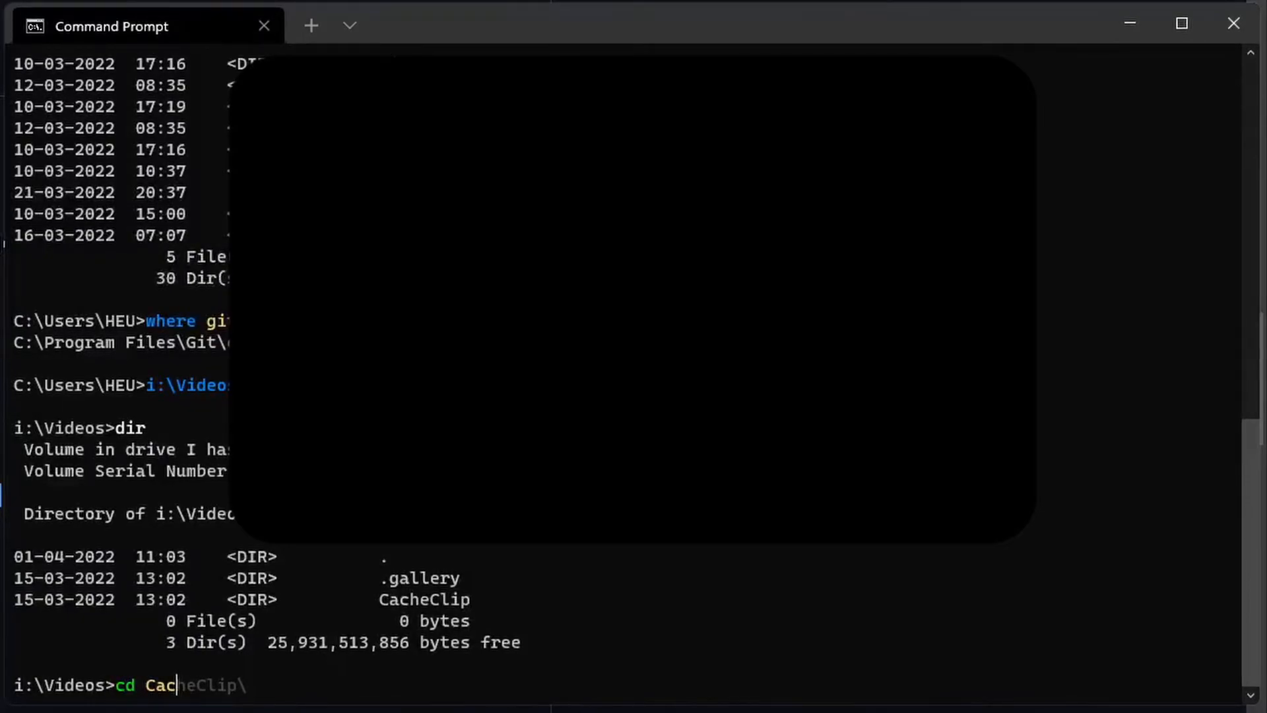
{"action": "type", "text": "Choco upgrade all /y"}
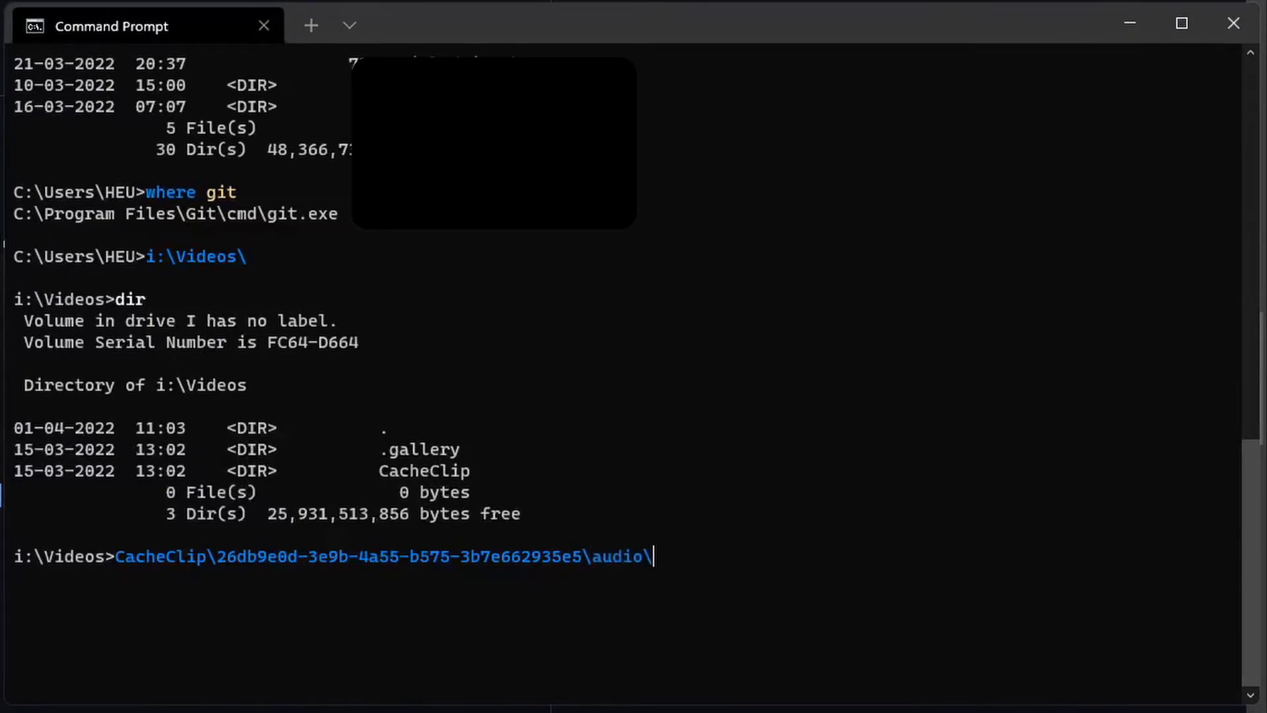
{"action": "key", "text": "Return"}
{"action": "type", "text": "dir"}
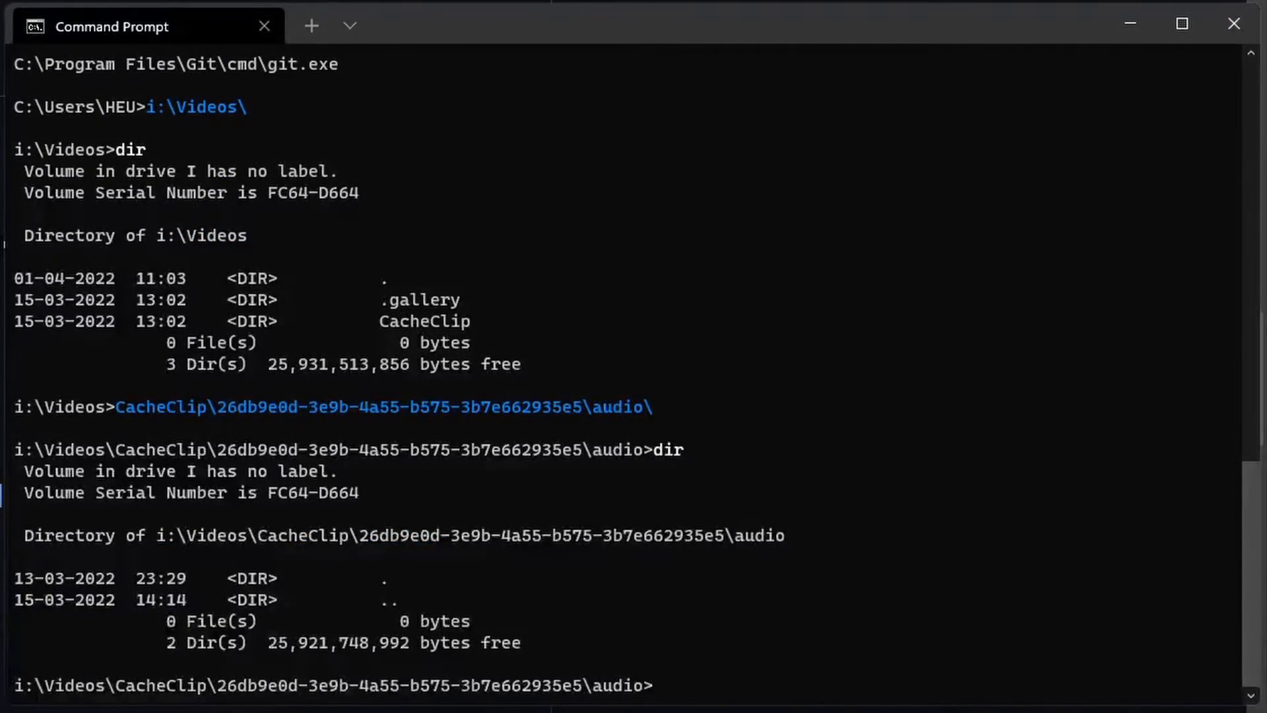
Run 'audi' as a command, then enter the audio folder by its bare suggested name.
{"action": "type", "text": "cd ."}
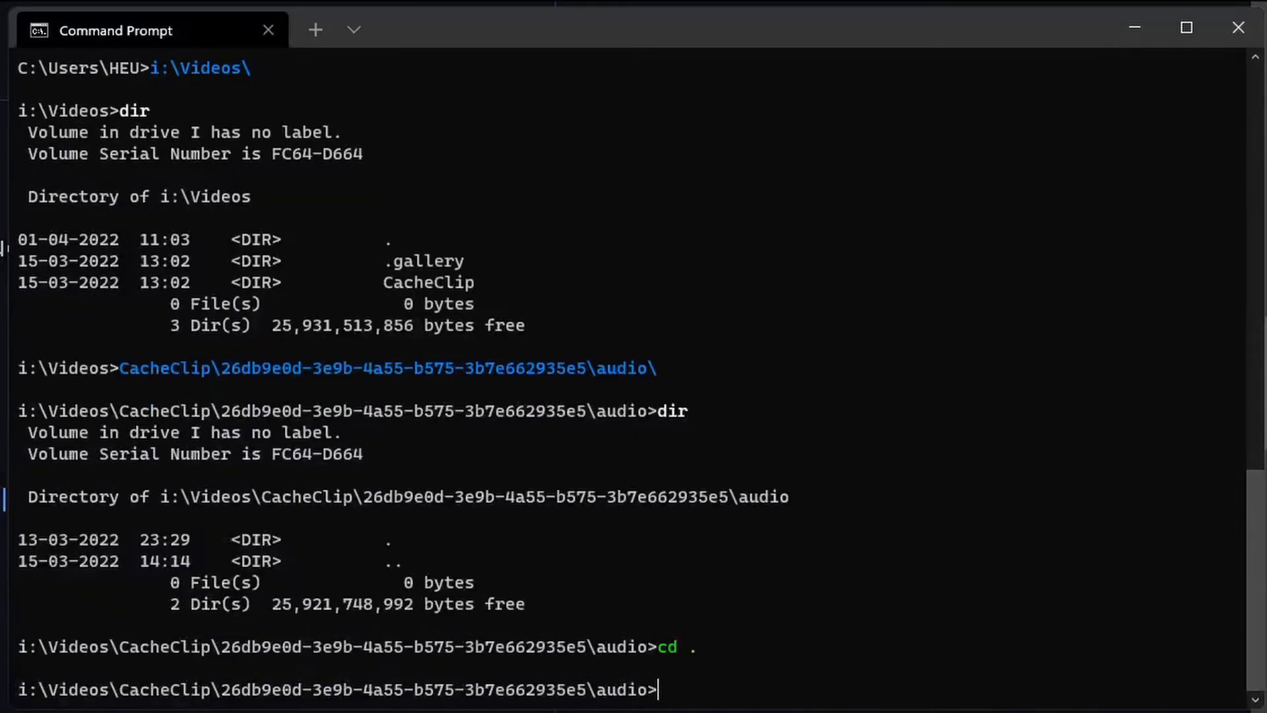
{"action": "type", "text": "cd"}
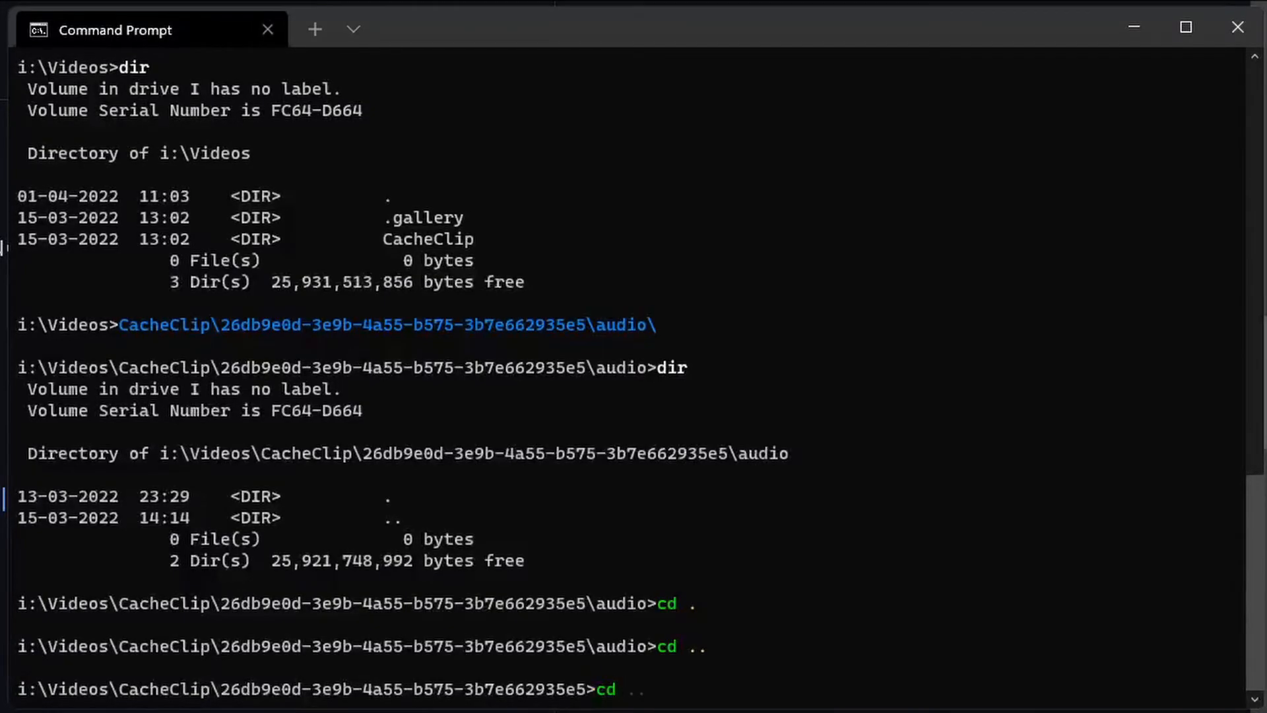
{"action": "type", "text": "activate pynse"}
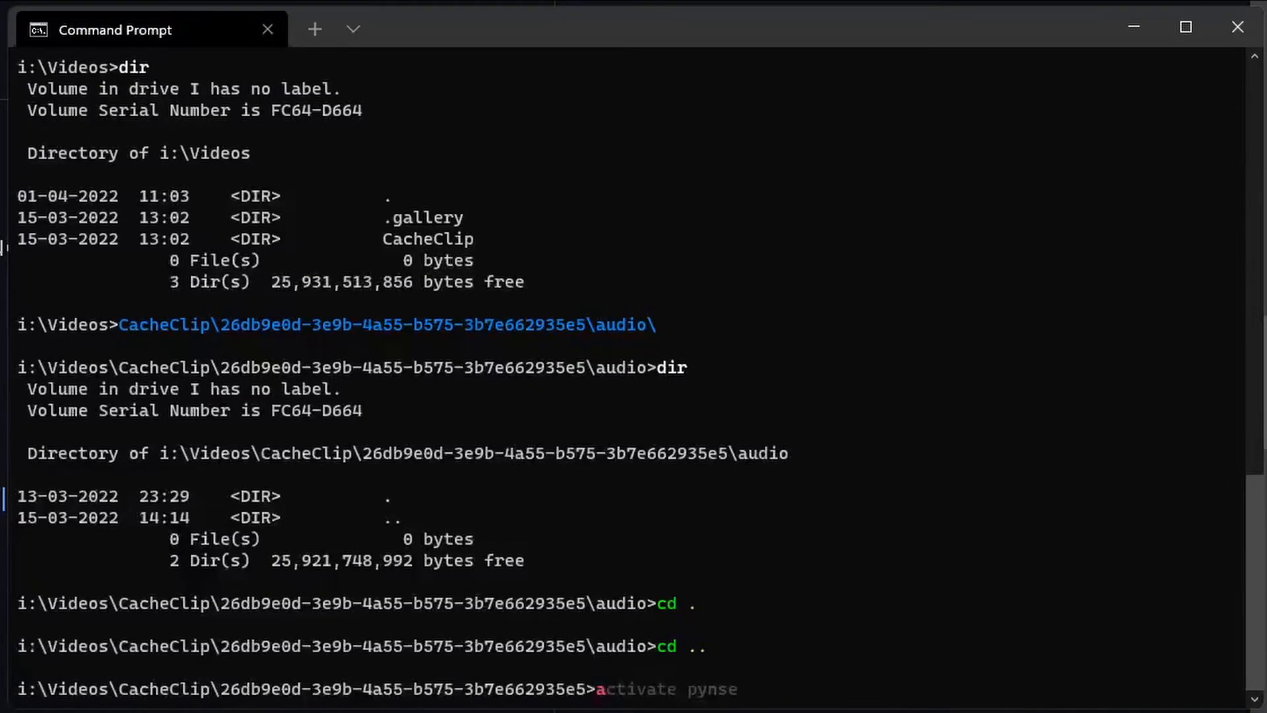
{"action": "key", "text": "Return"}
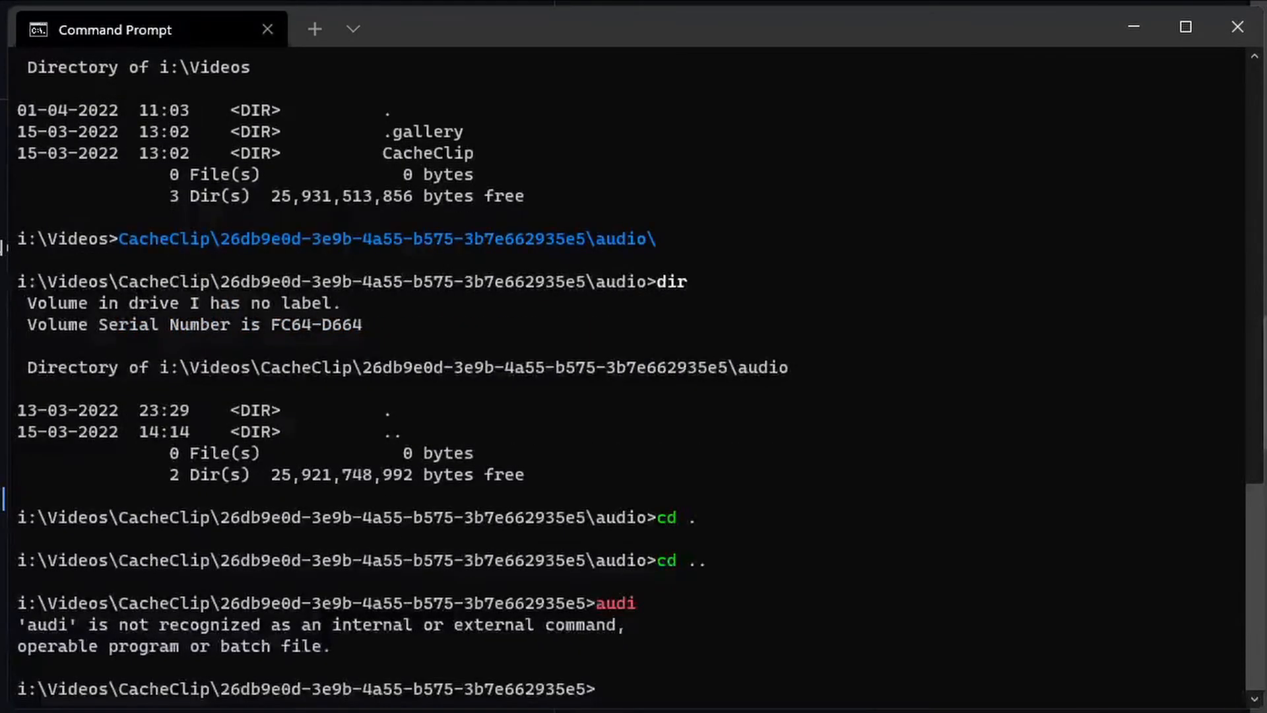
{"action": "key", "text": "Return"}
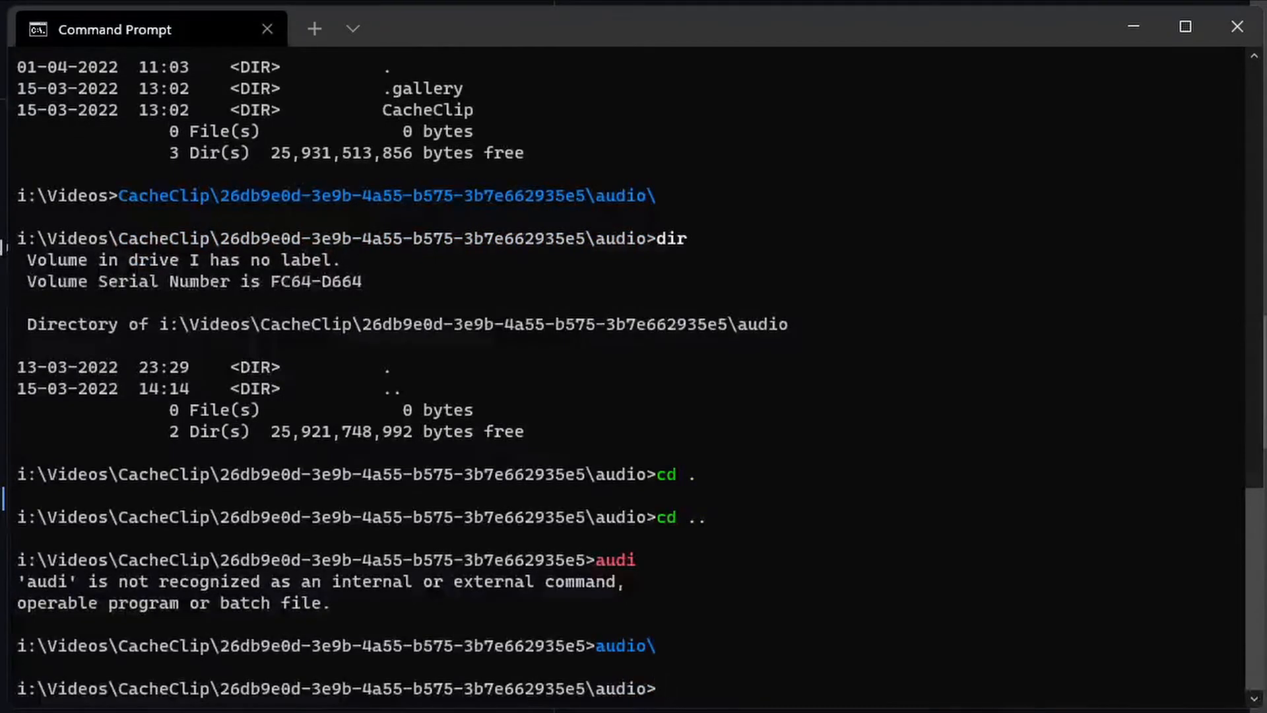
Climb two levels to CacheClip with '...', then re-enter audio through its full subpath.
{"action": "type", "text": ".."}
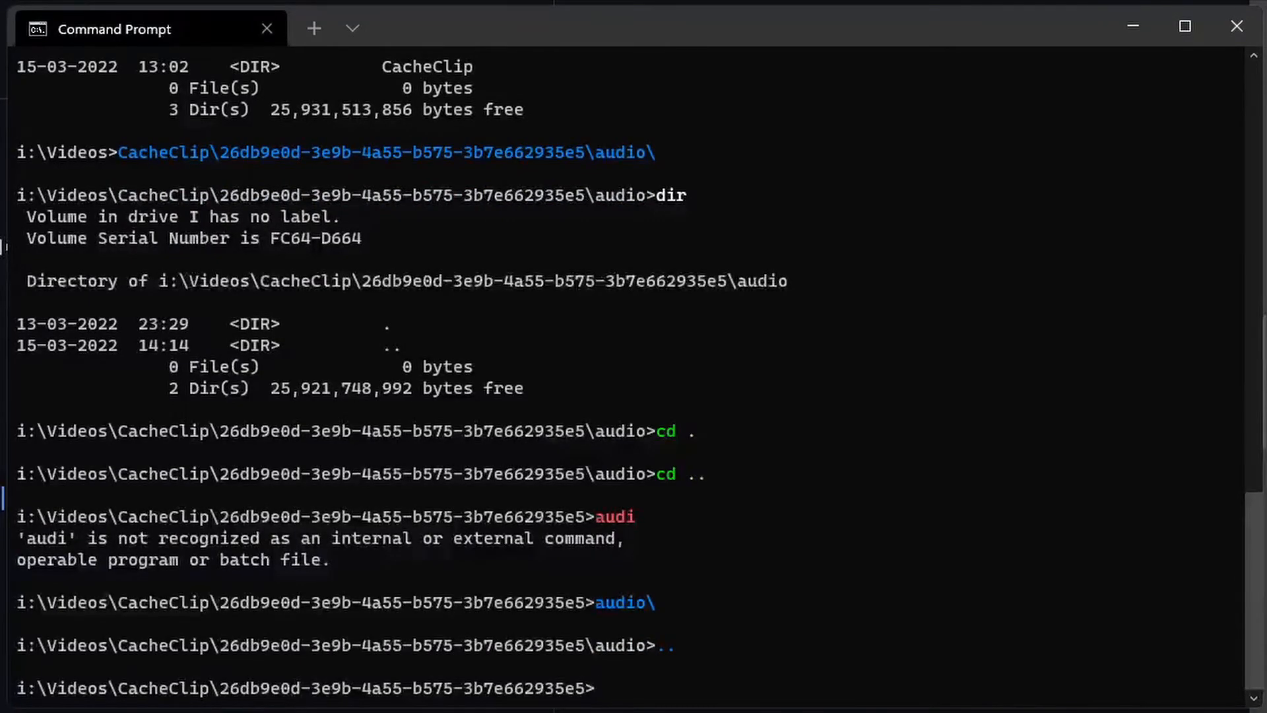
{"action": "type", "text": "audio\\"}
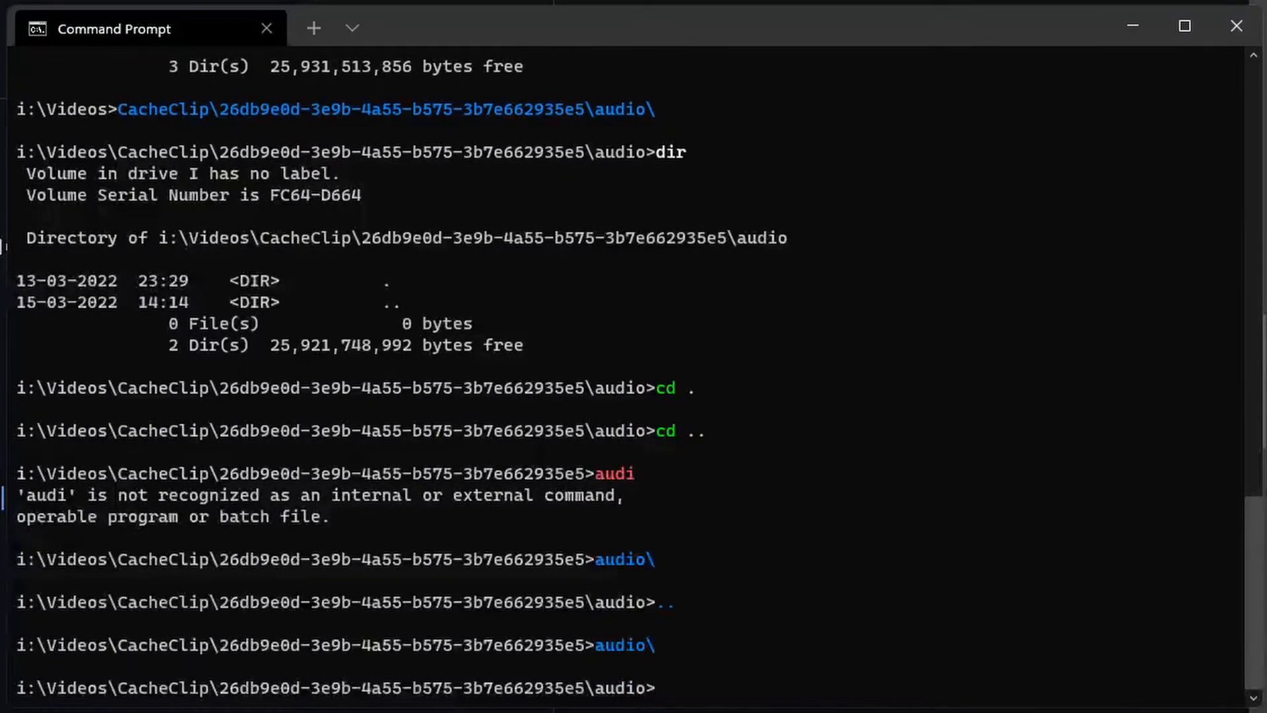
{"action": "type", "text": "..."}
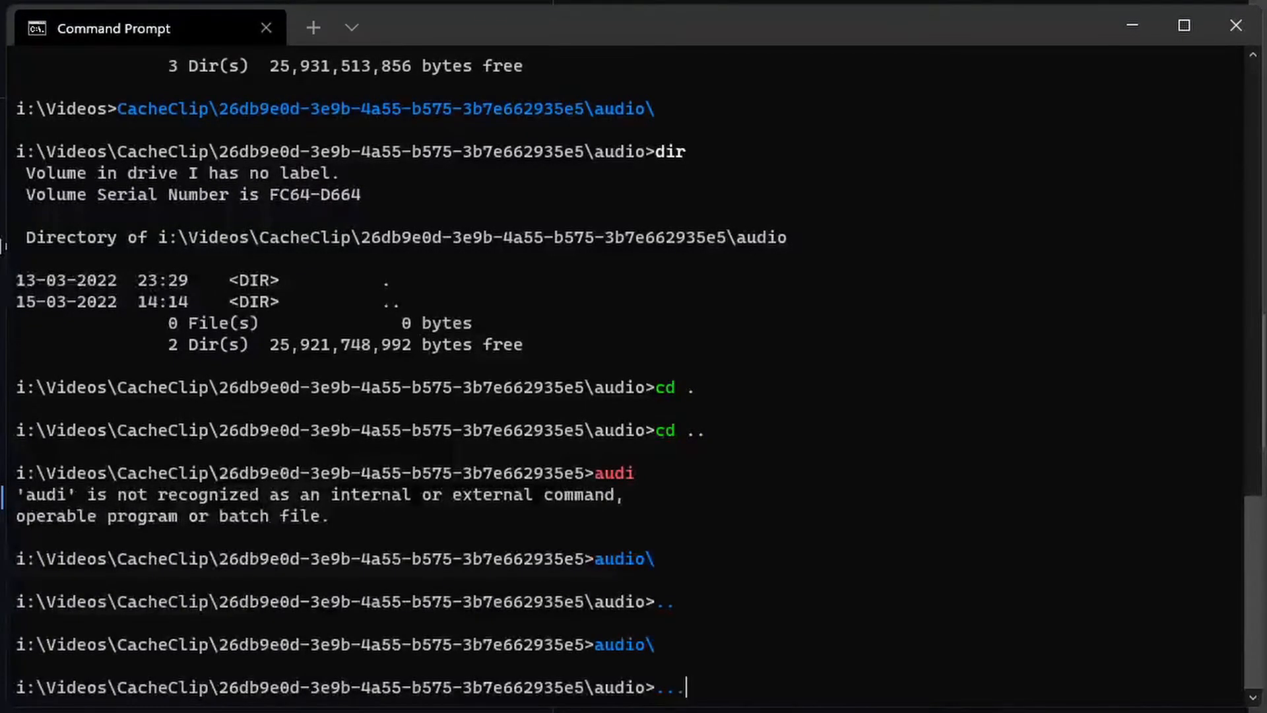
{"action": "key", "text": "Return"}
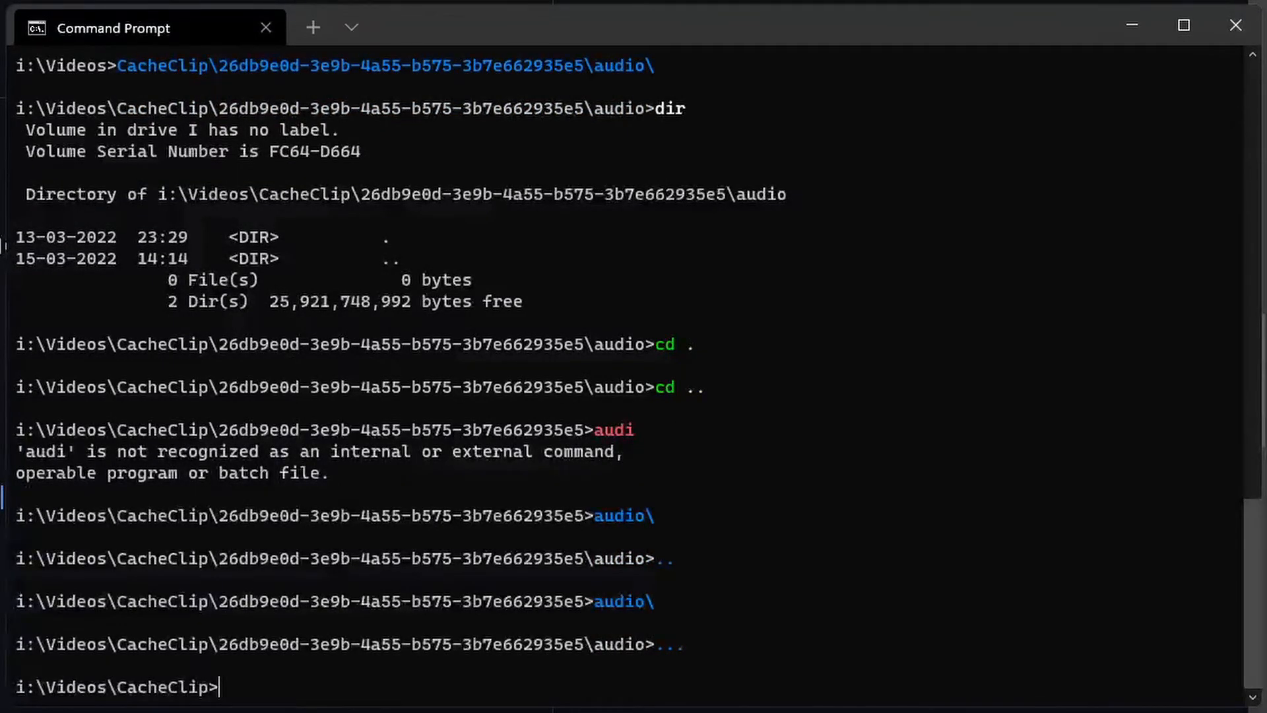
{"action": "type", "text": "cd .."}
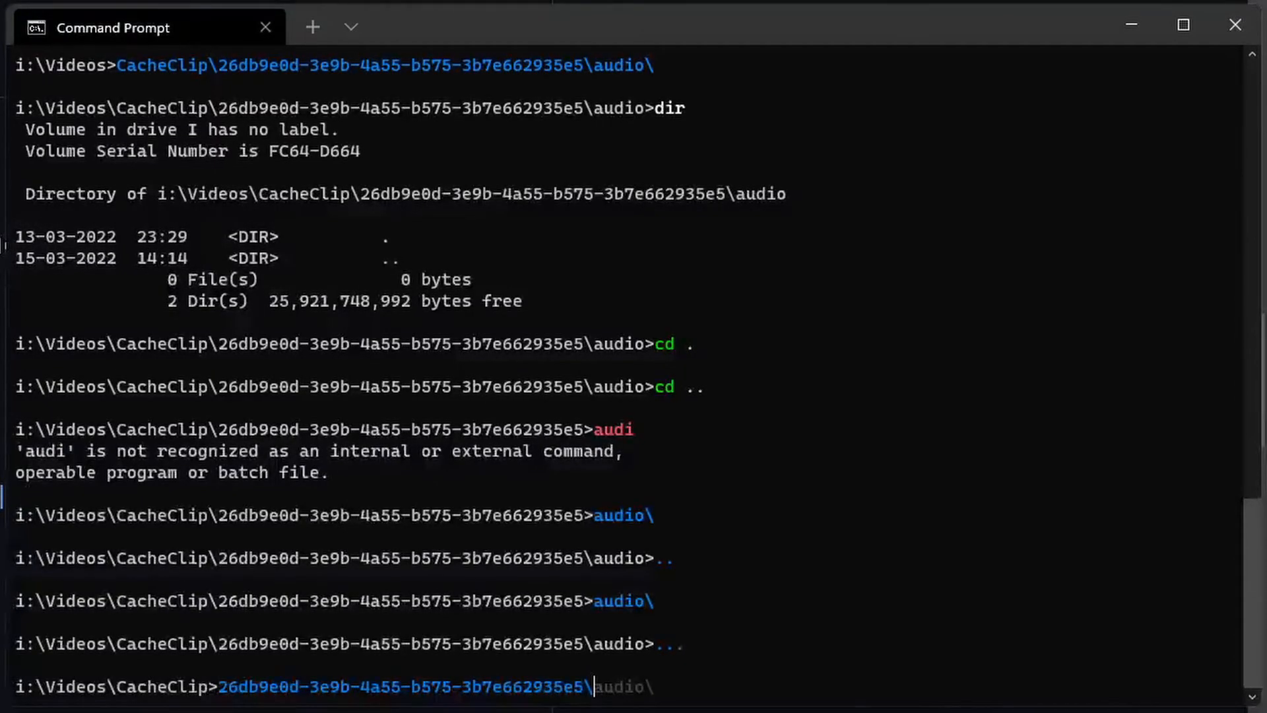
{"action": "type", "text": "audio"}
{"action": "key", "text": "Return"}
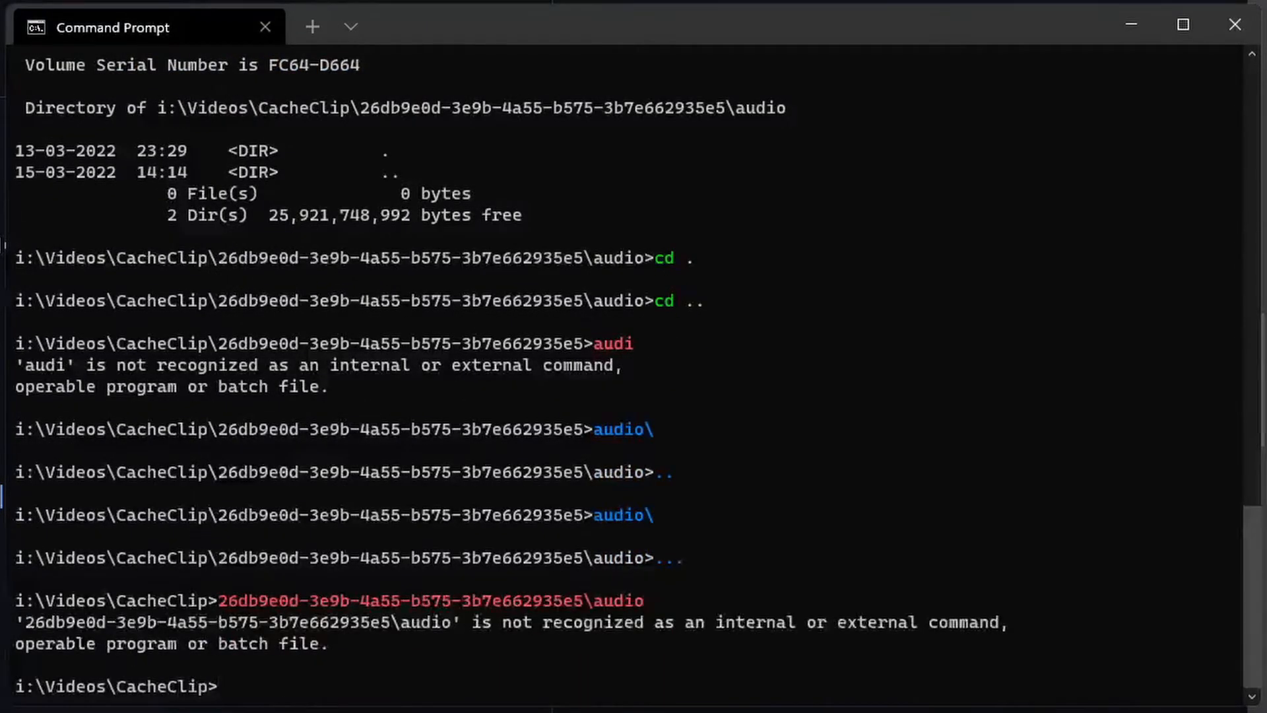
{"action": "key", "text": "Return"}
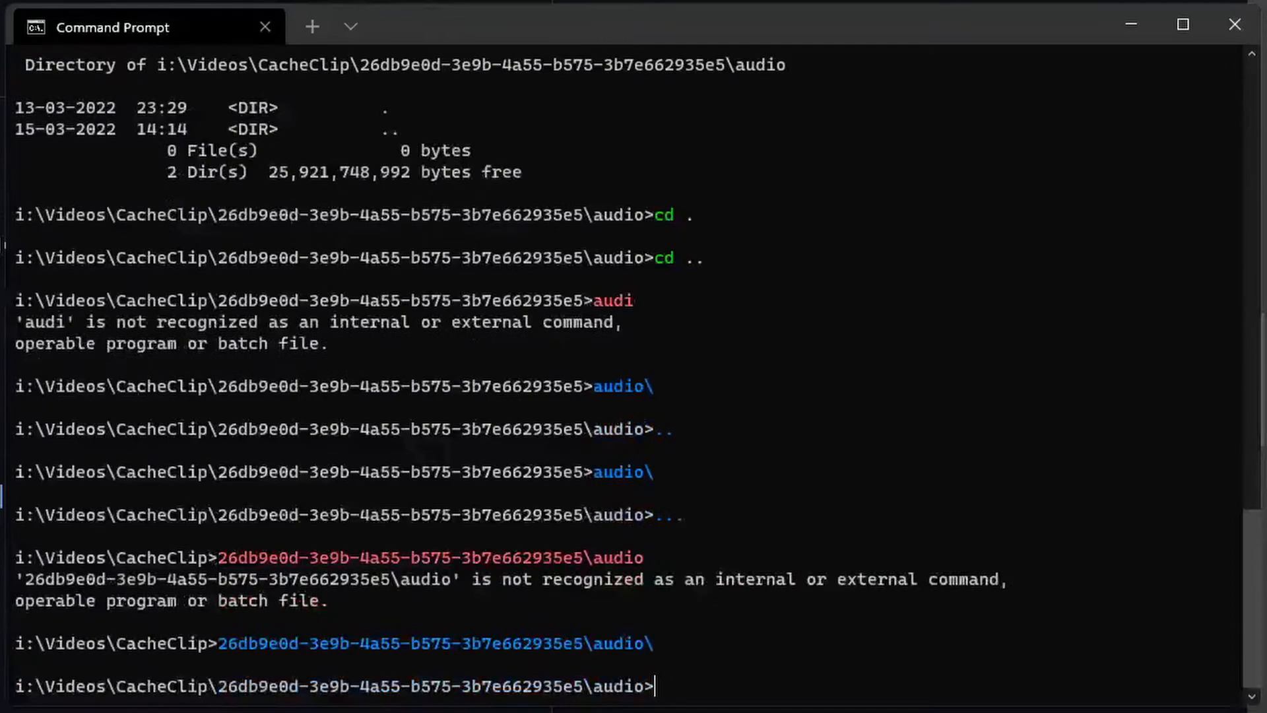
Go up three levels to Videos with '....', back into audio, then to the i:\ root.
{"action": "type", "text": "..."}
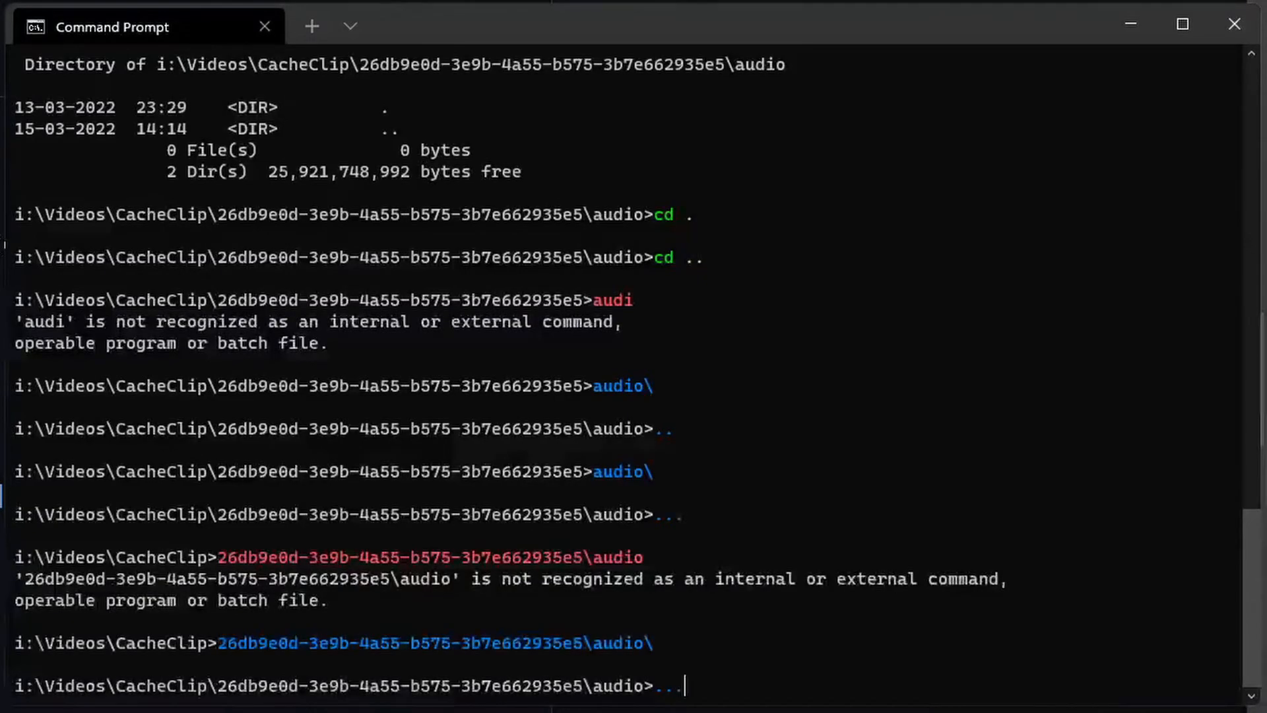
{"action": "key", "text": "Return"}
{"action": "type", "text": "CacheClip\\26db9e0d-3e9b-4a55-b575-3b7e662935e5\\audio\\"}
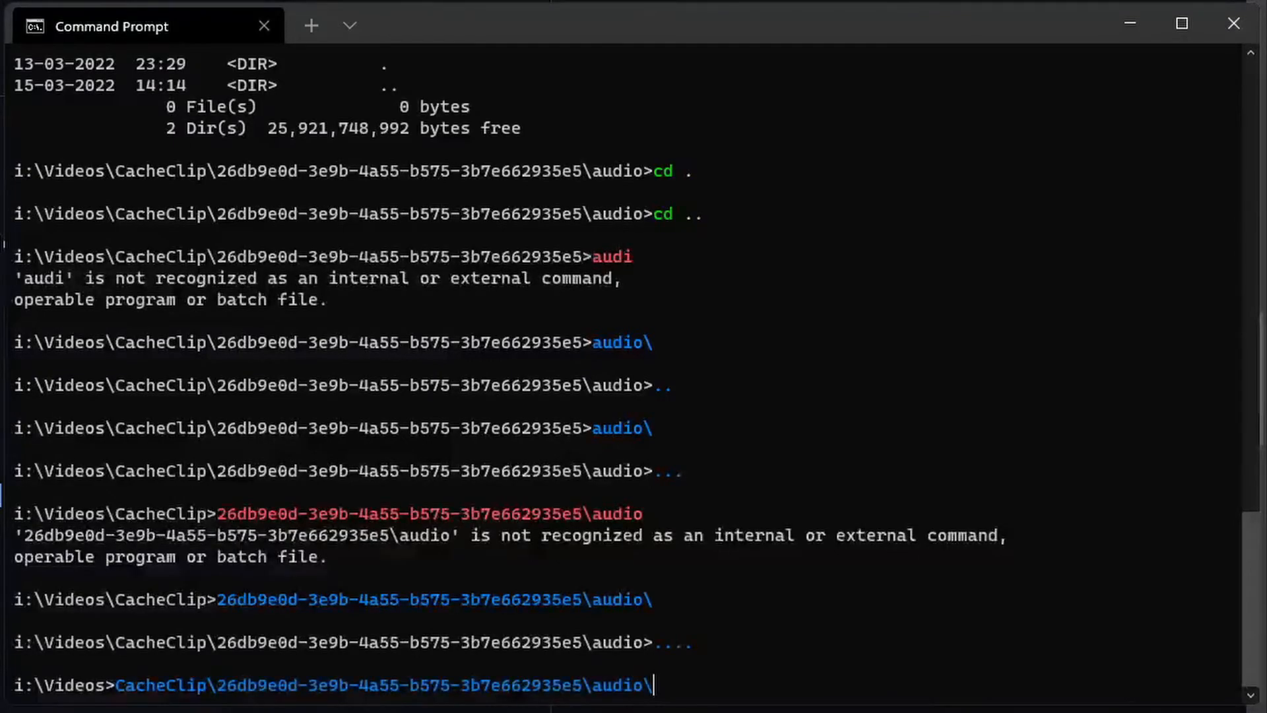
{"action": "key", "text": "Return"}
{"action": "type", "text": "....."}
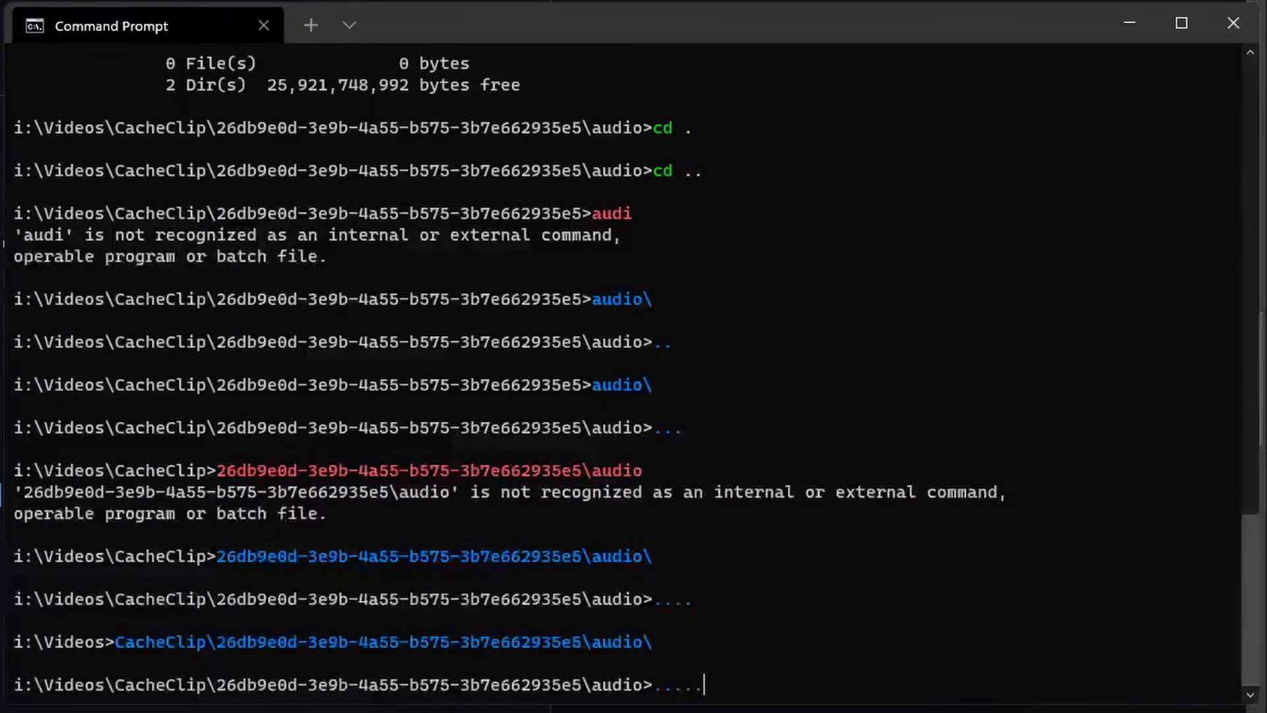
{"action": "key", "text": "Return"}
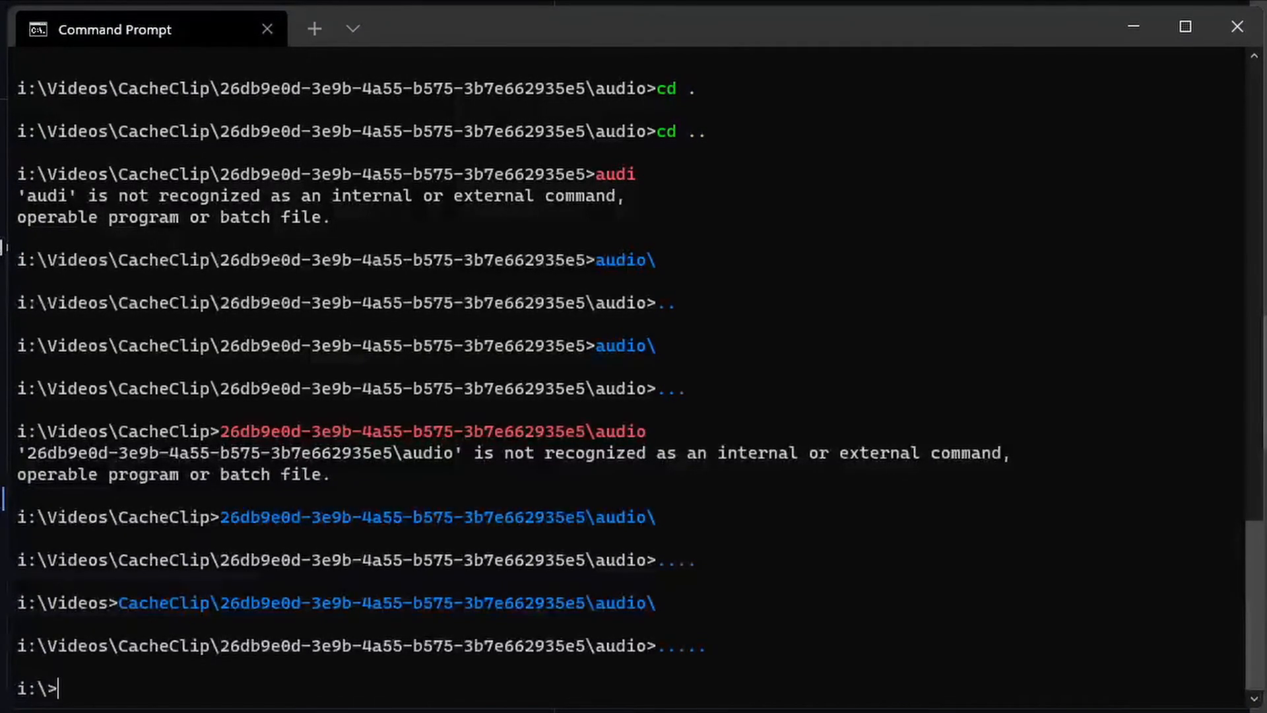
{"action": "type", "text": "7z.exe"}
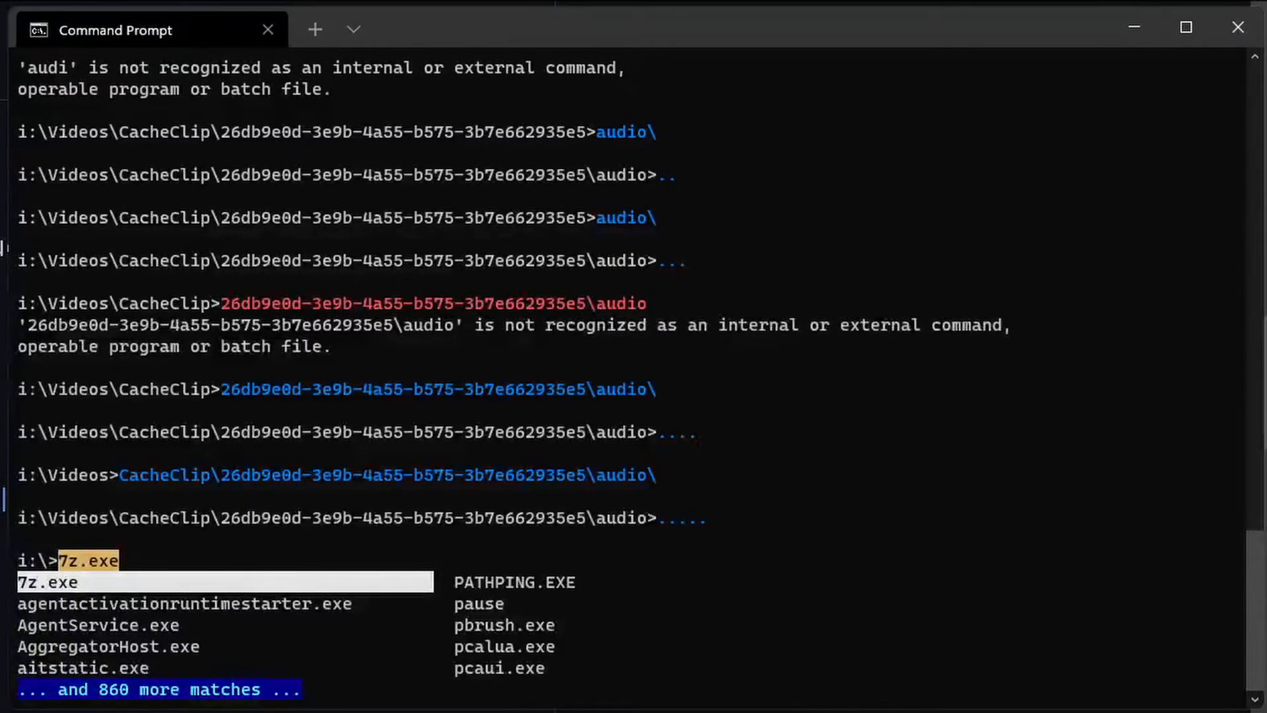
{"action": "key", "text": "tab"}
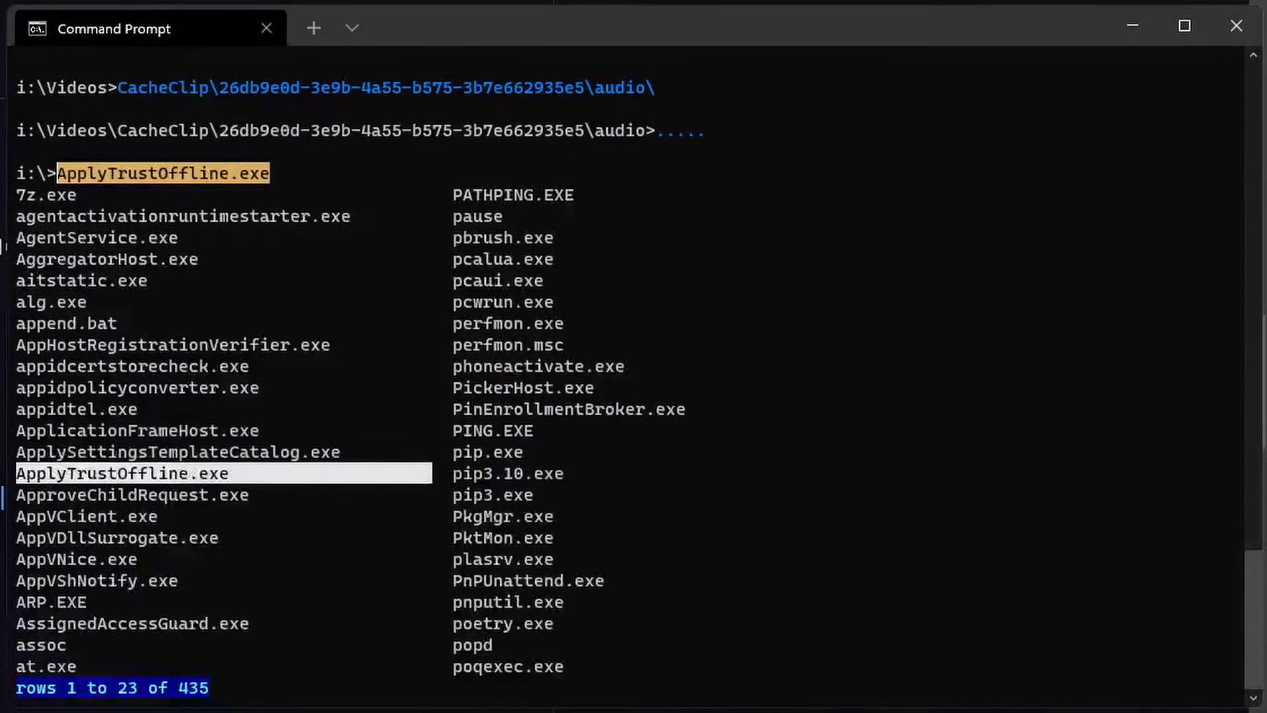
{"action": "scroll", "scroll_direction": "down", "scroll_amount": 3}
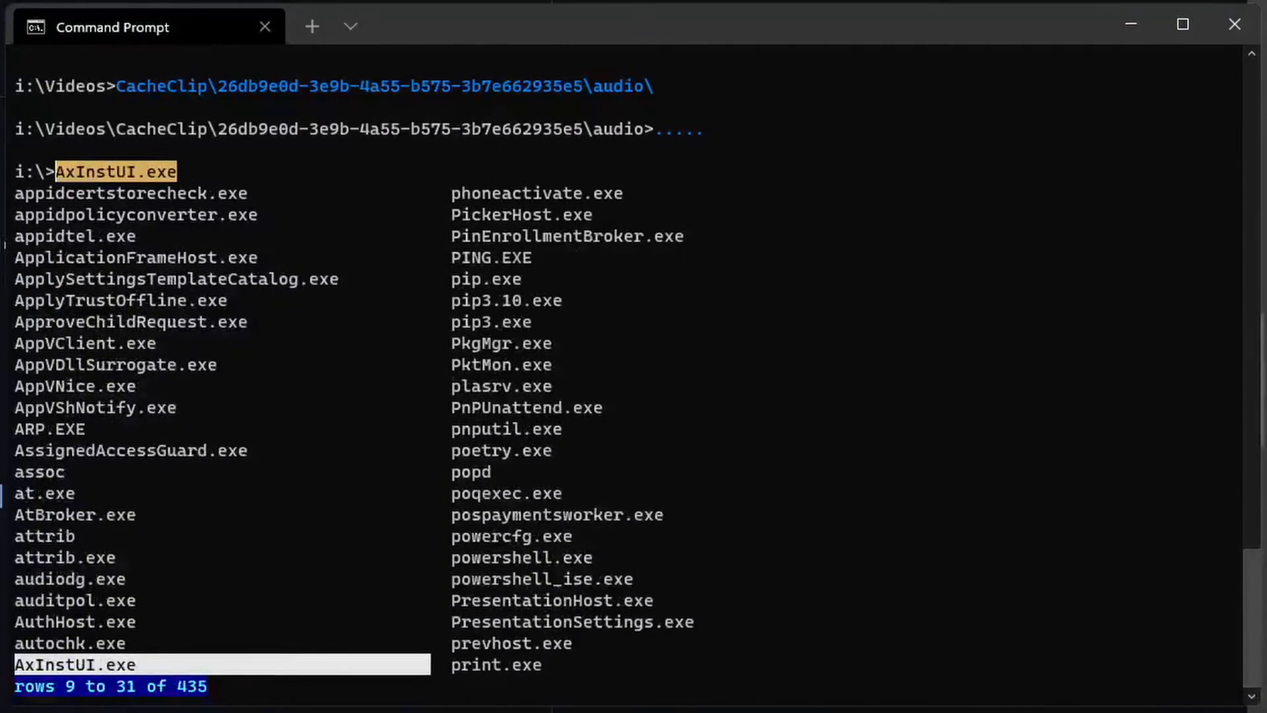
{"action": "scroll", "scroll_direction": "down", "scroll_amount": 3}
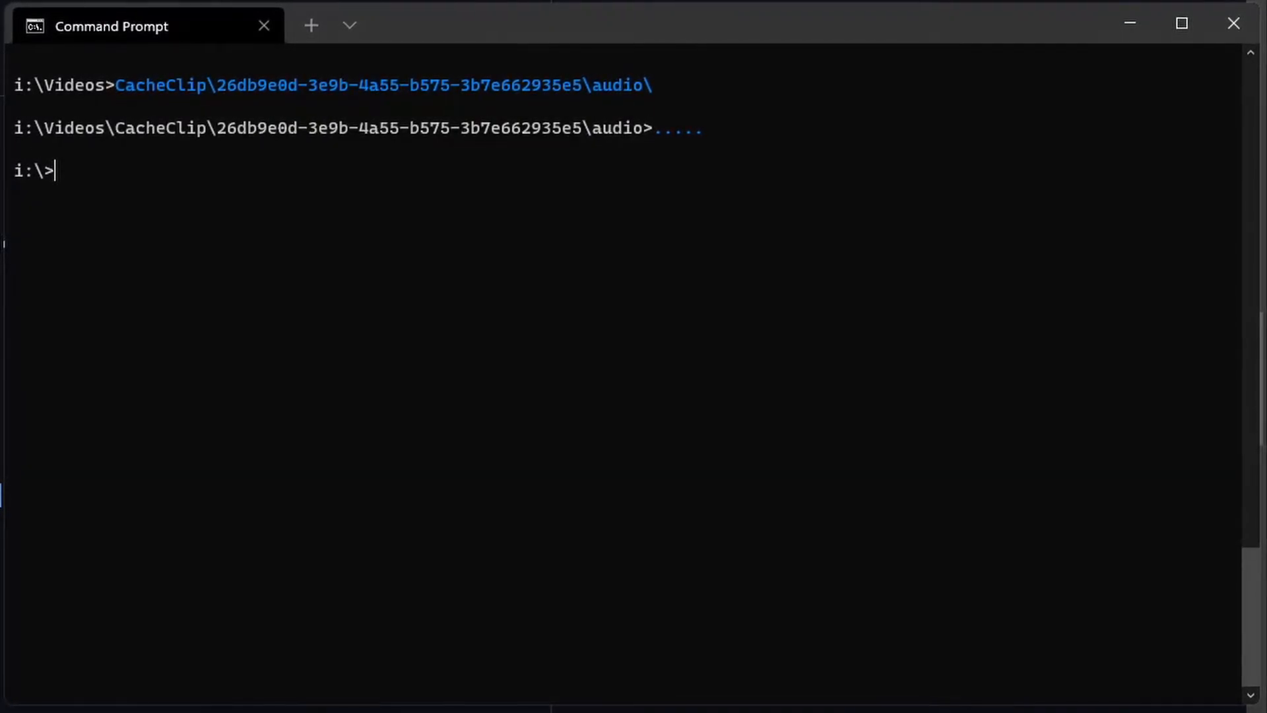
{"action": "key", "text": "ctrl+r"}
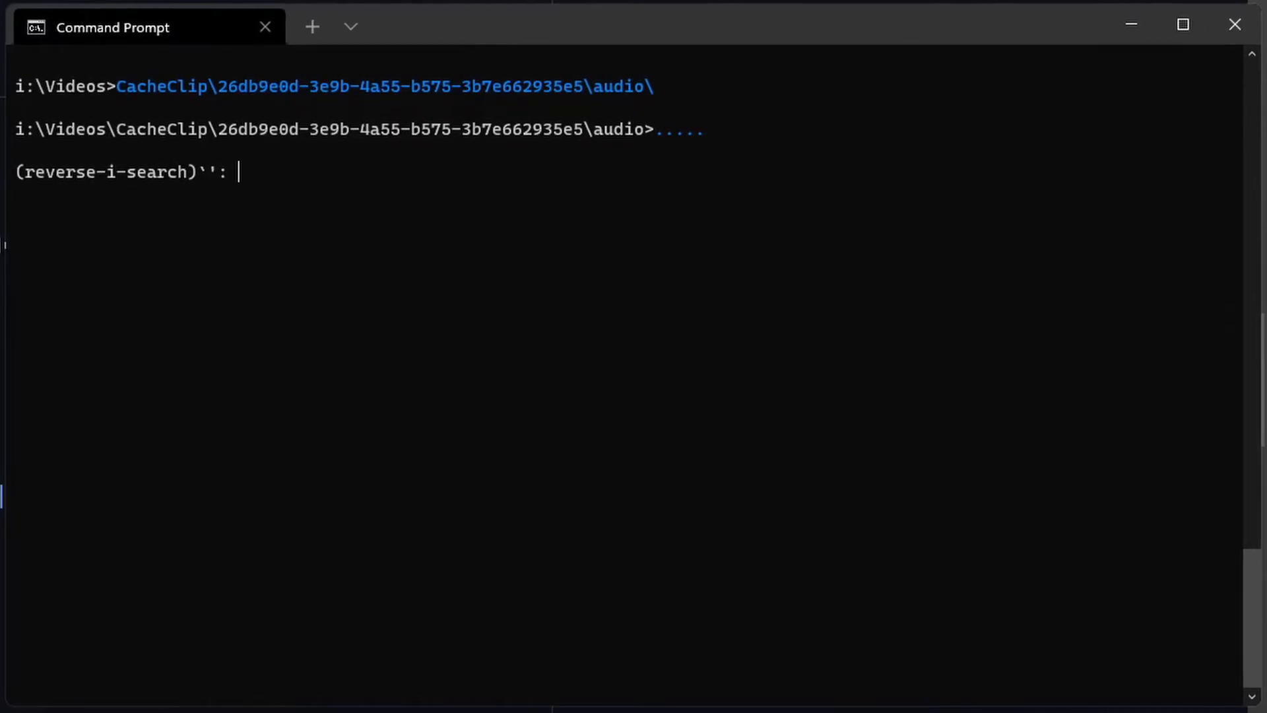
Reverse-search history for choco, run `choco search git`, then begin a forward search.
{"action": "type", "text": "choc"}
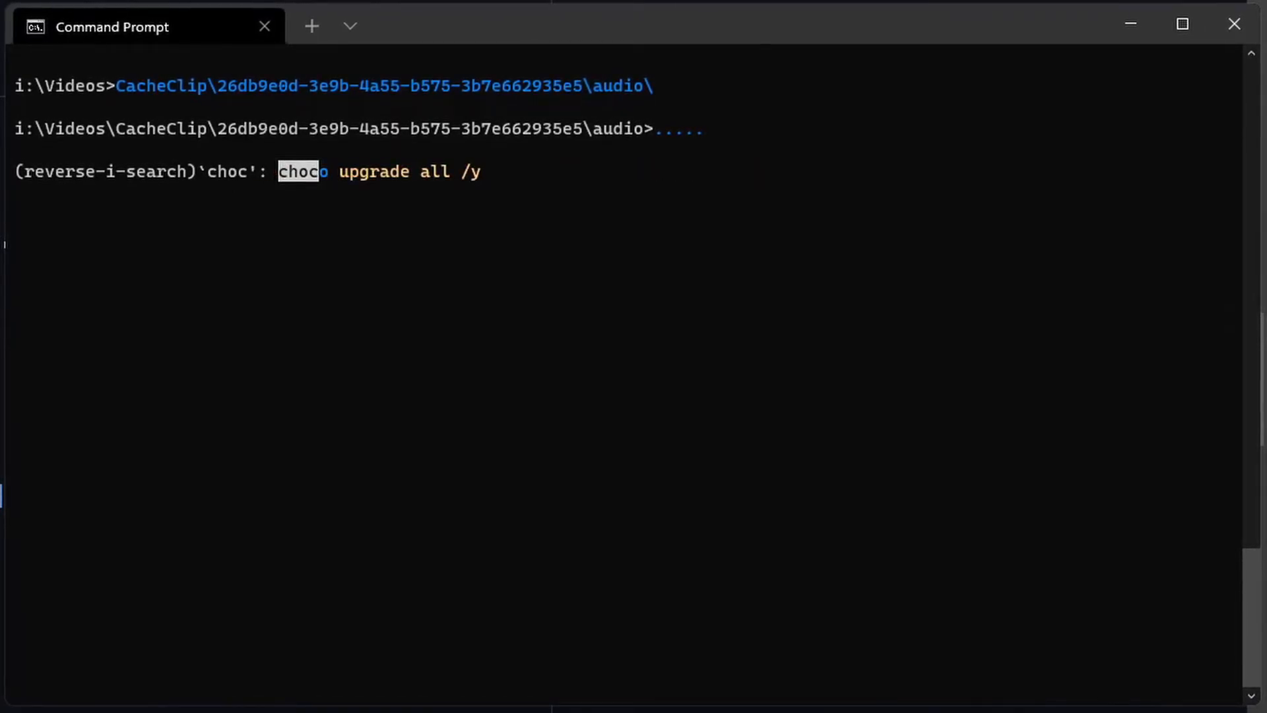
{"action": "type", "text": "oco search git"}
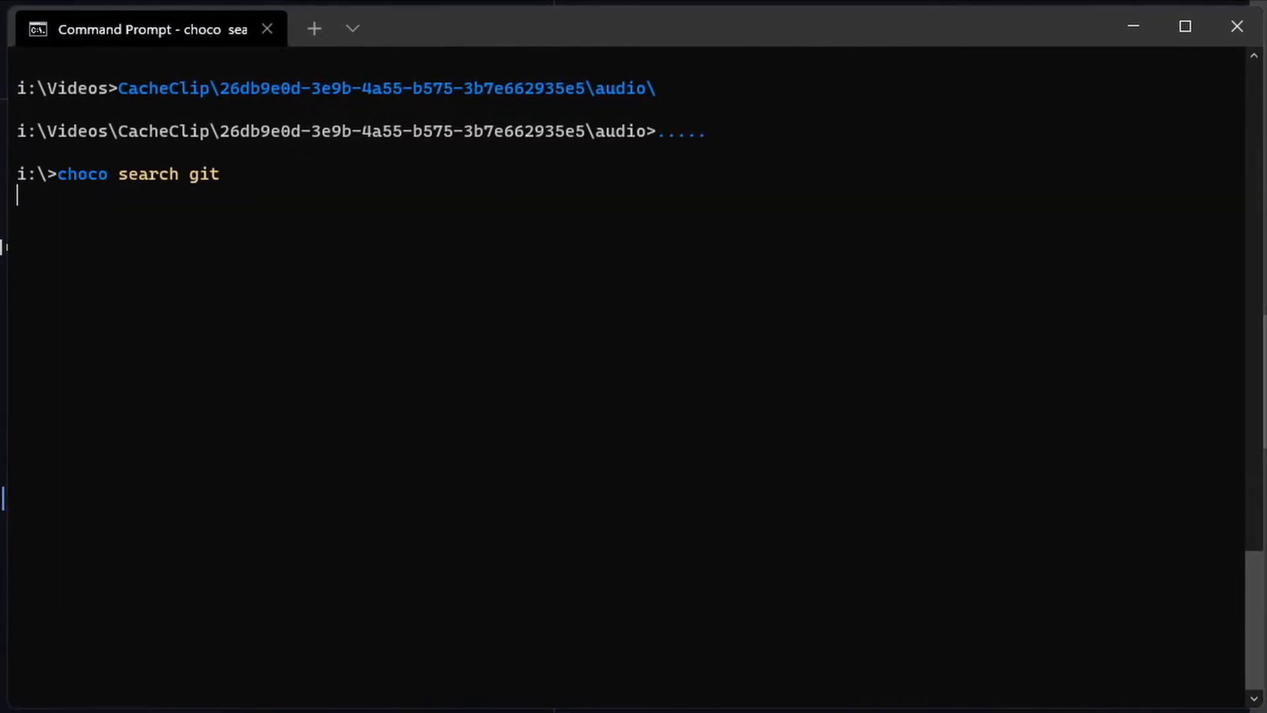
{"action": "key", "text": "Return"}
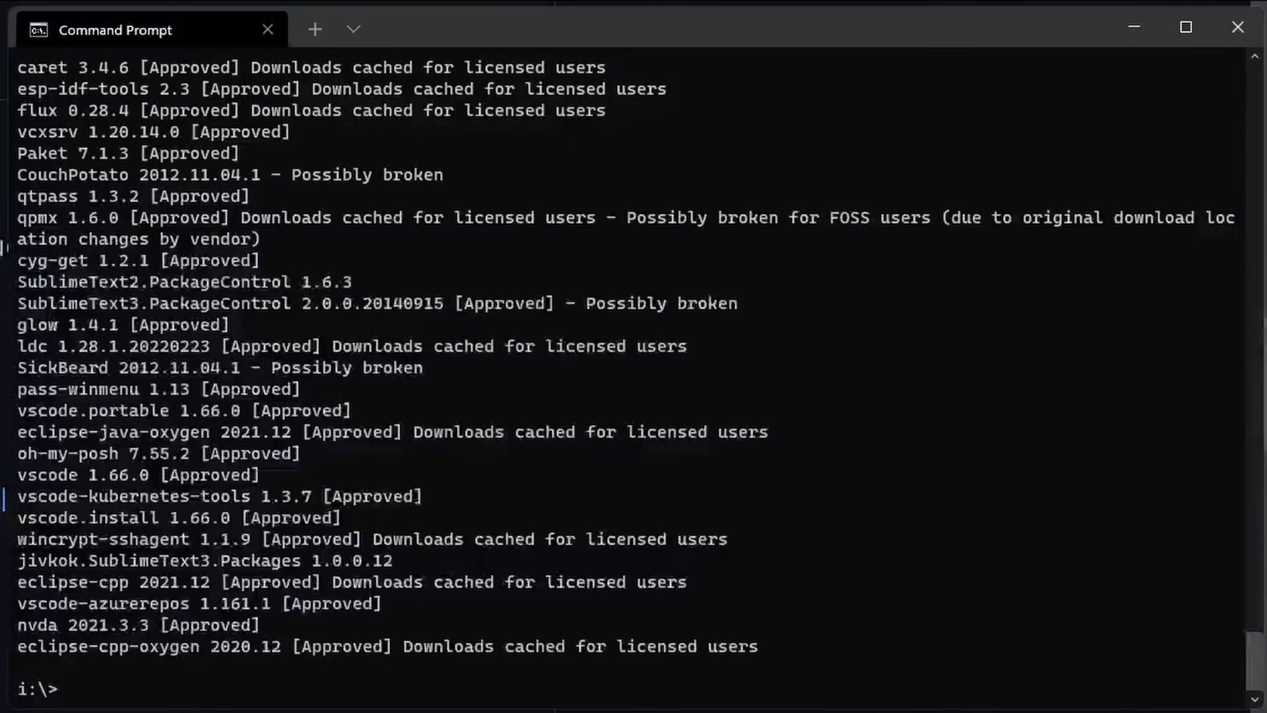
{"action": "key", "text": "ctrl+r"}
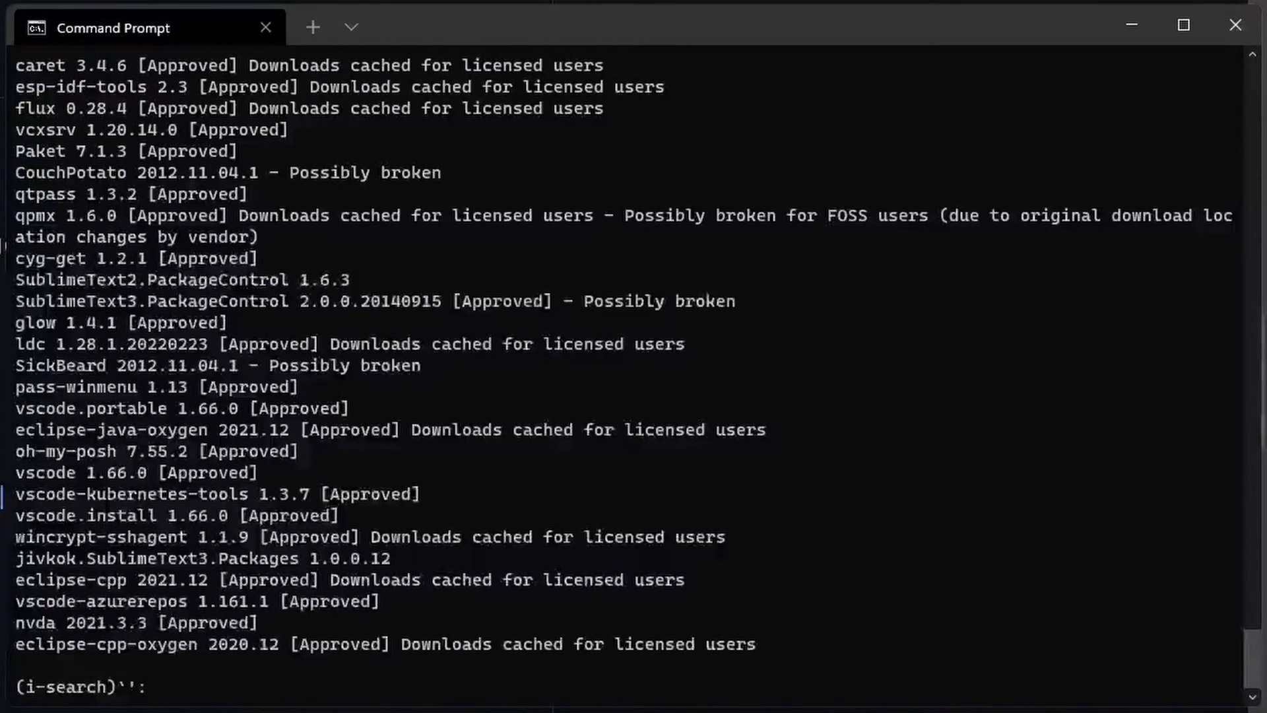
{"action": "type", "text": "msi"}
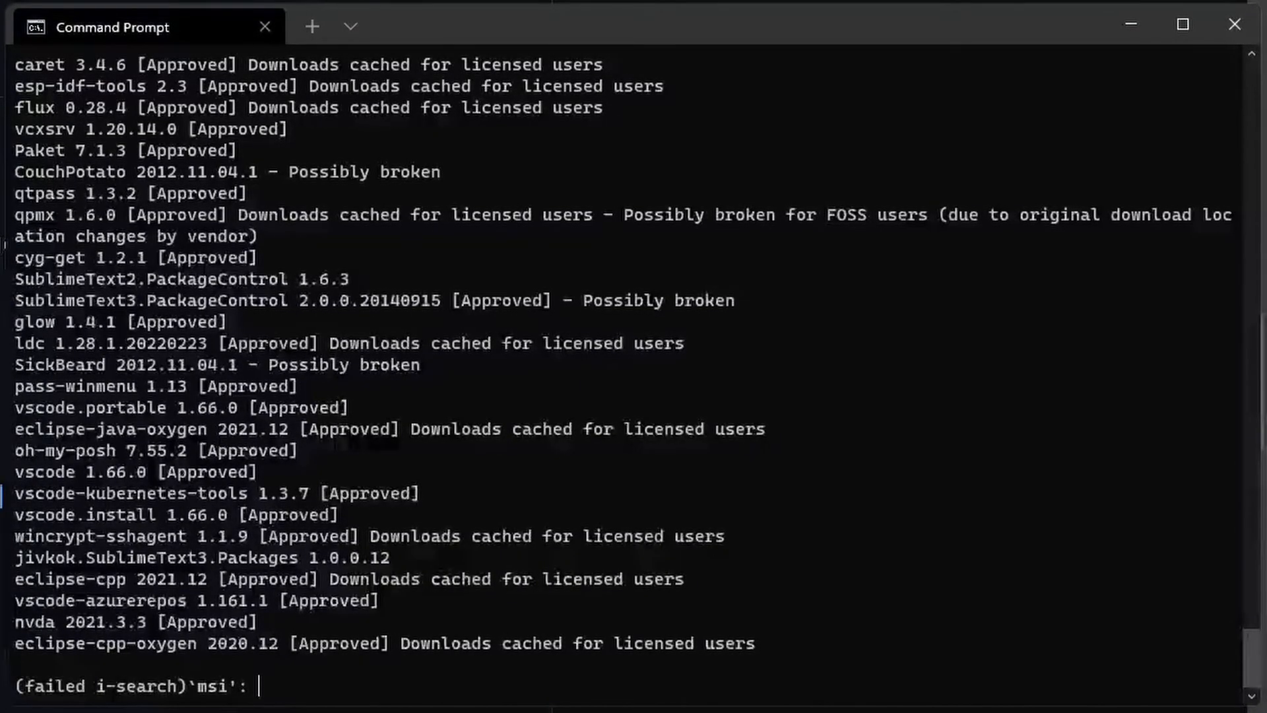
{"action": "type", "text": "exec"}
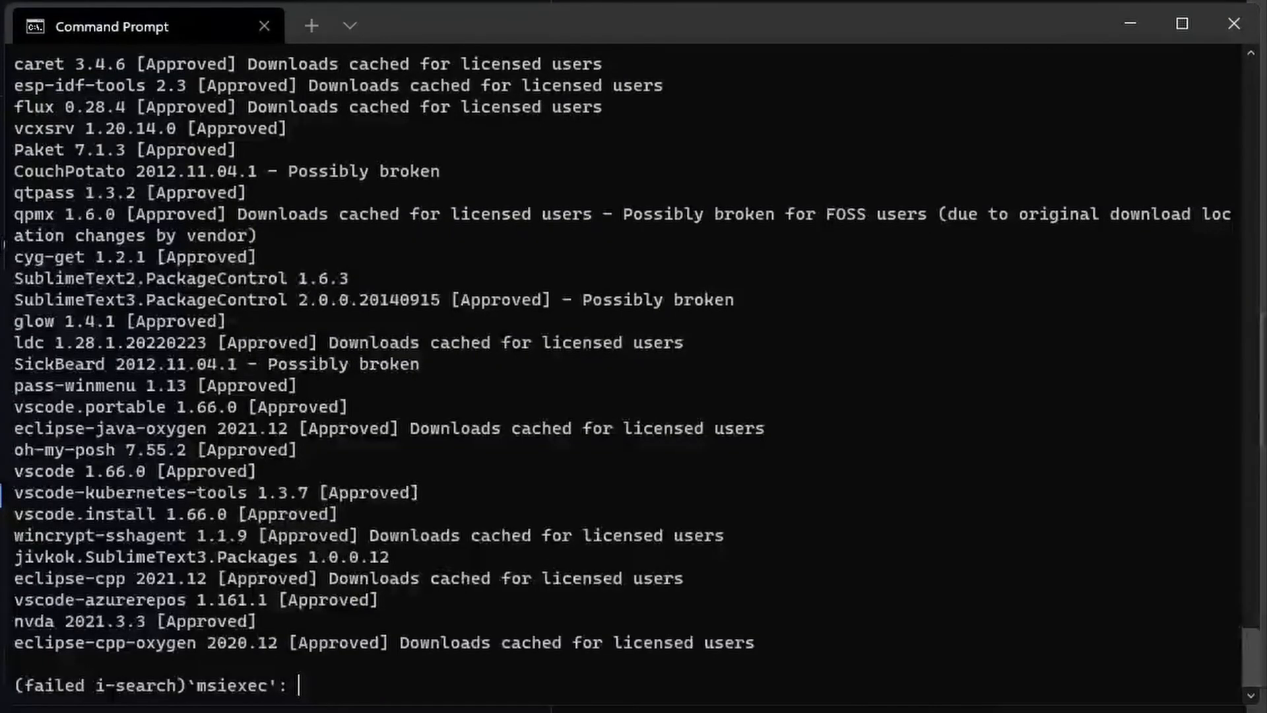
{"action": "key", "text": "Backspace"}
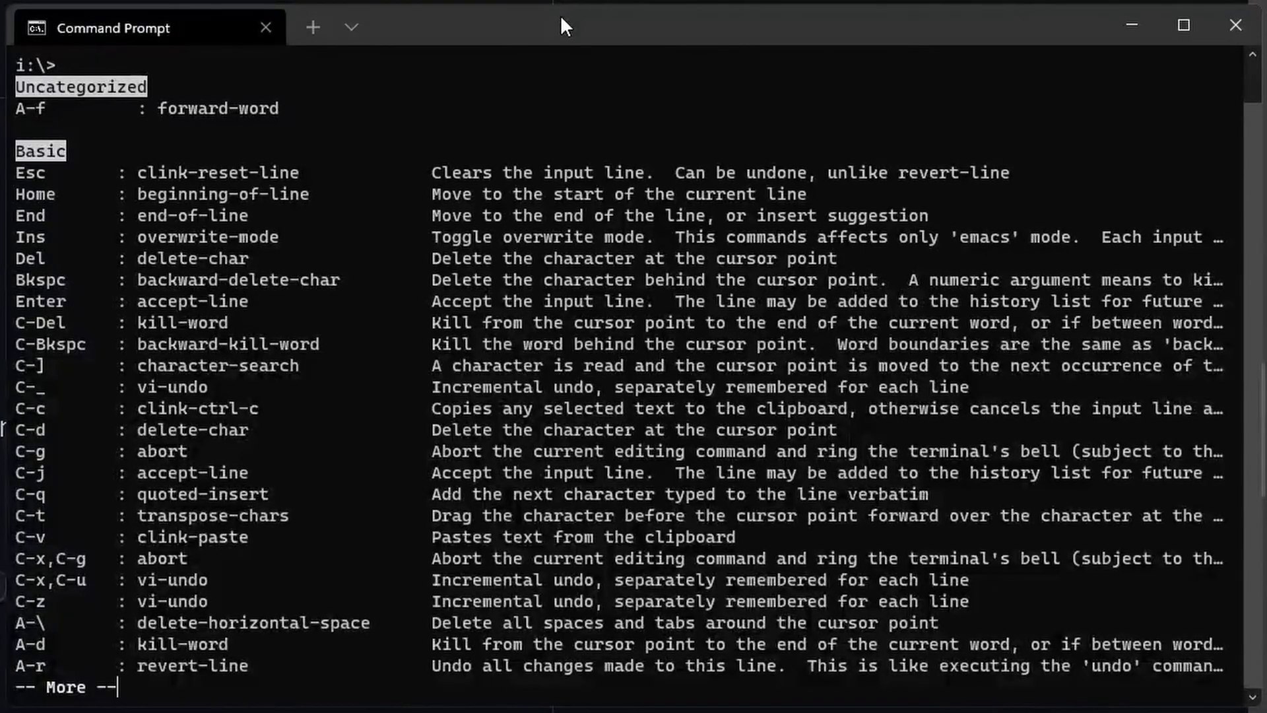
Page the key bindings list down to the Cursor Movement and Completion groups.
{"action": "scroll", "scroll_direction": "down", "scroll_amount": 3}
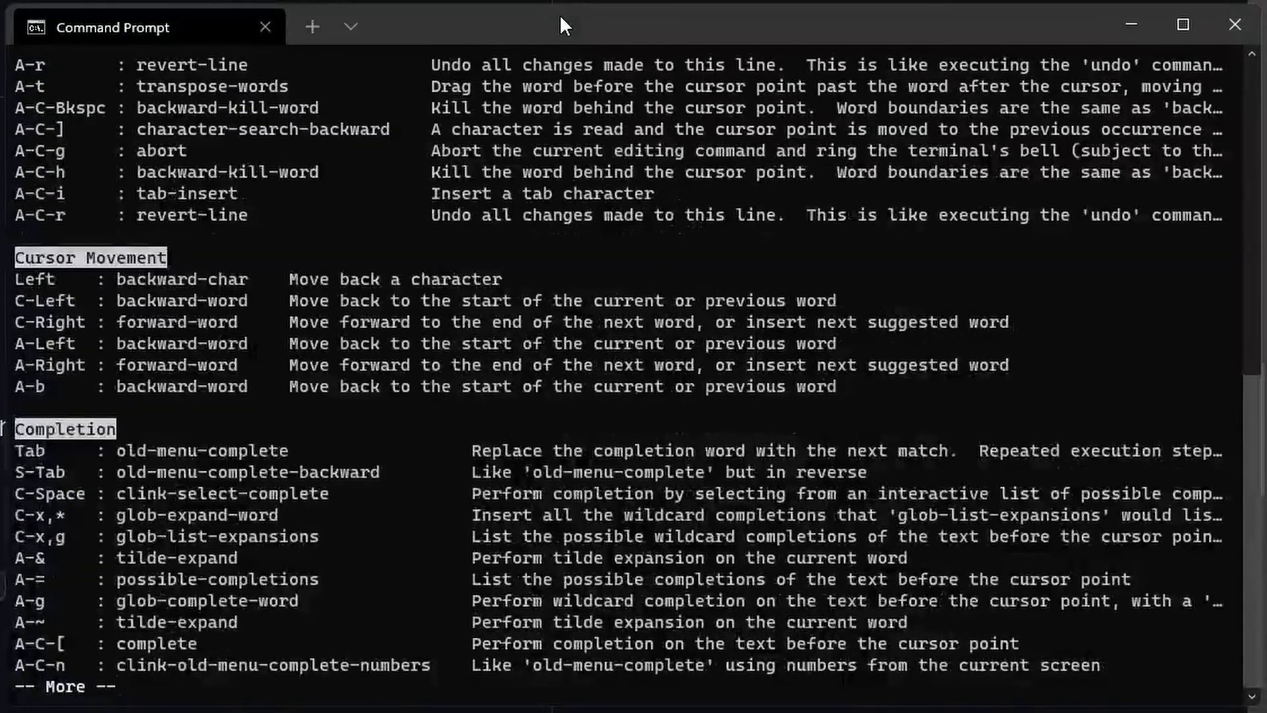